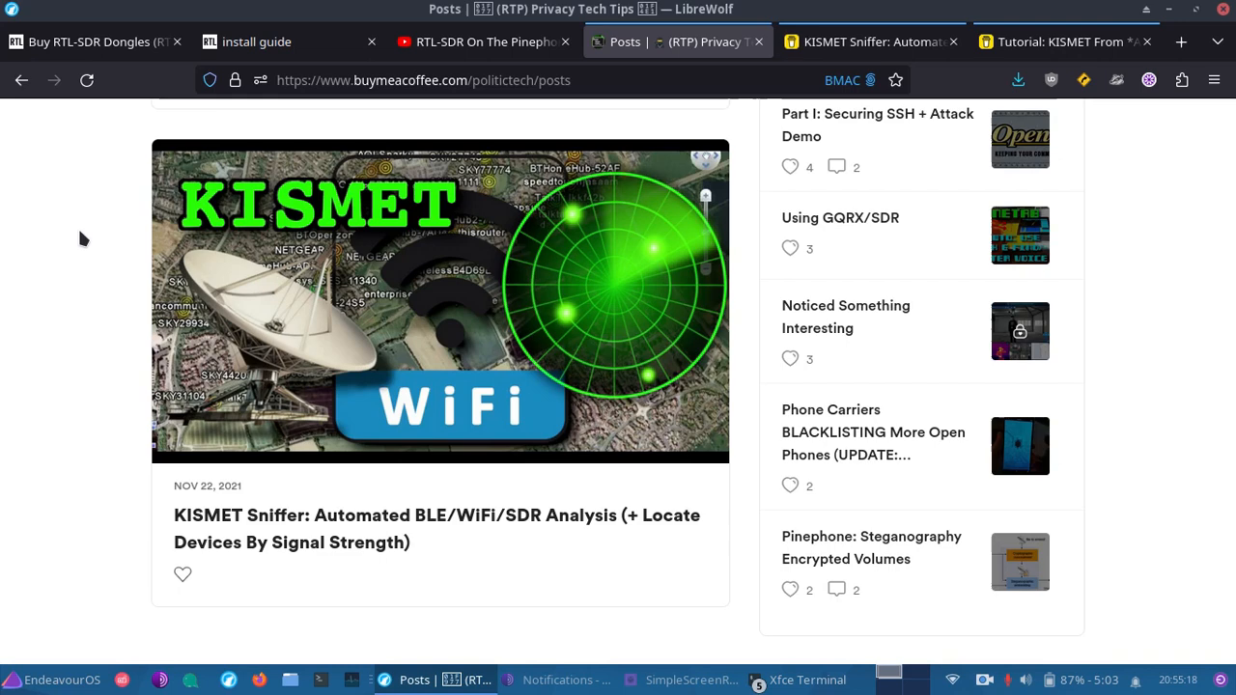
mouse_move(459, 337)
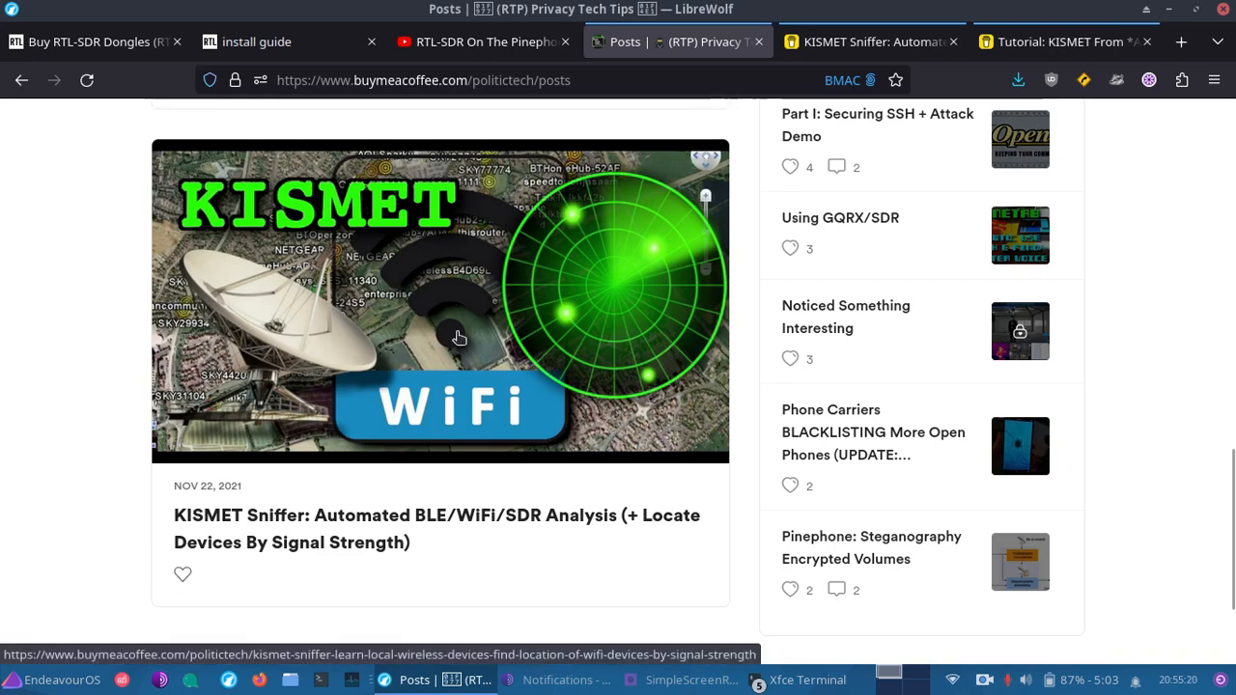
mouse_move(57, 293)
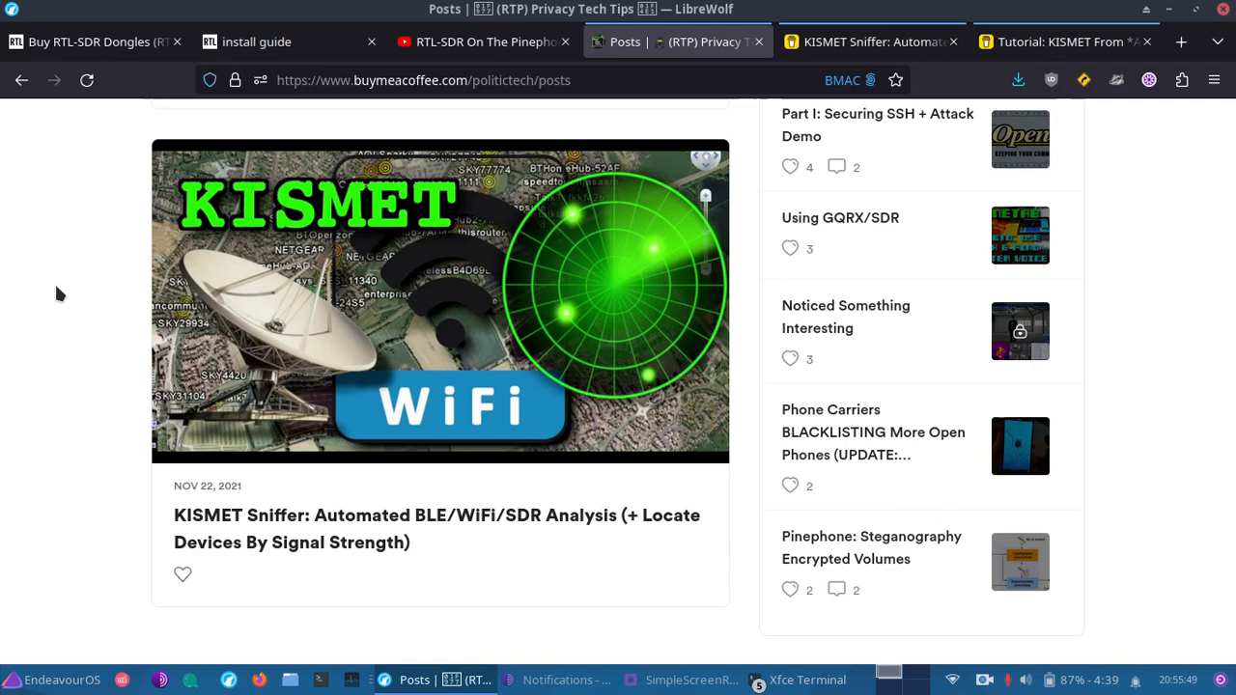
View the 'RTL-SDR On The Pinephone!' video, then switch to the RTL-SDR dongle store tab.
left_click(478, 42)
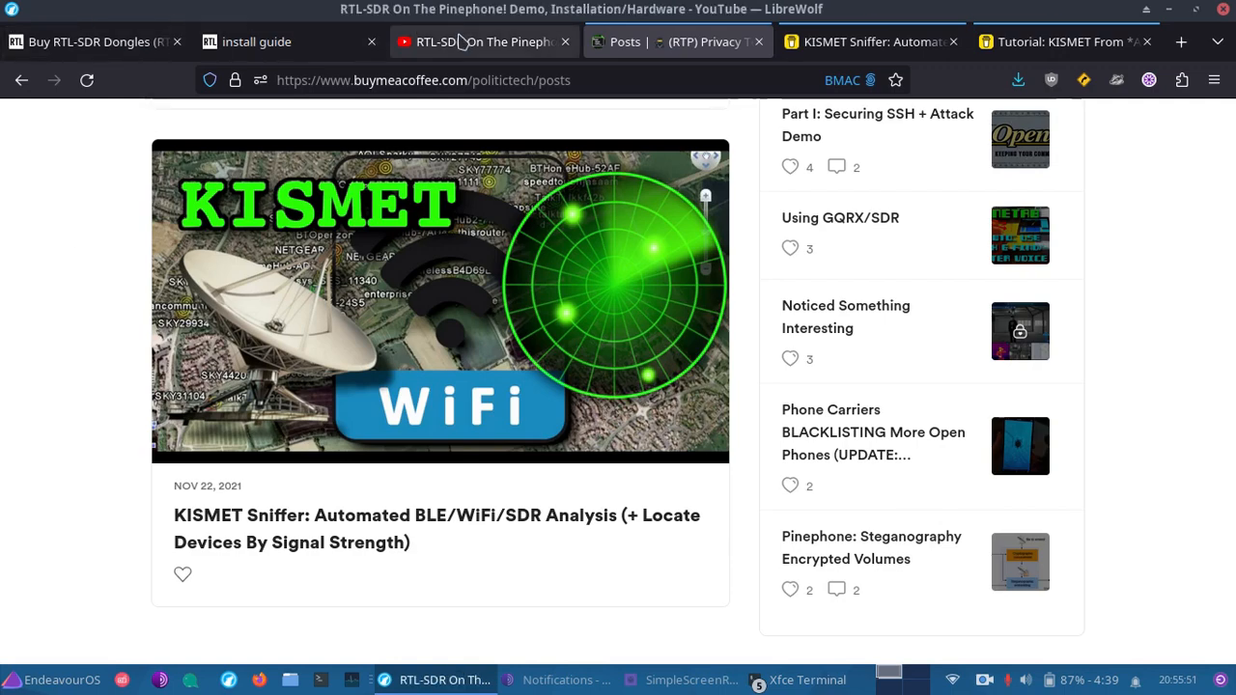
left_click(474, 41)
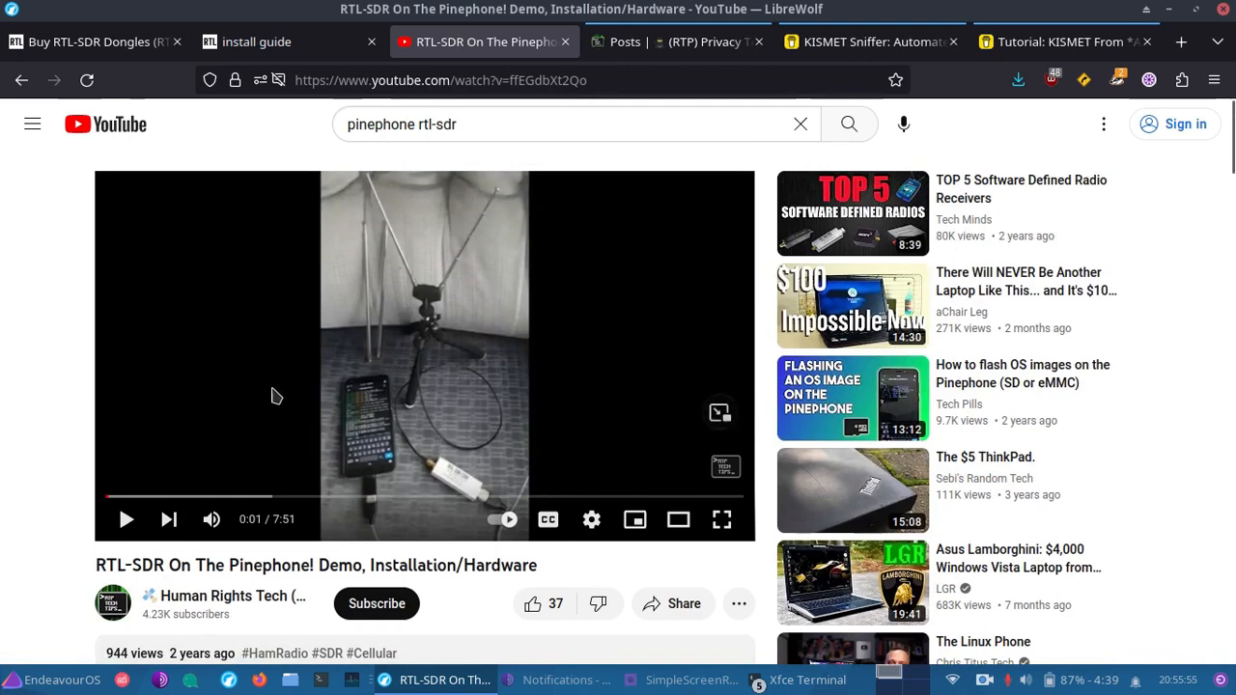
mouse_move(390, 301)
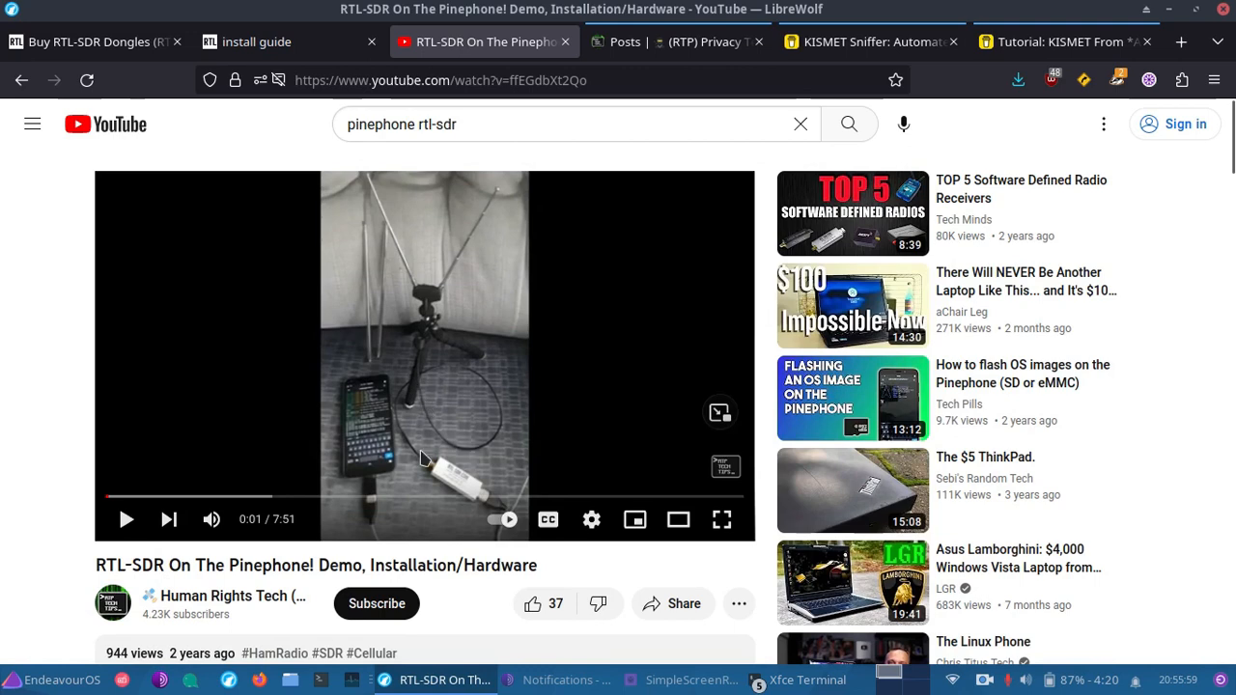
mouse_move(389, 239)
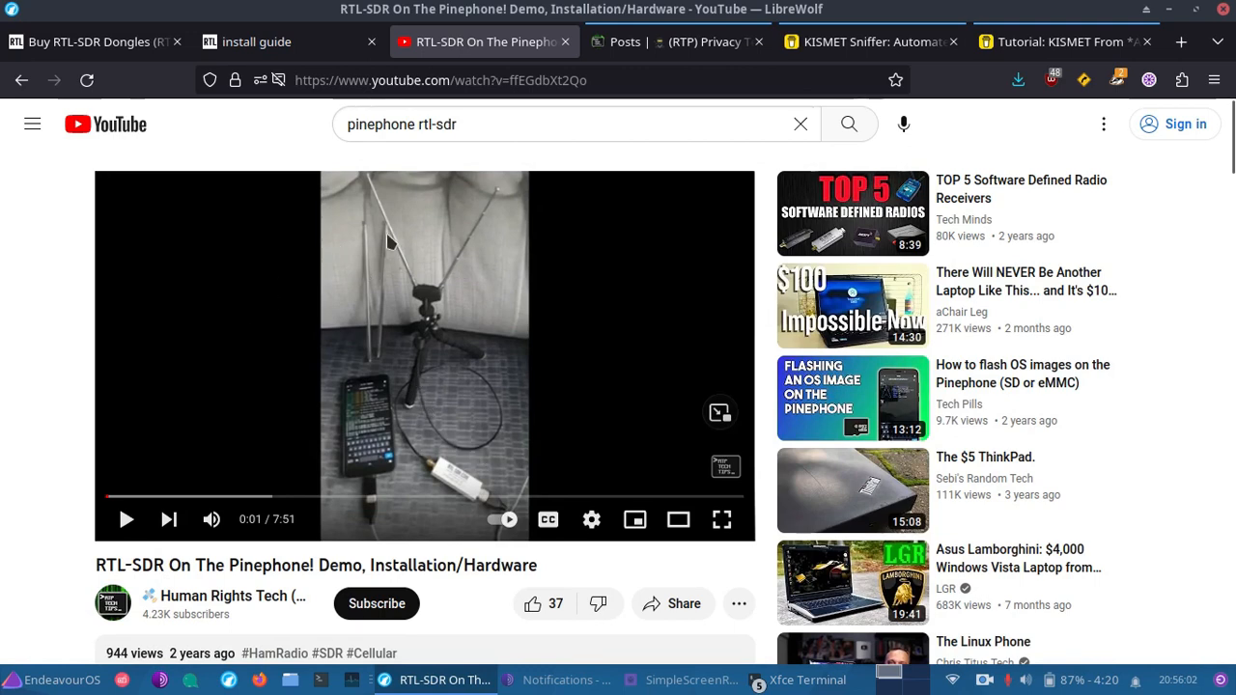
left_click(87, 42)
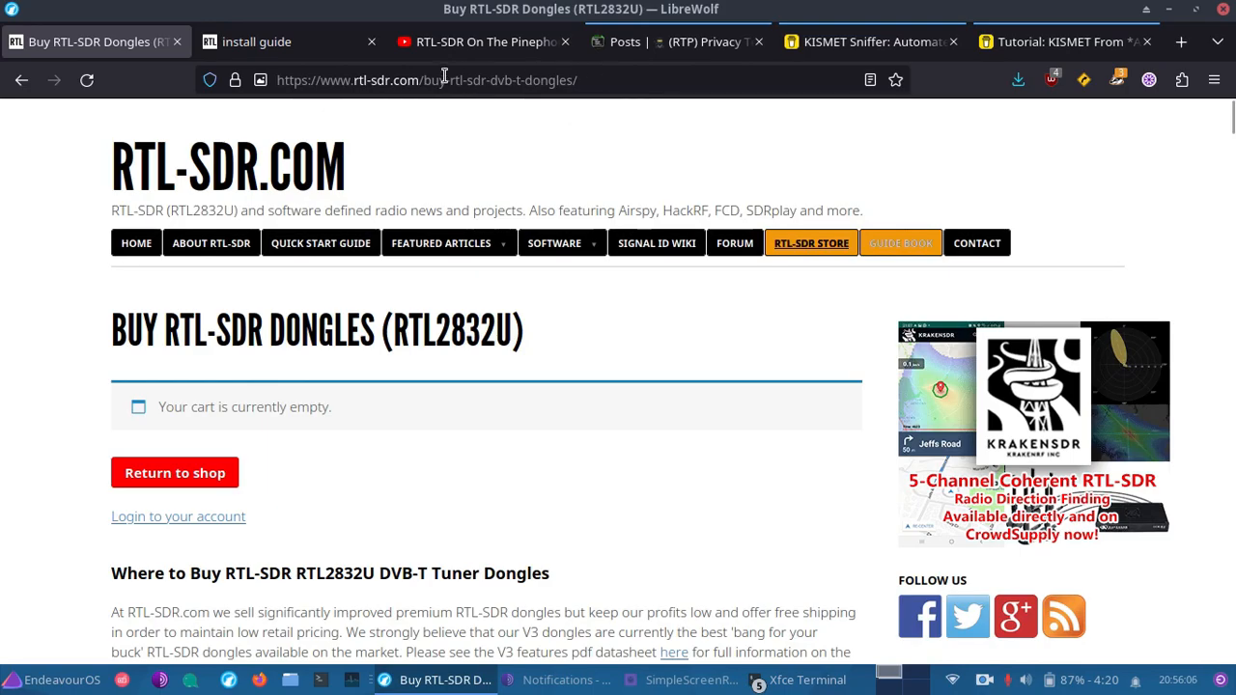
Browse the dongle store page, then view the install guide's Getting Started on Linux section.
scroll("down", 3)
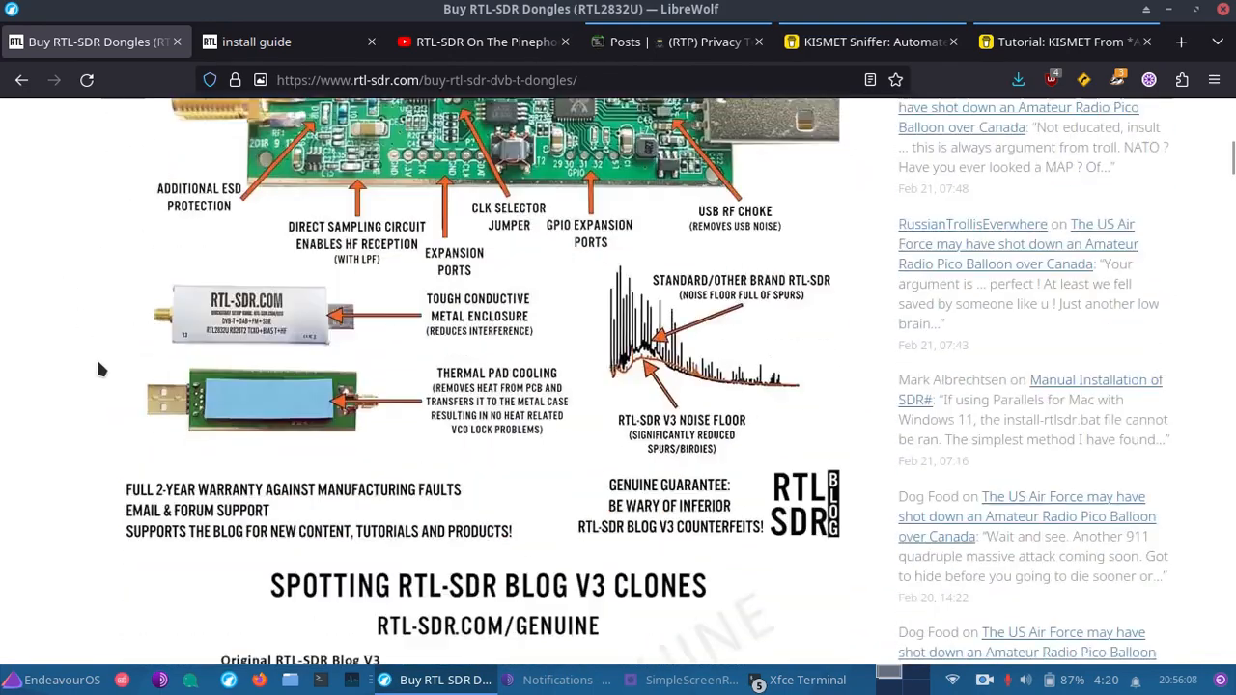
scroll("down", 3)
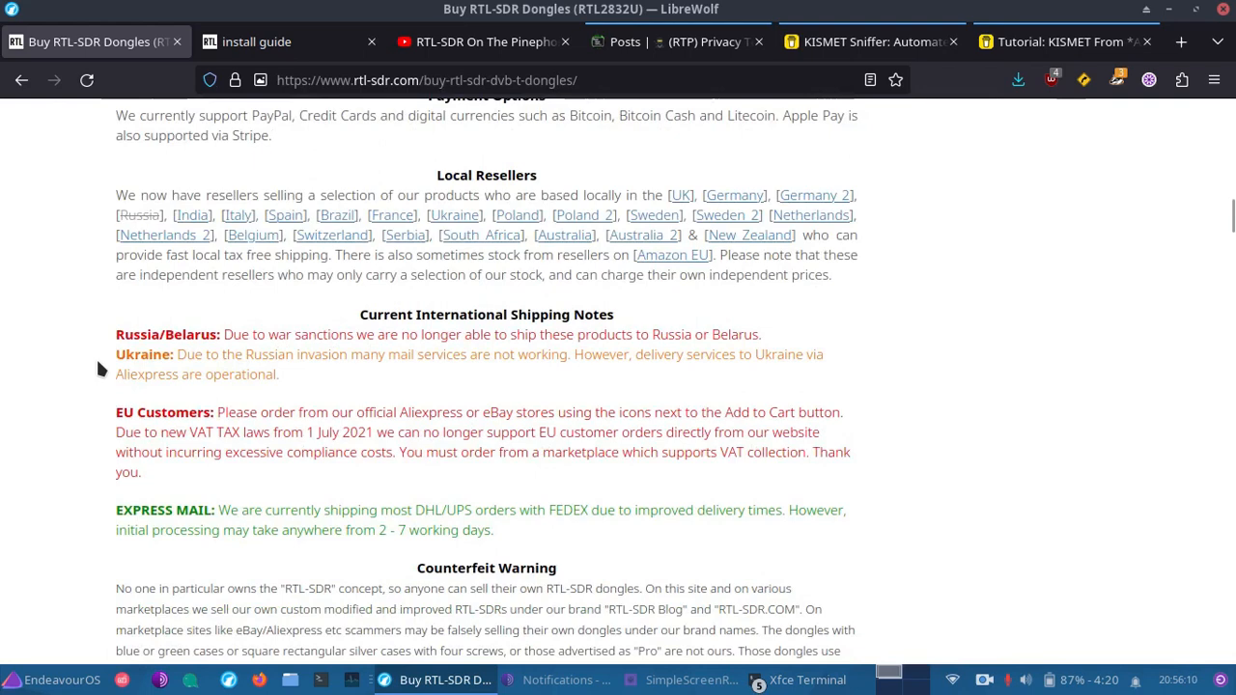
mouse_move(90, 311)
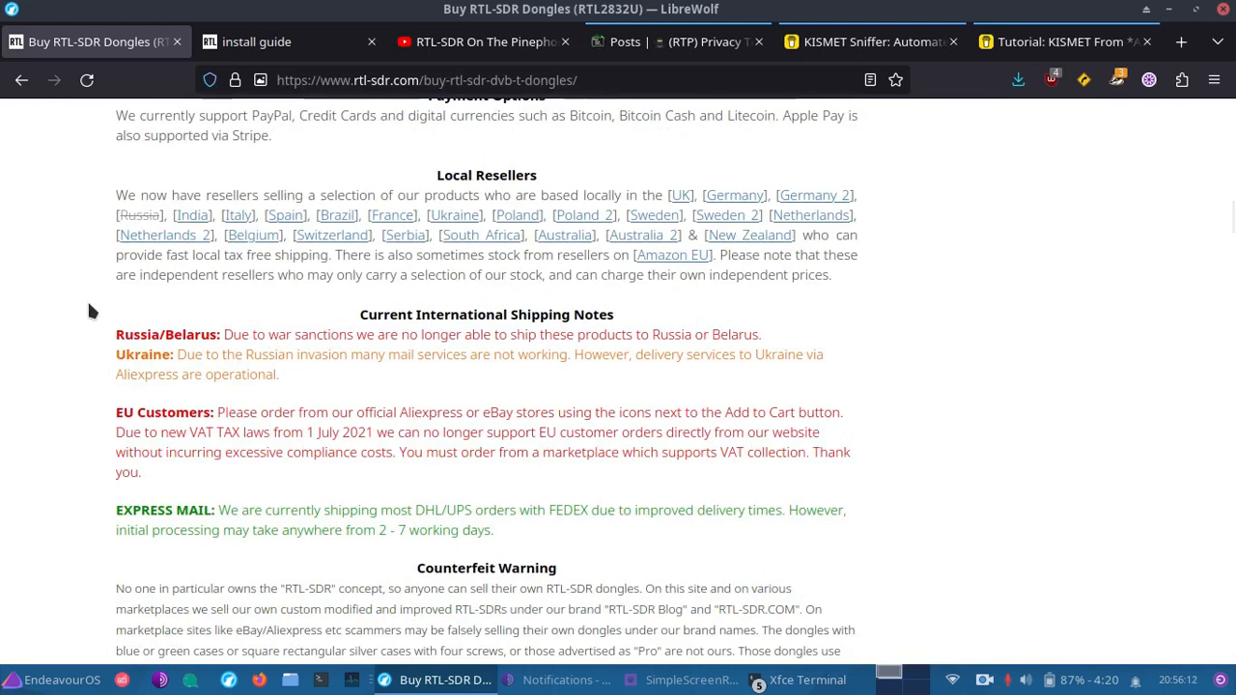
scroll("down", 3)
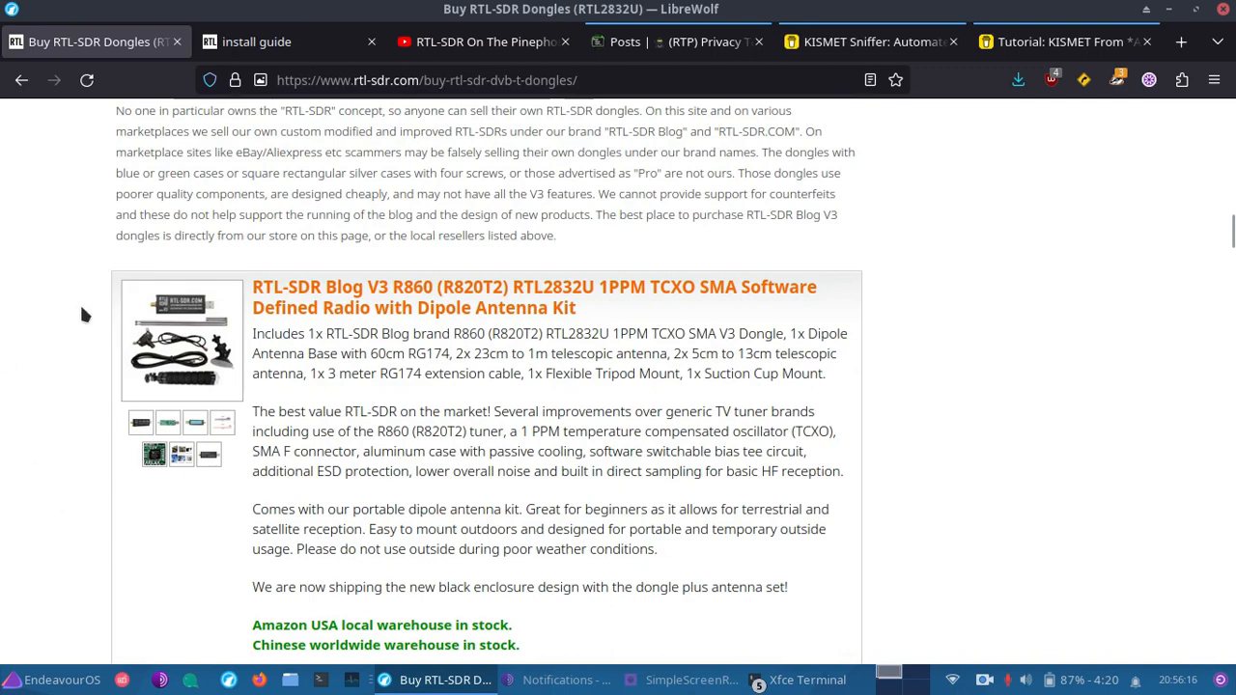
mouse_move(177, 390)
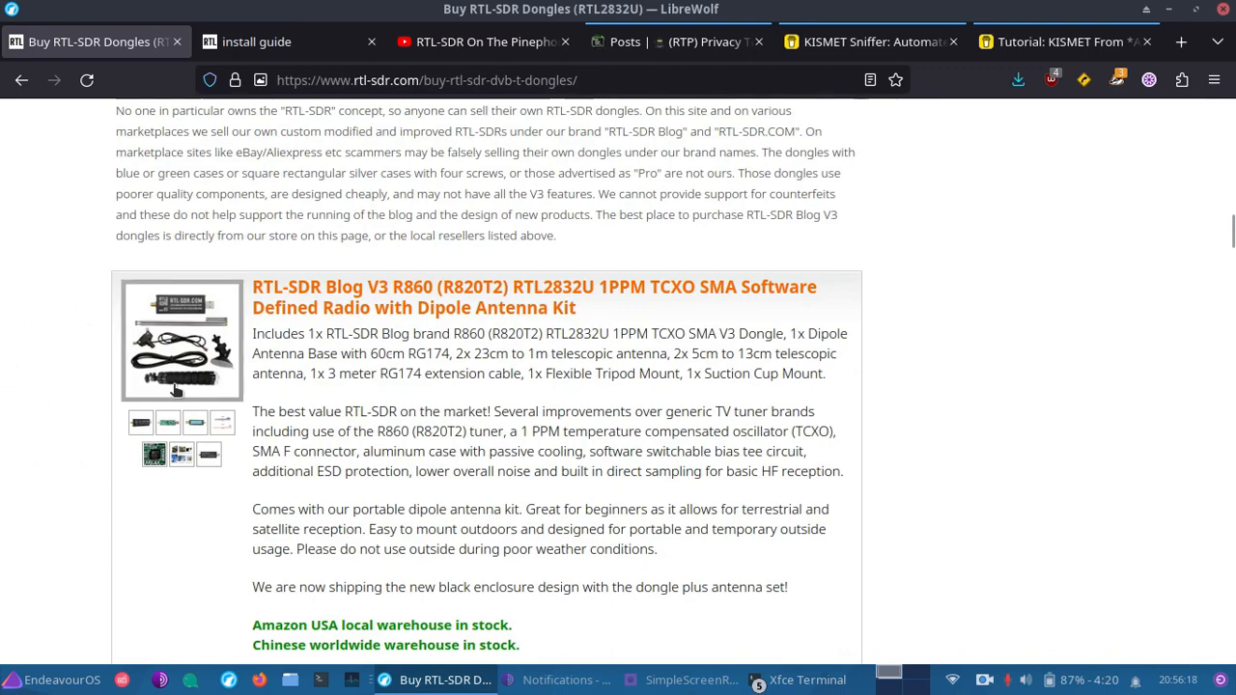
mouse_move(177, 386)
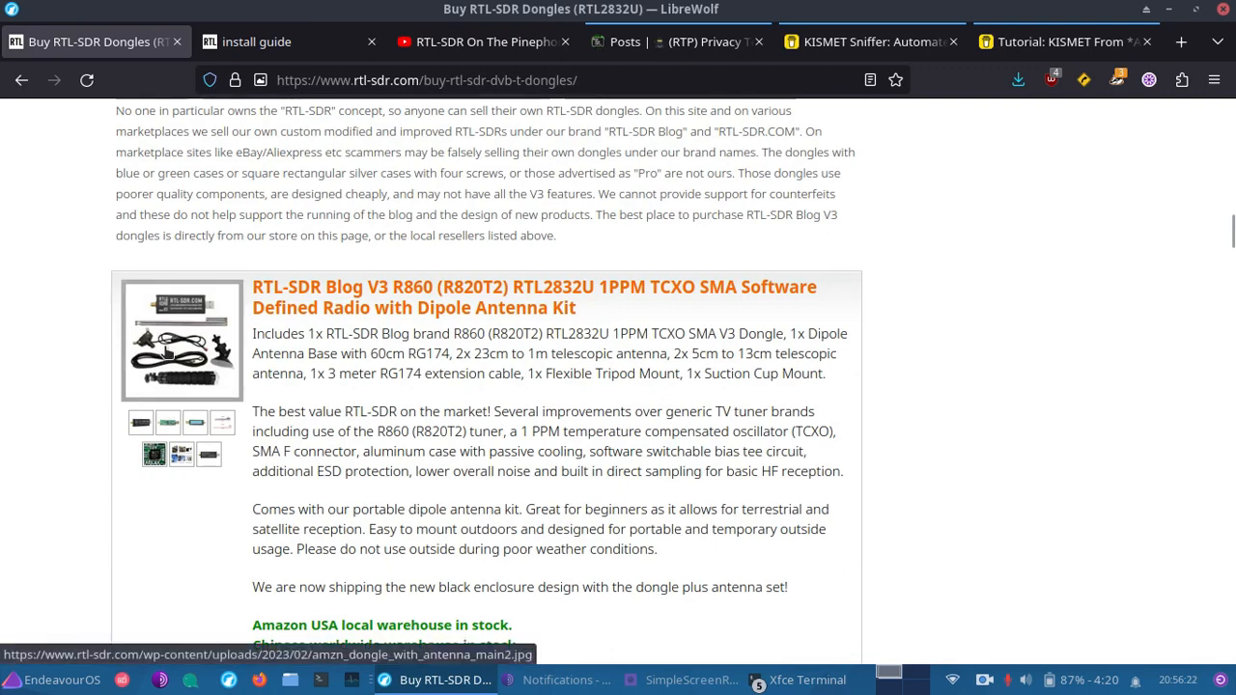
mouse_move(167, 352)
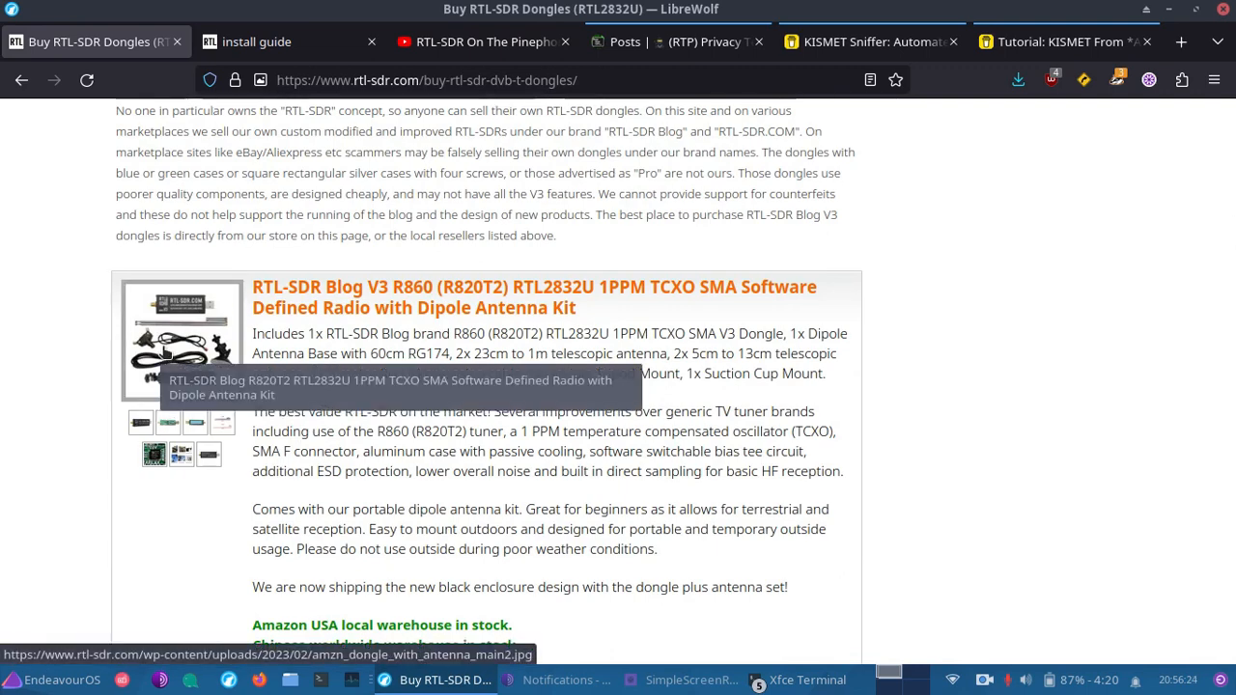
left_click(257, 41)
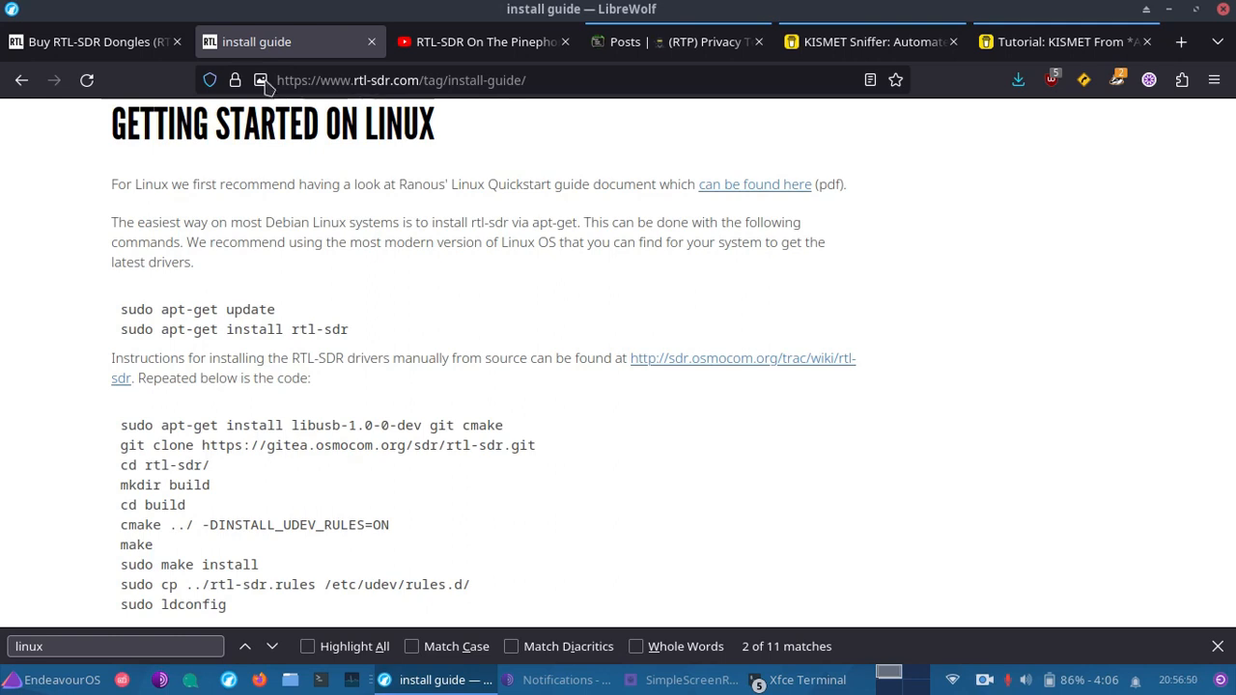
Search the repositories for rtl-sdr packages with 'pacman -Ss rtl-sdr' in the terminal.
left_click(796, 680)
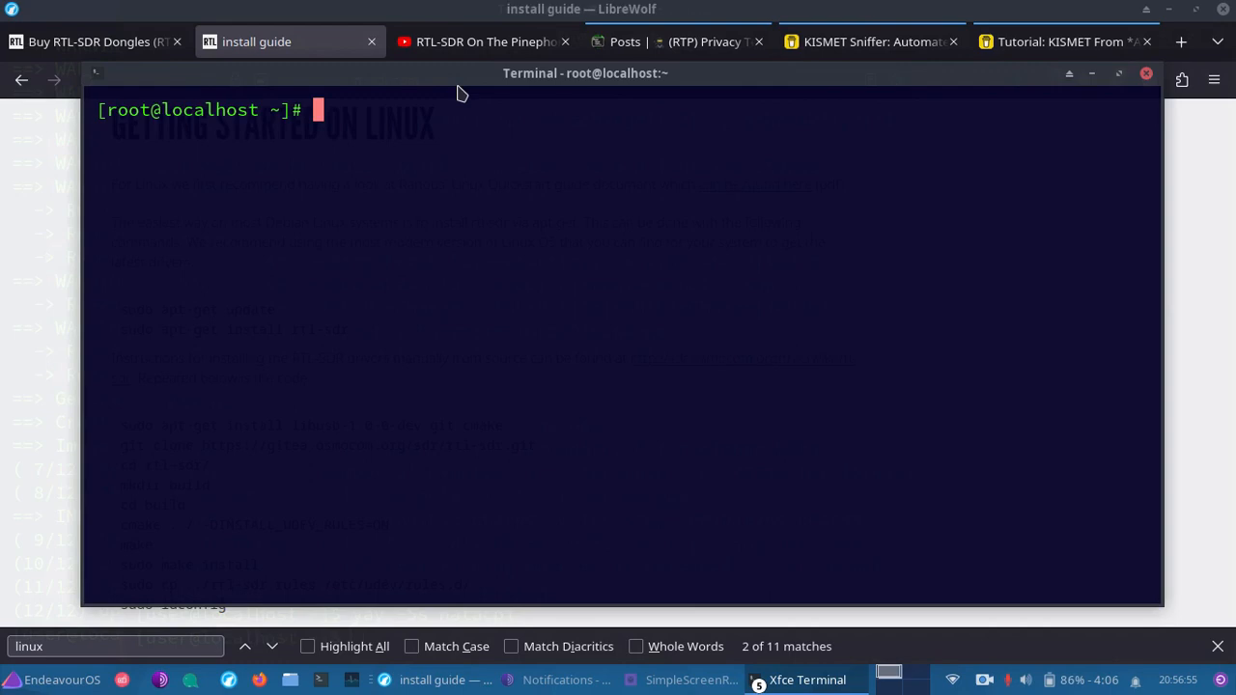
type("pacman -S")
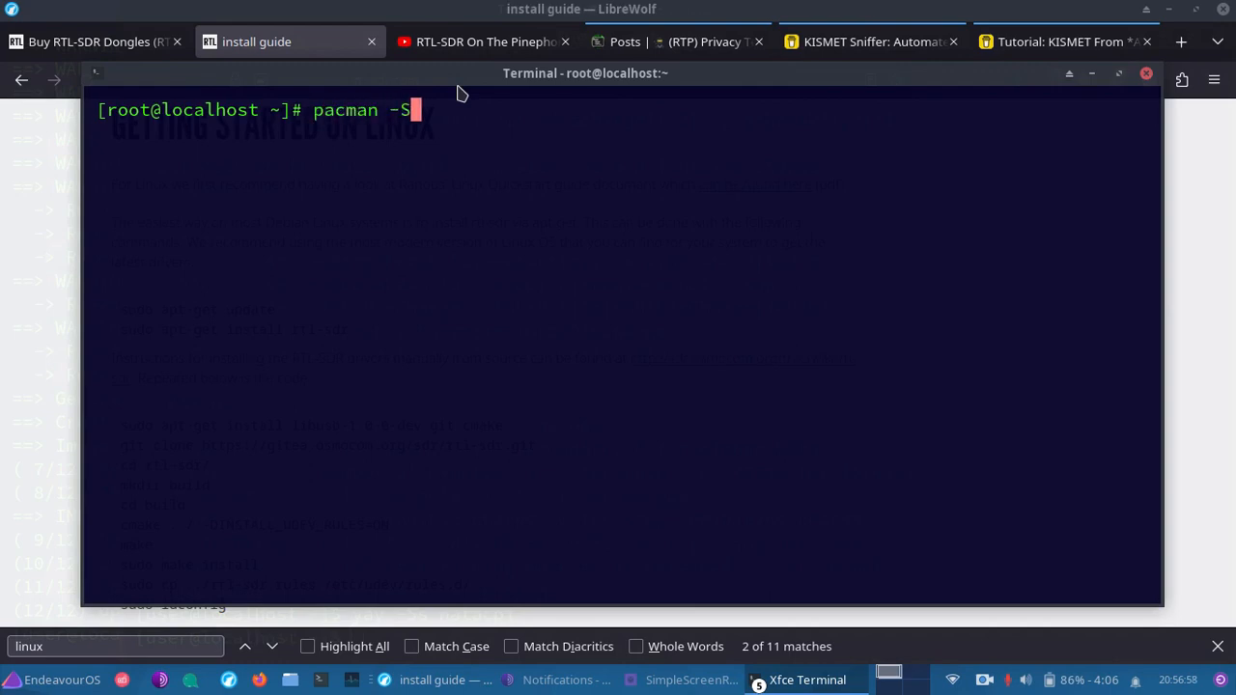
type("s rtl")
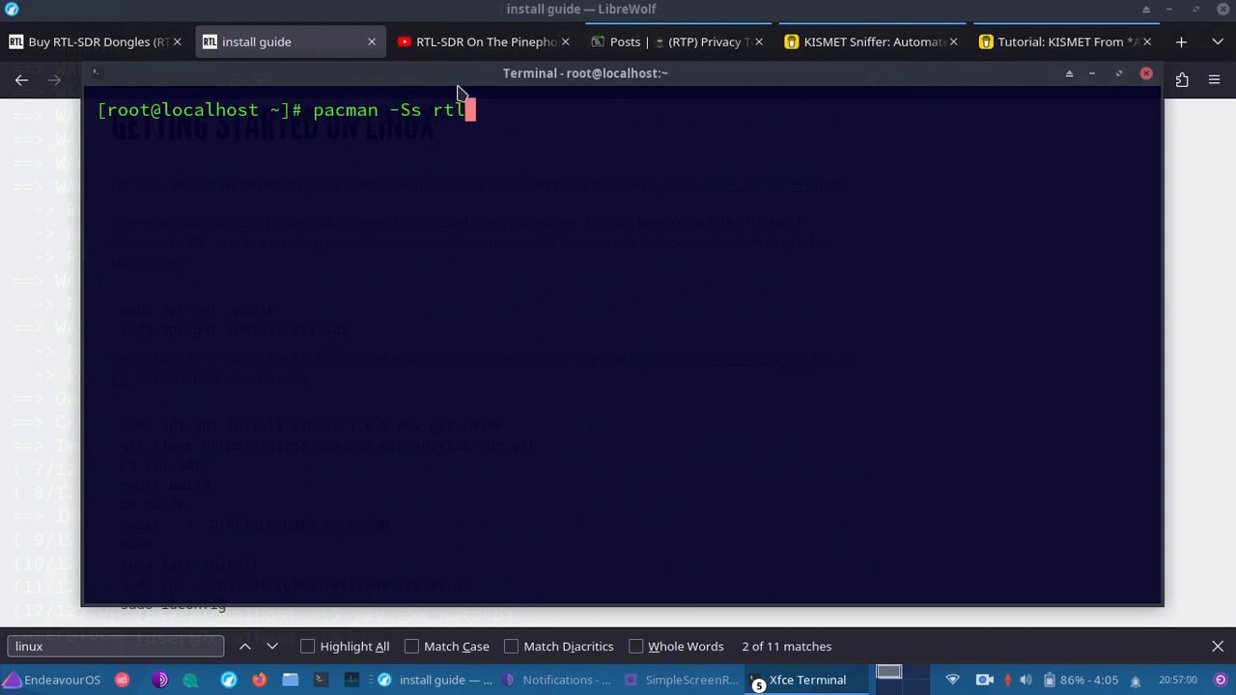
type("-sdr")
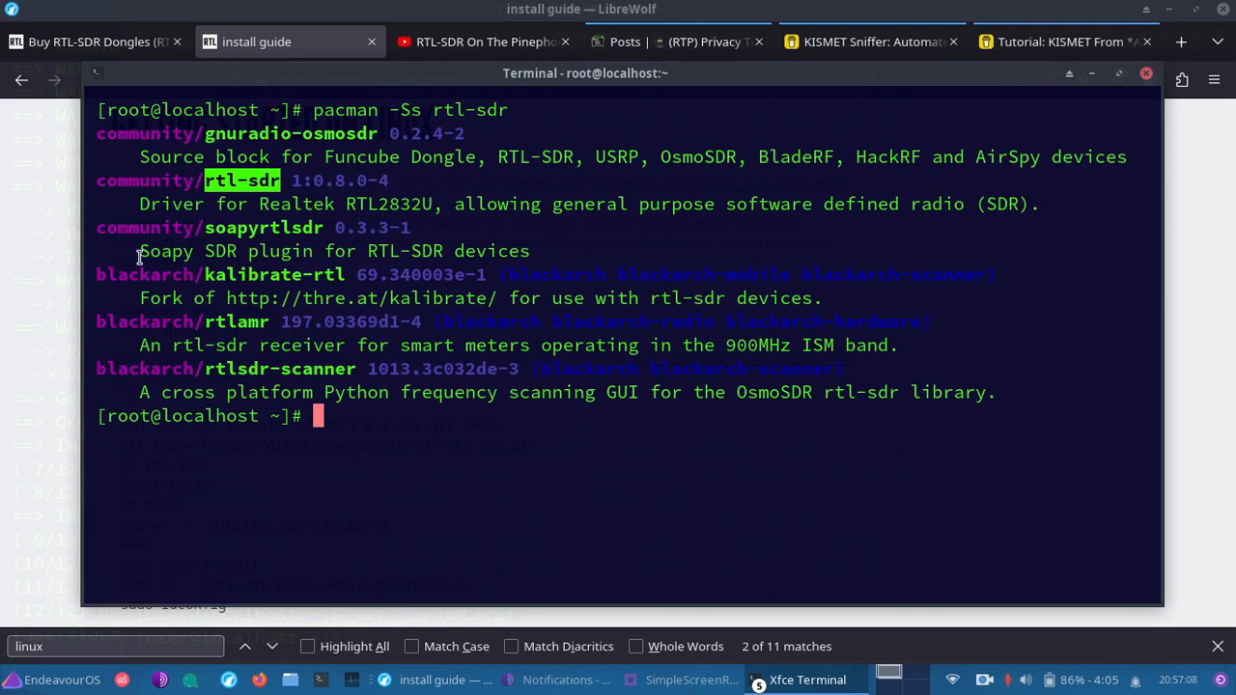
mouse_move(443, 220)
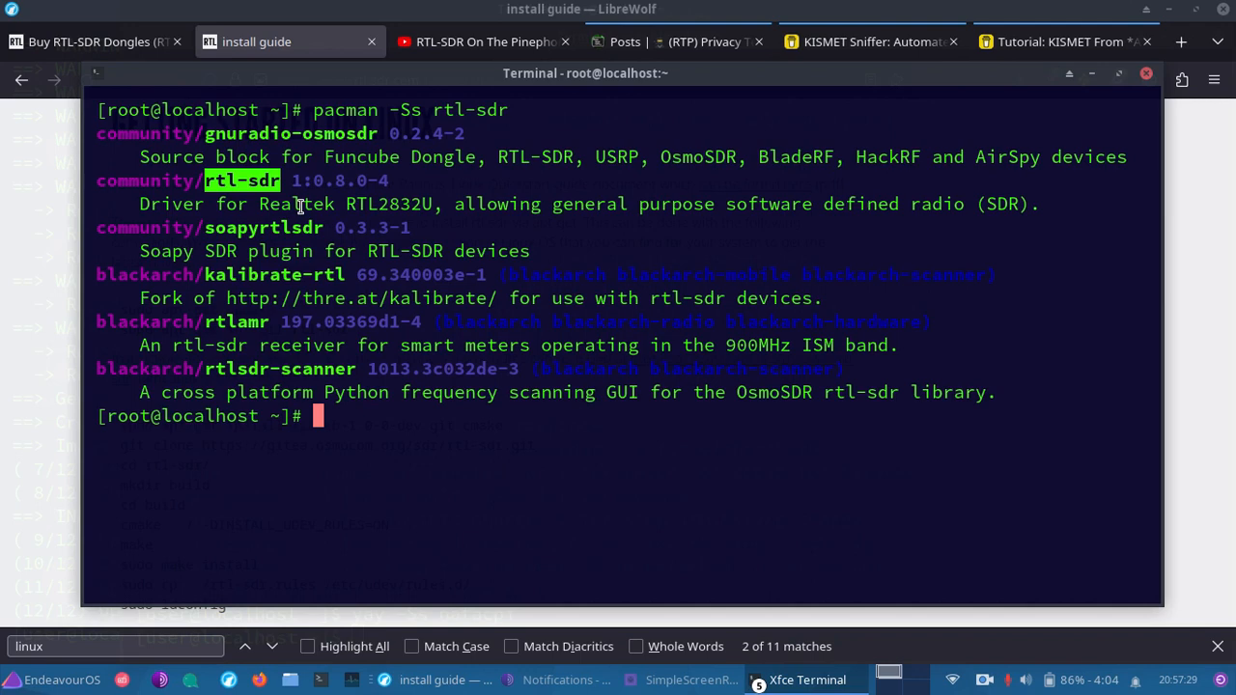
type("apt inst")
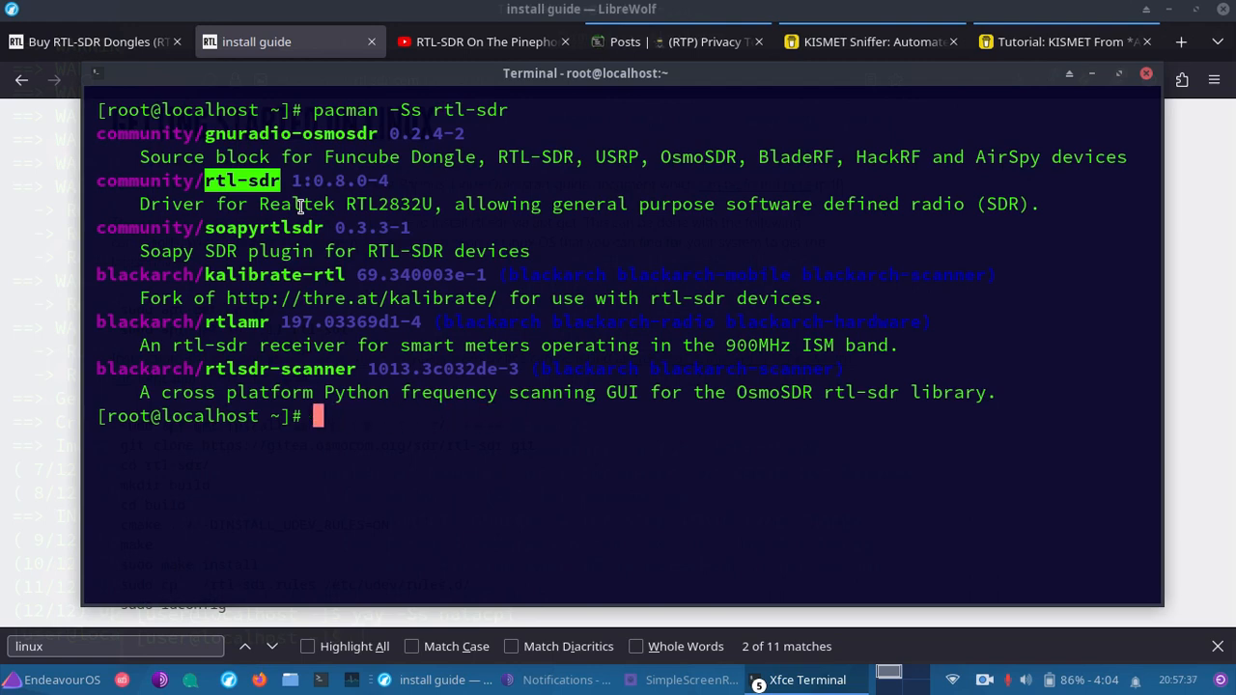
Install the rtl-sdr driver package with 'pacman -S rtl-sdr'.
type("pacman -S")
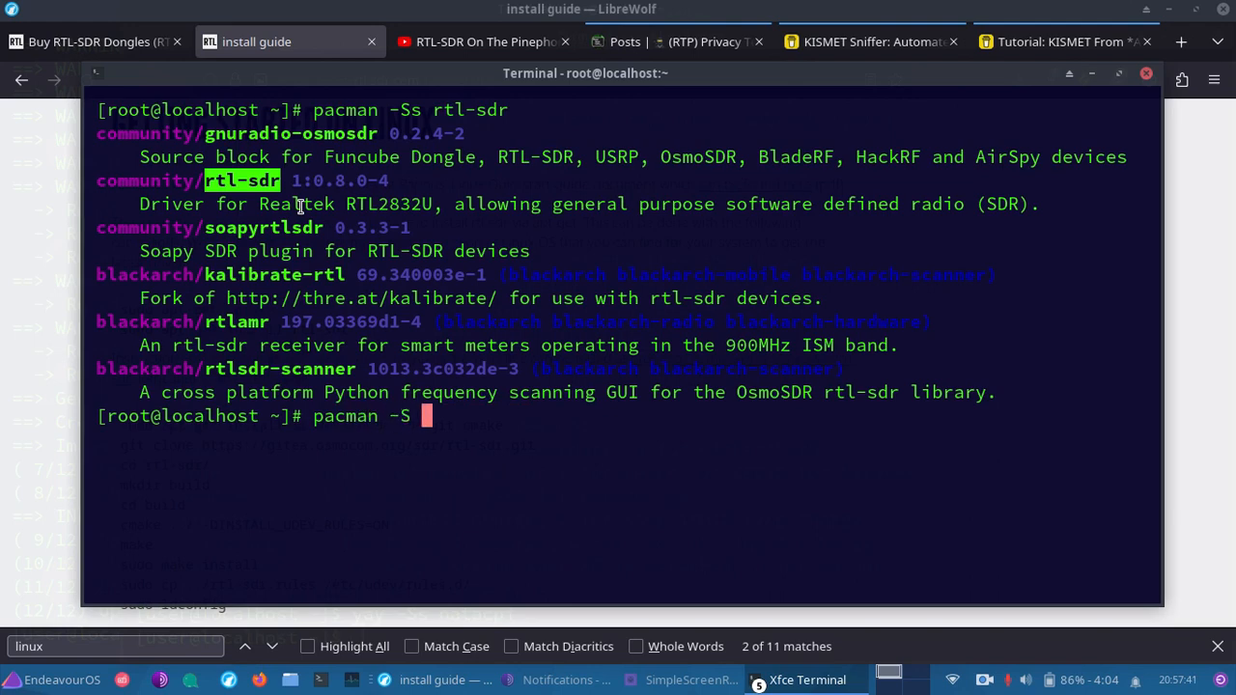
type("rtl-sdr")
type("y")
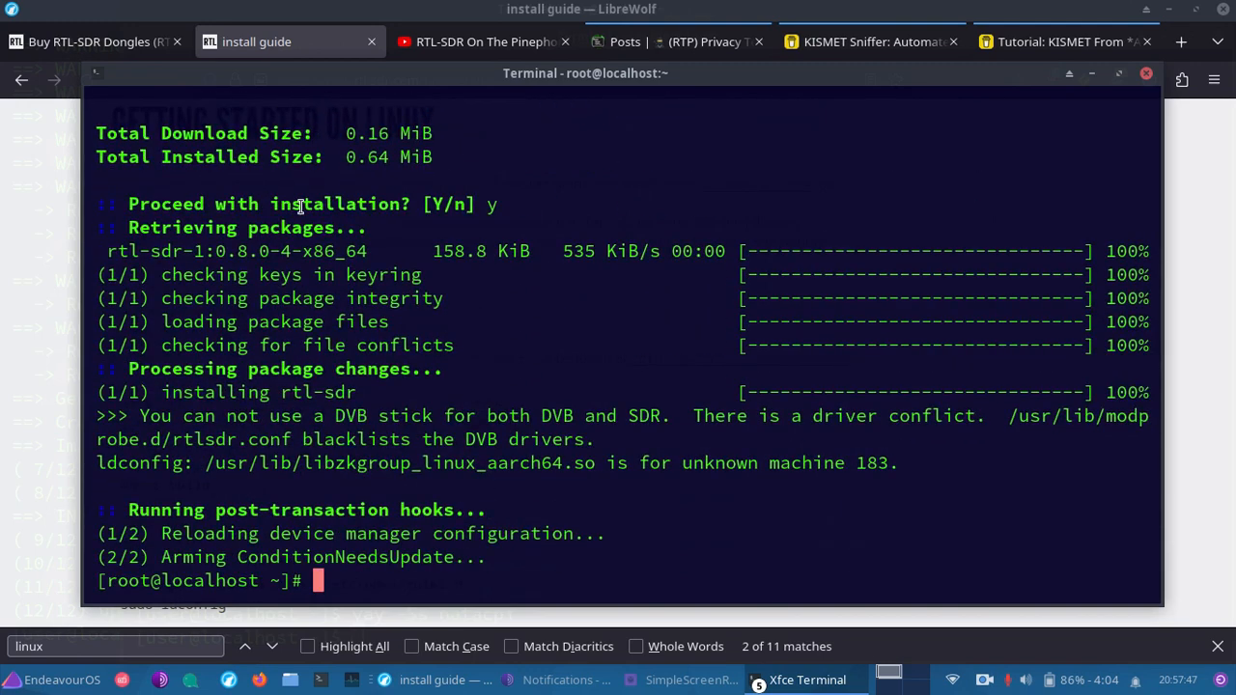
mouse_move(107, 458)
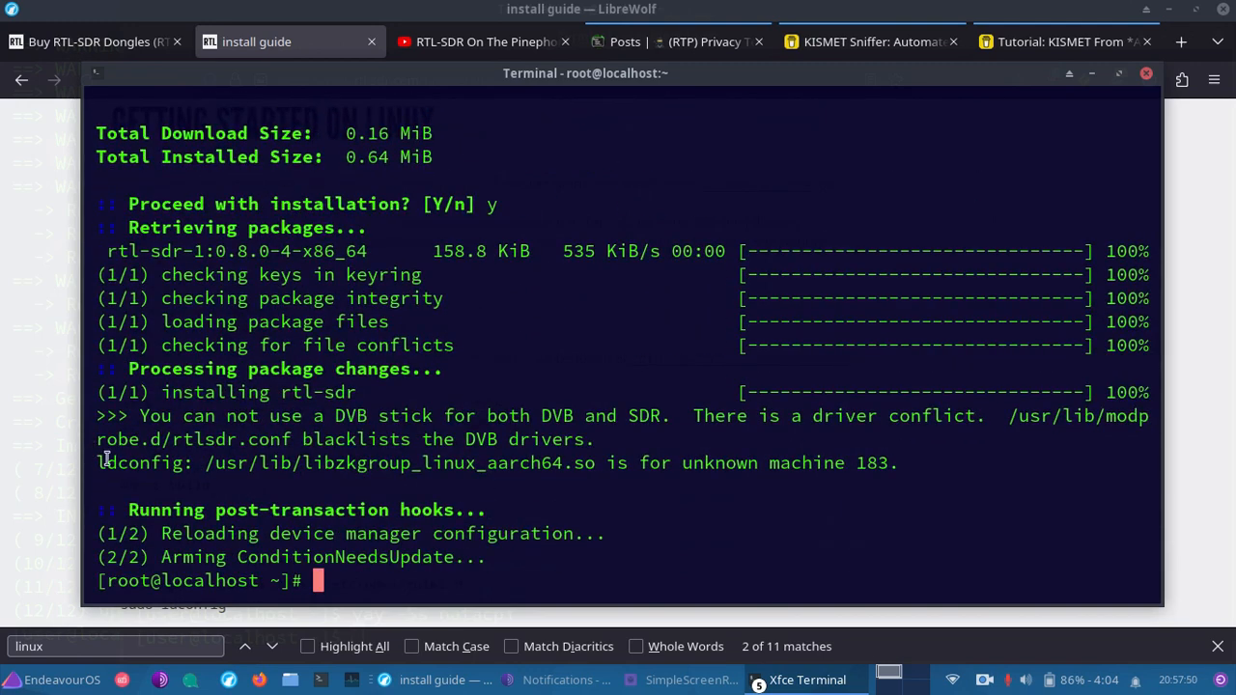
mouse_move(17, 380)
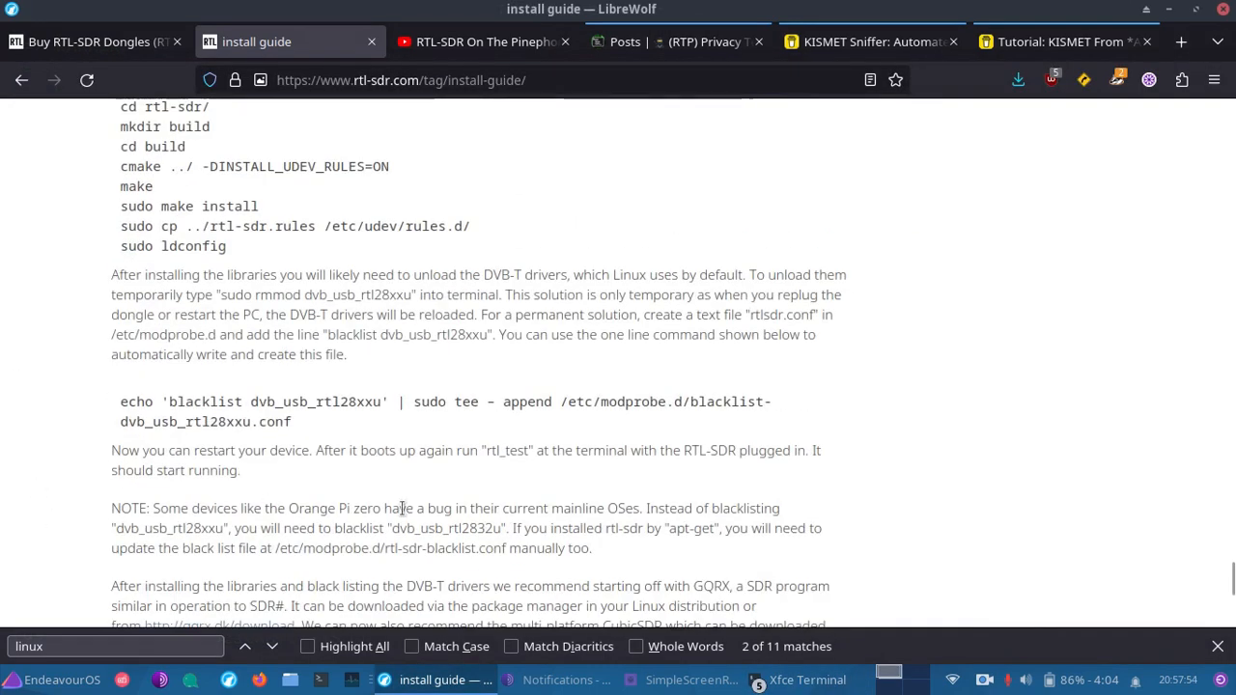
Copy the guide's dvb_usb_rtl28xxu blacklist echo command and paste it into the terminal.
left_click_drag(122, 402, 292, 421)
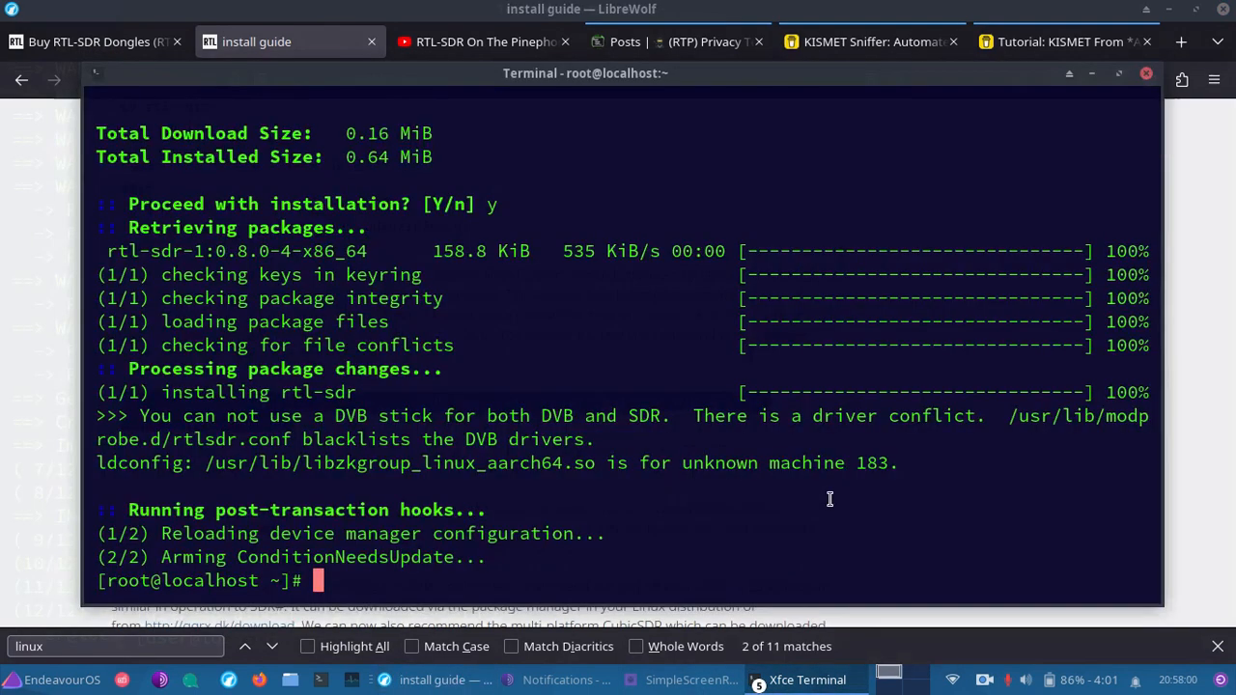
right_click(475, 175)
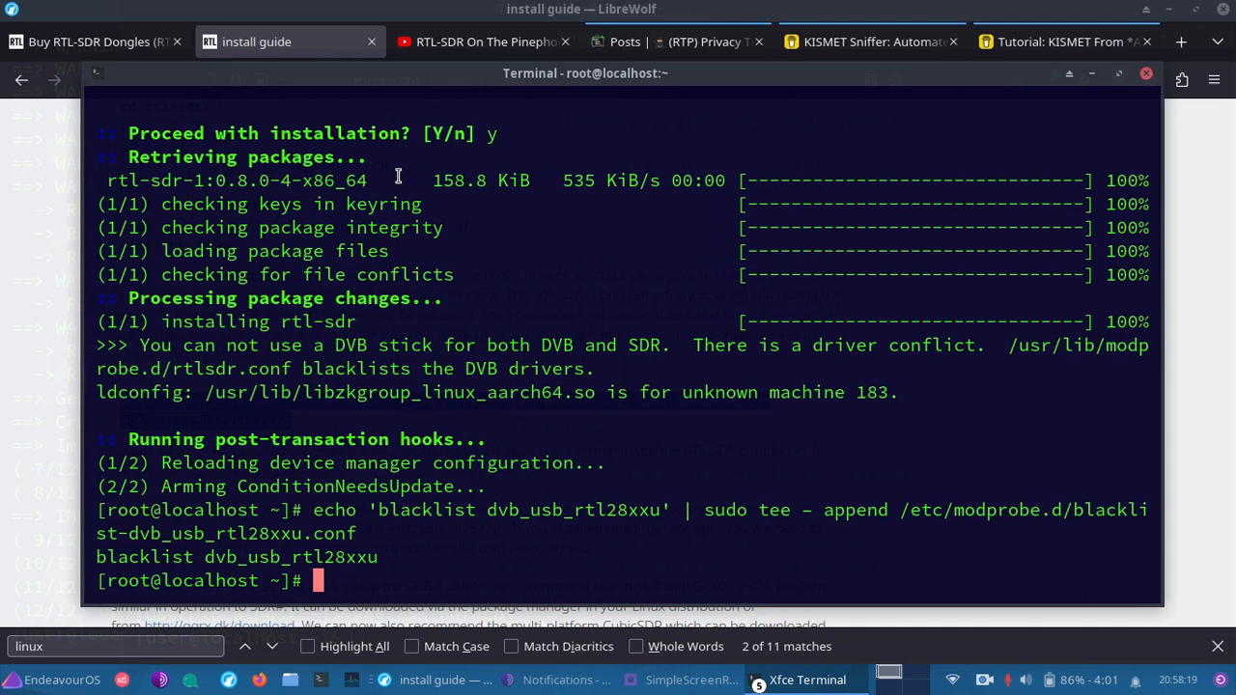
Confirm kismet is installed via pacman, then launch it with 'kismet --daemonize'.
type("p")
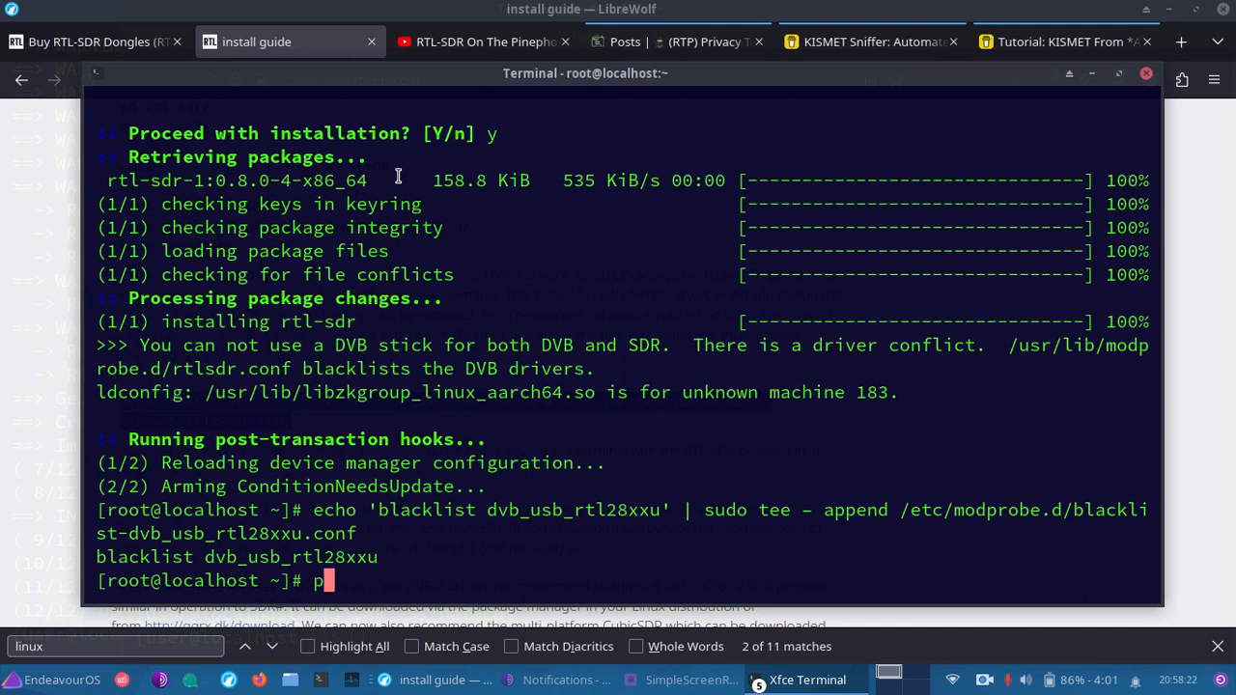
type("acman -")
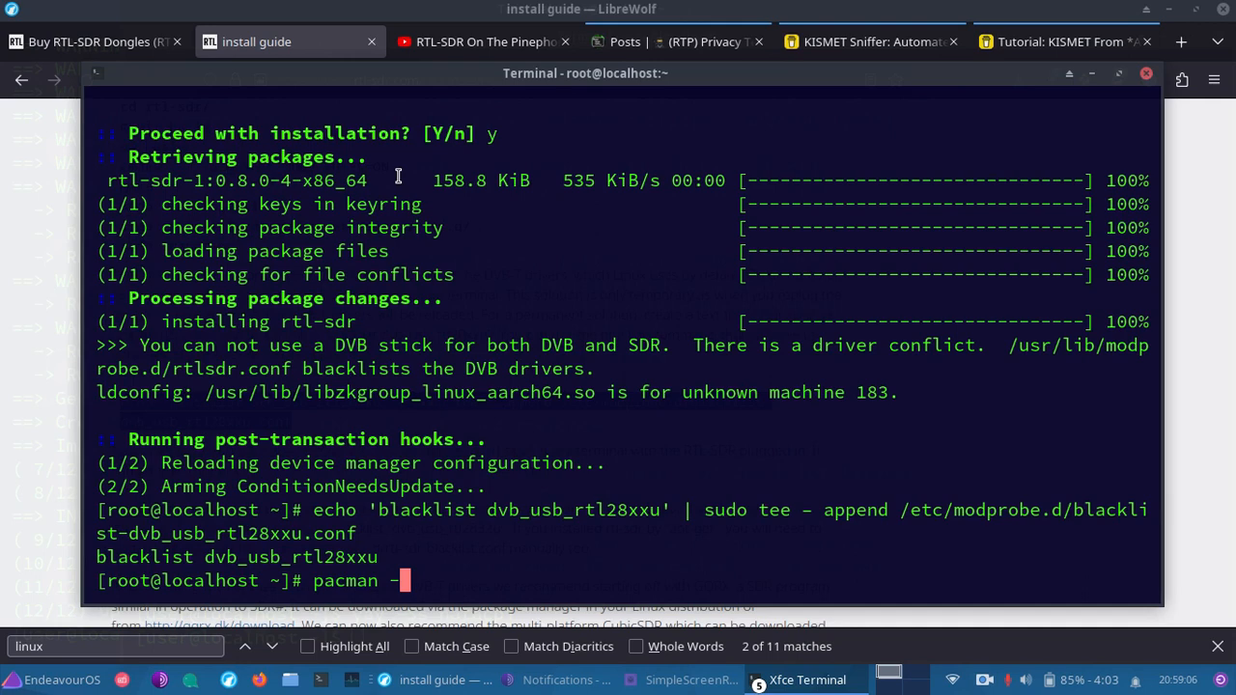
type("Ss")
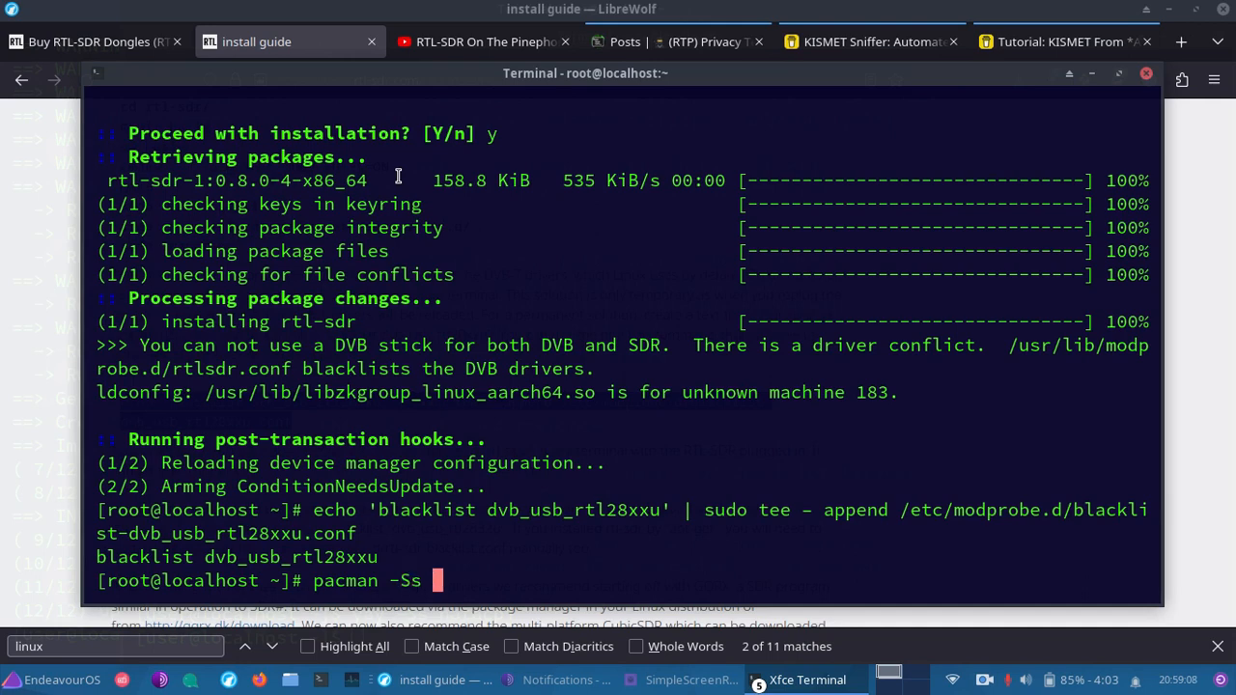
type("kismet")
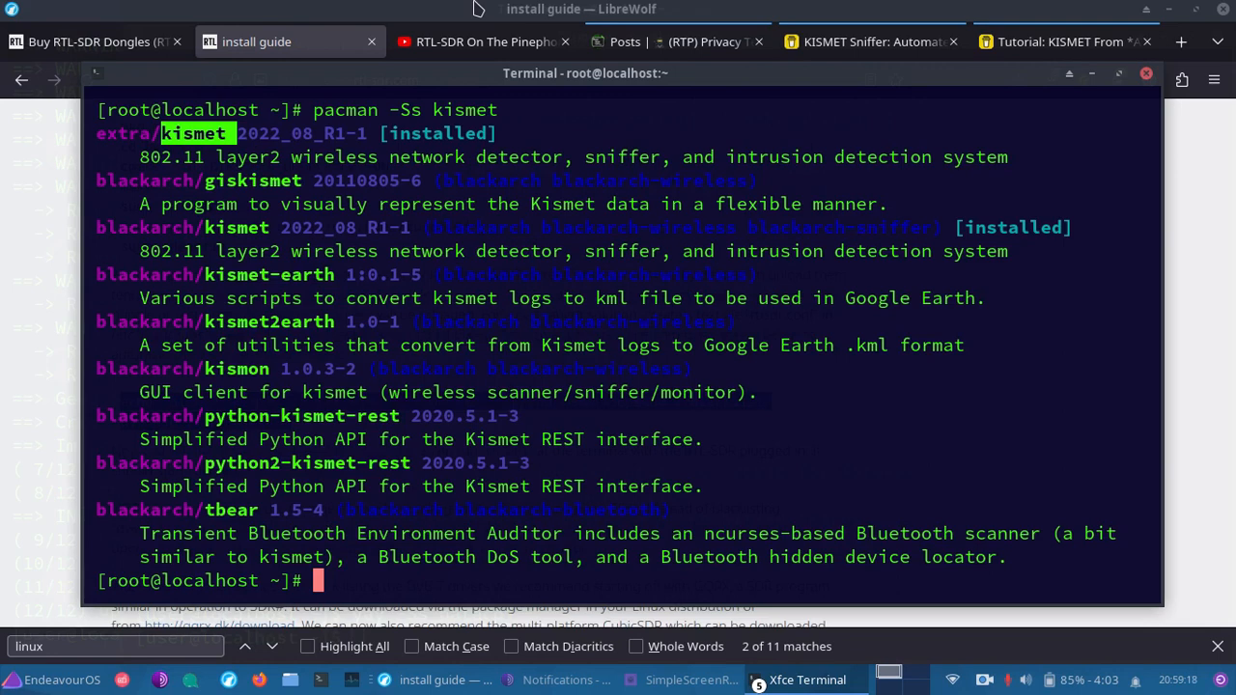
type("pacman -S")
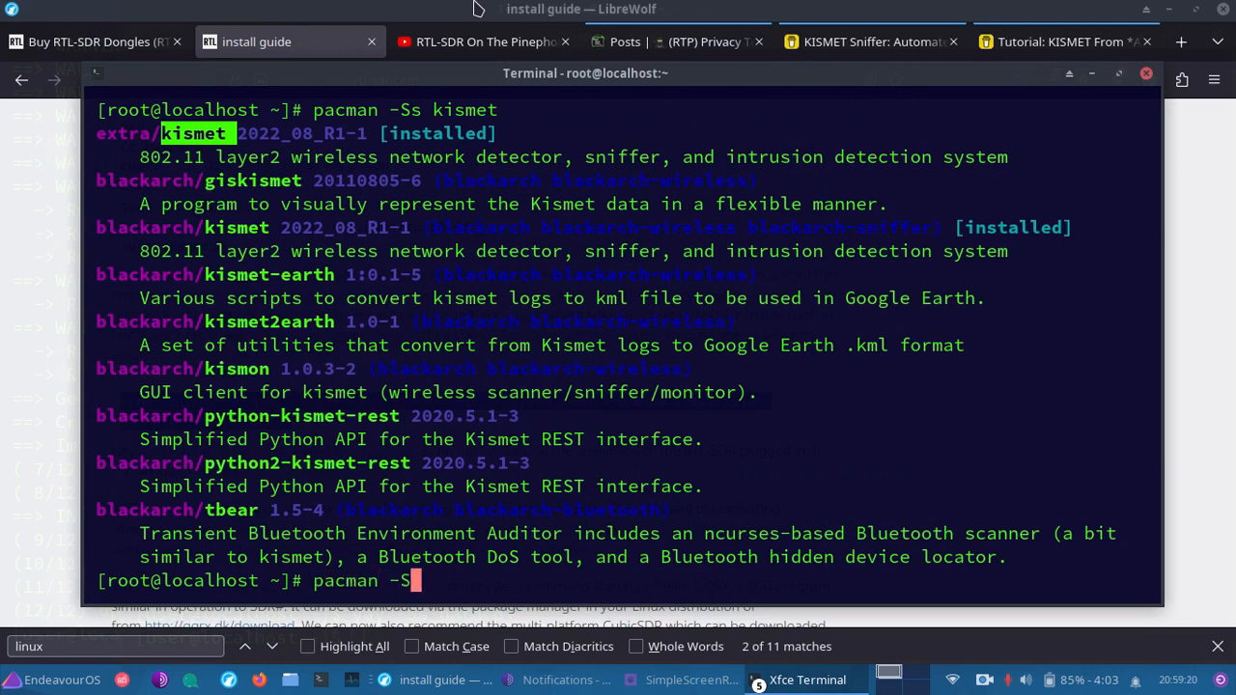
type("kismet")
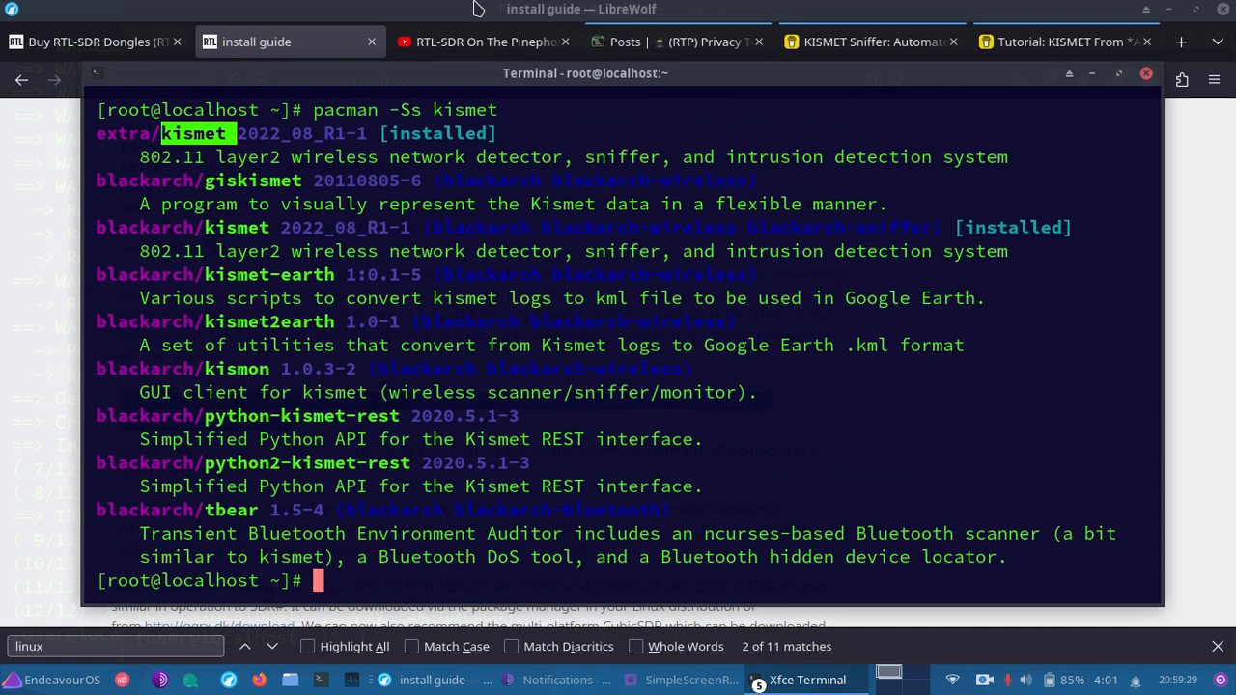
type("kist")
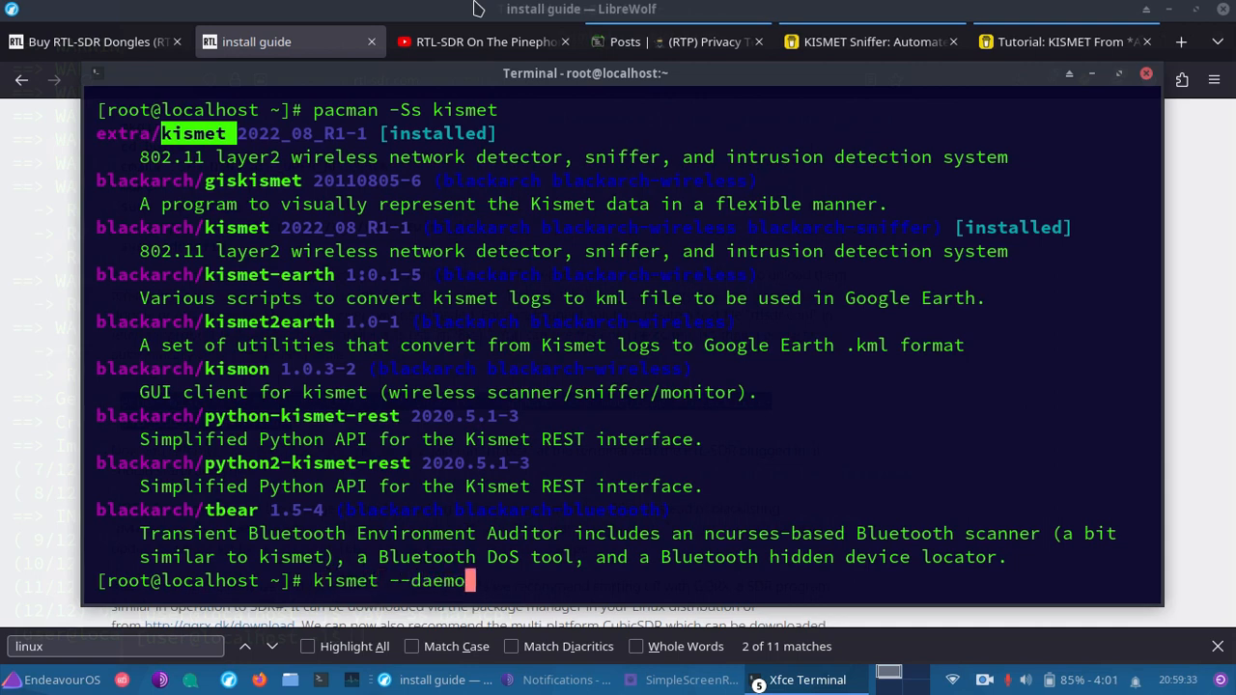
type("ize")
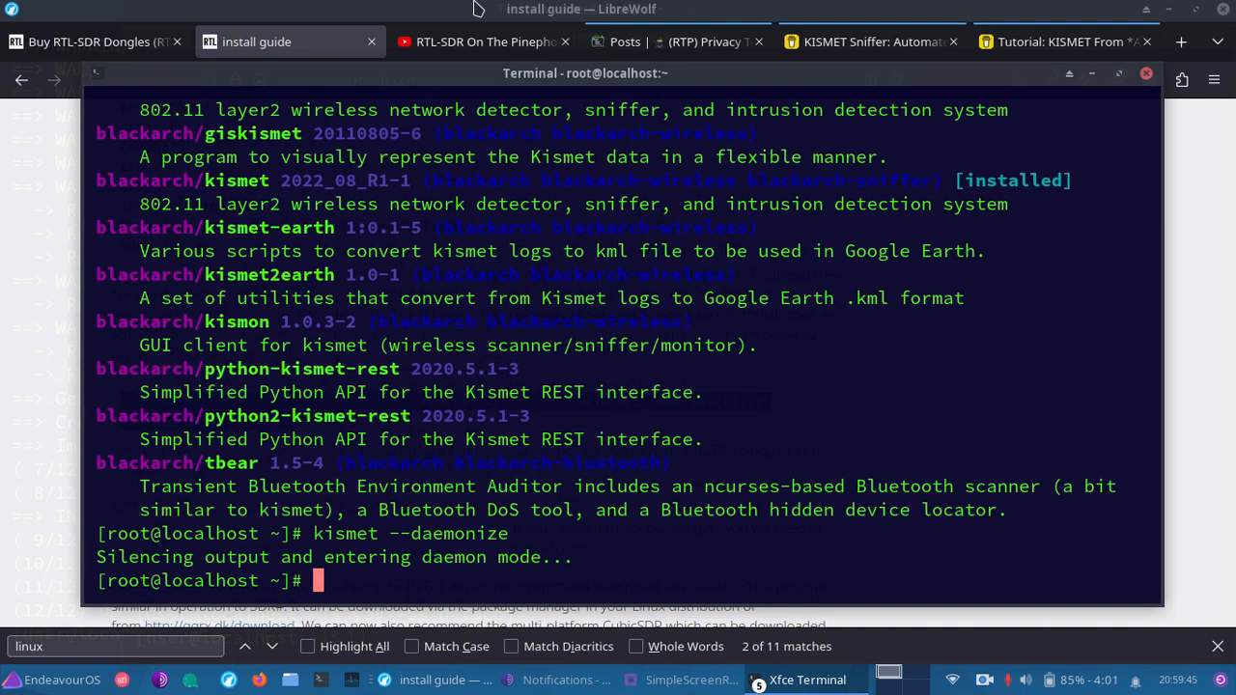
Kill interfering processes with 'airmon-ng check kill' and enable monitor mode on wlan0 as wlan0mon.
type("airmon-n")
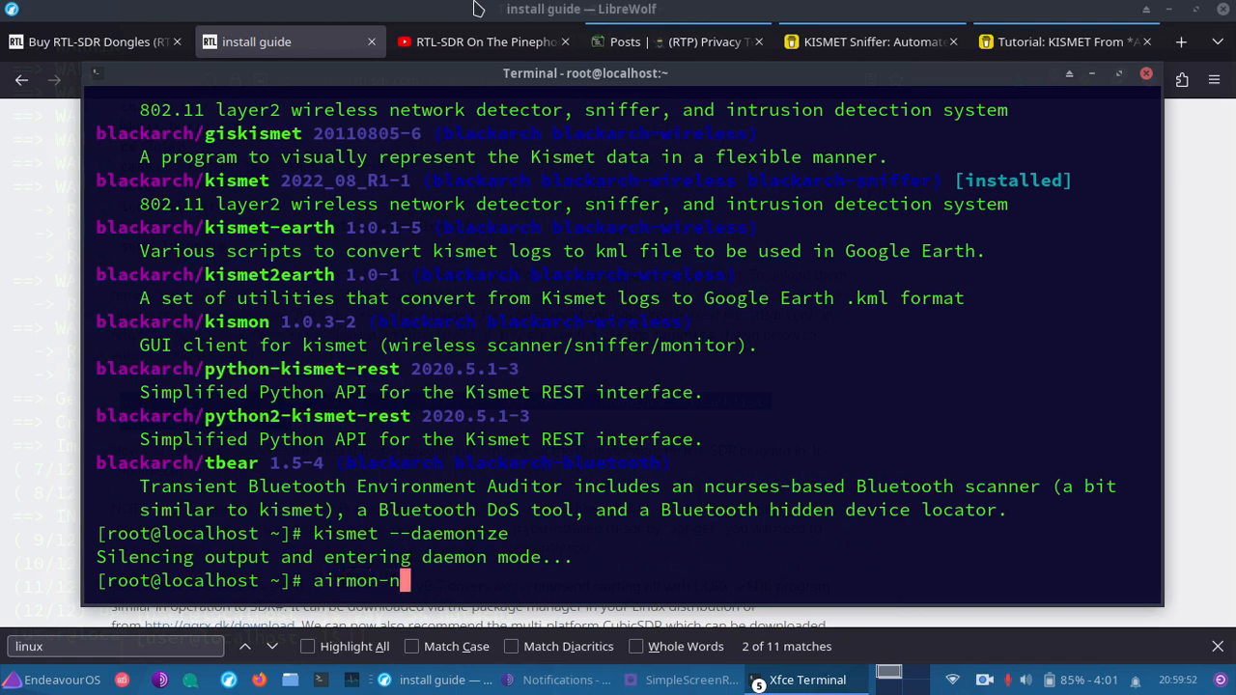
type("g check kill")
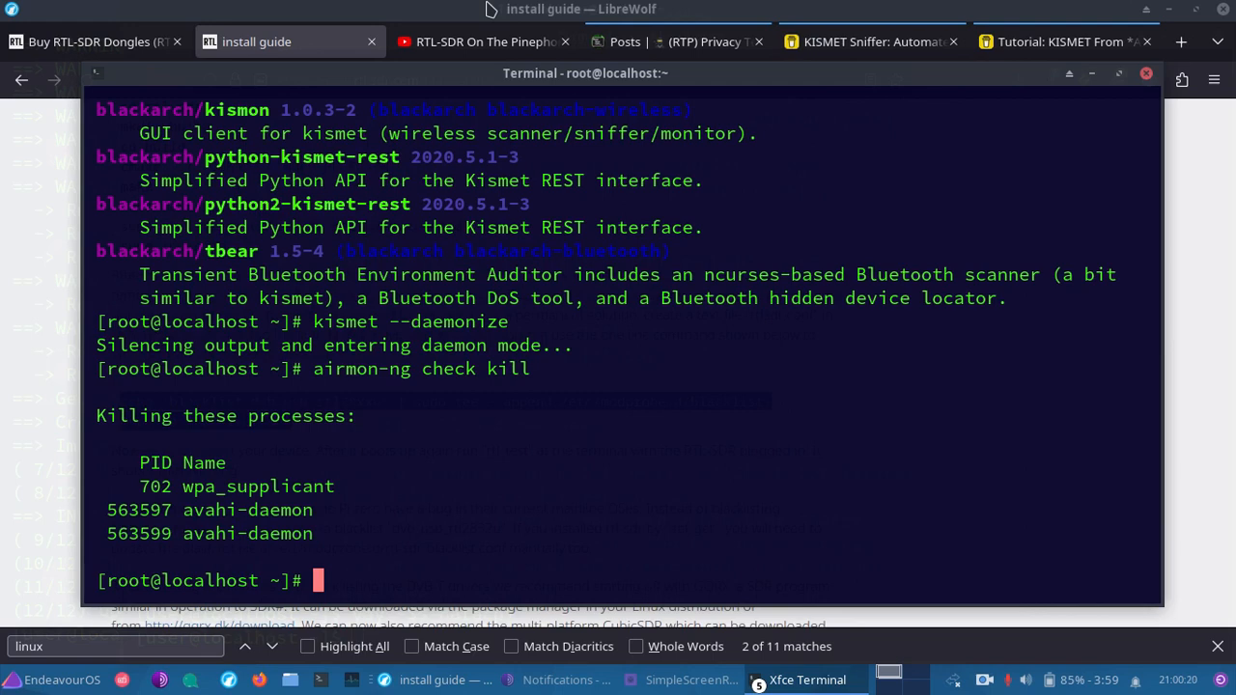
type("airmon-ng start wlan0")
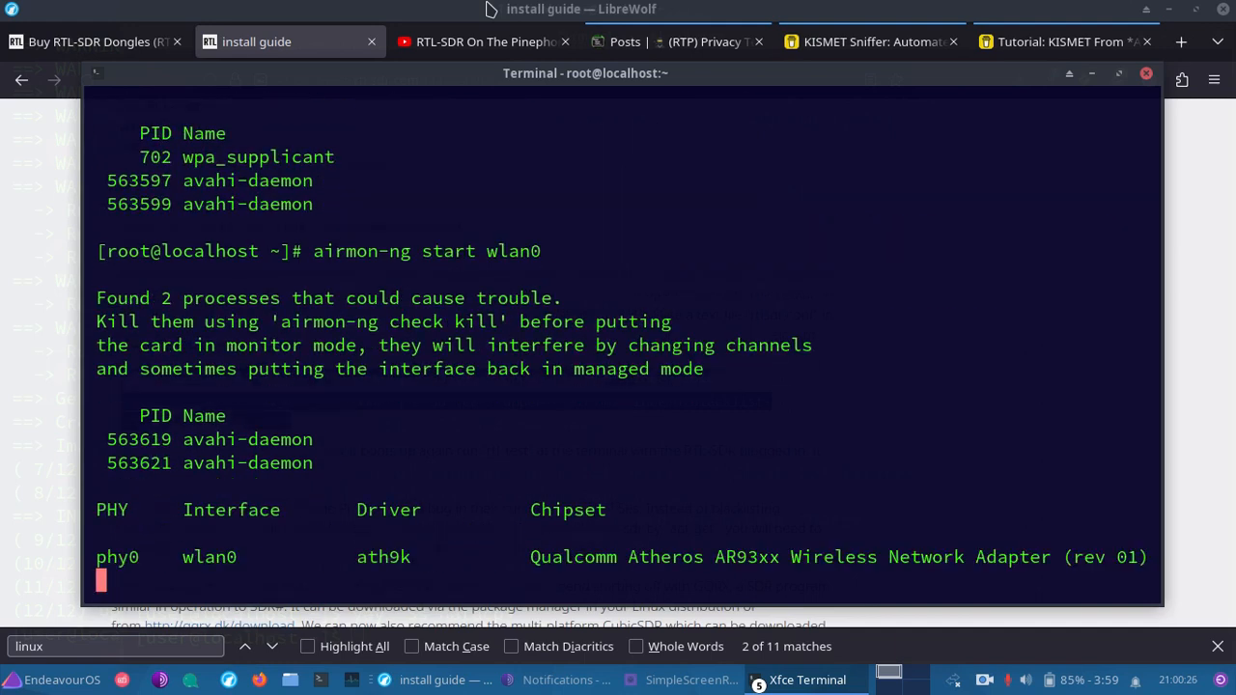
key("Return")
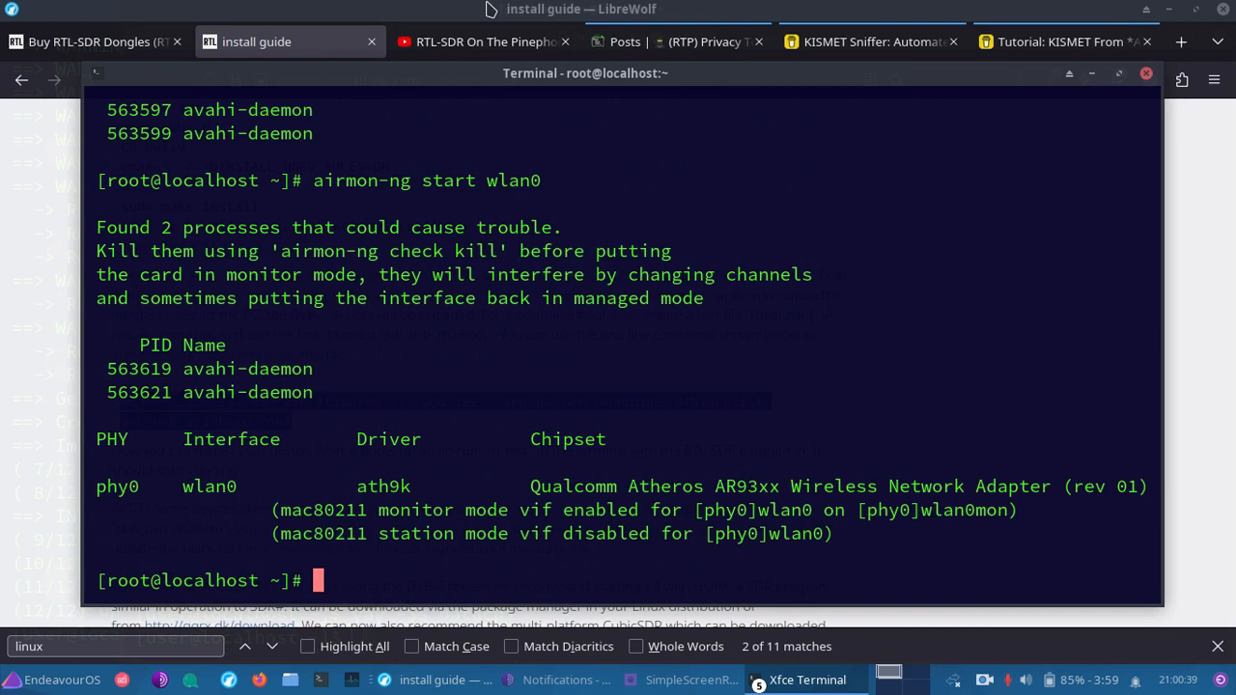
Load the Kismet web UI at 127.0.0.1:2501 in a new tab and log in as 'kismet'.
left_click(1179, 42)
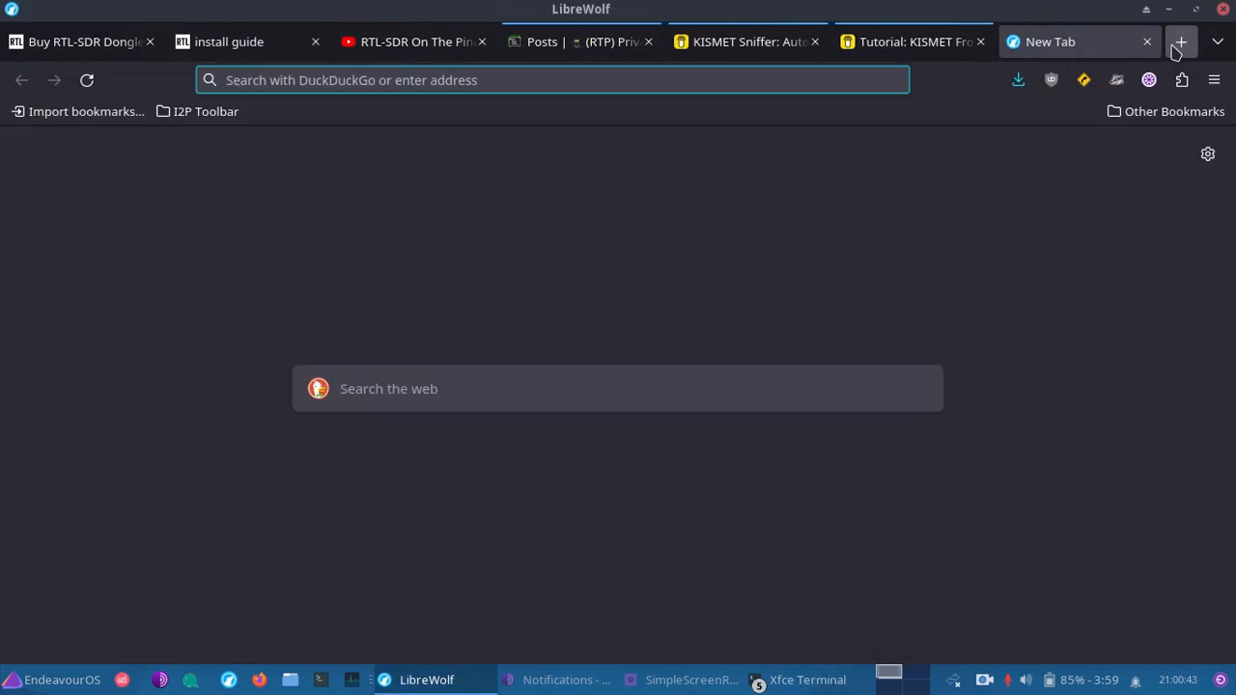
type("127.0.0.1:3000/")
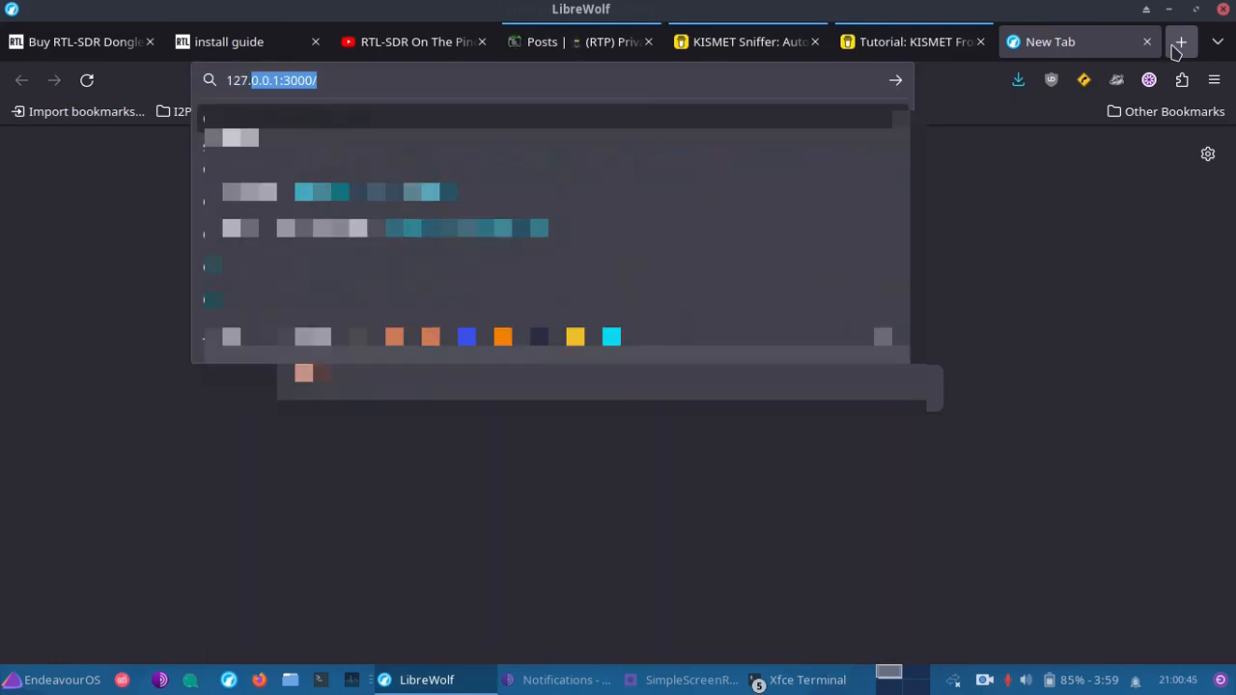
left_click(374, 81)
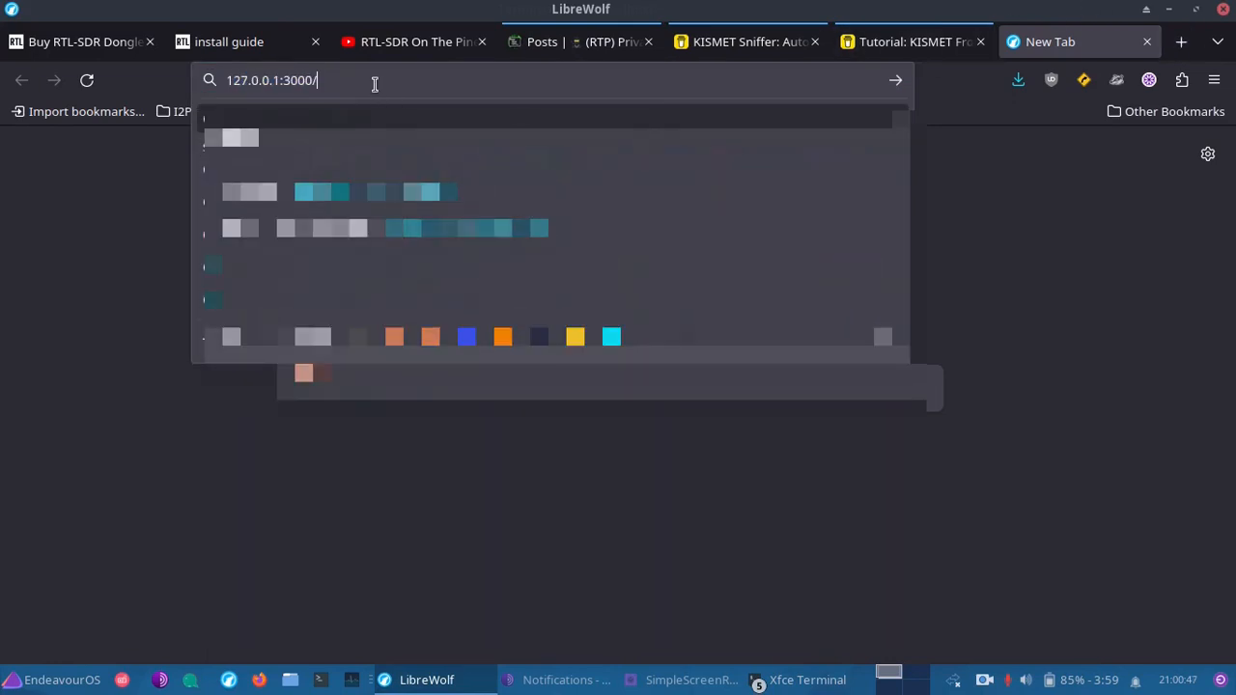
key("BackSpace")
type("2501")
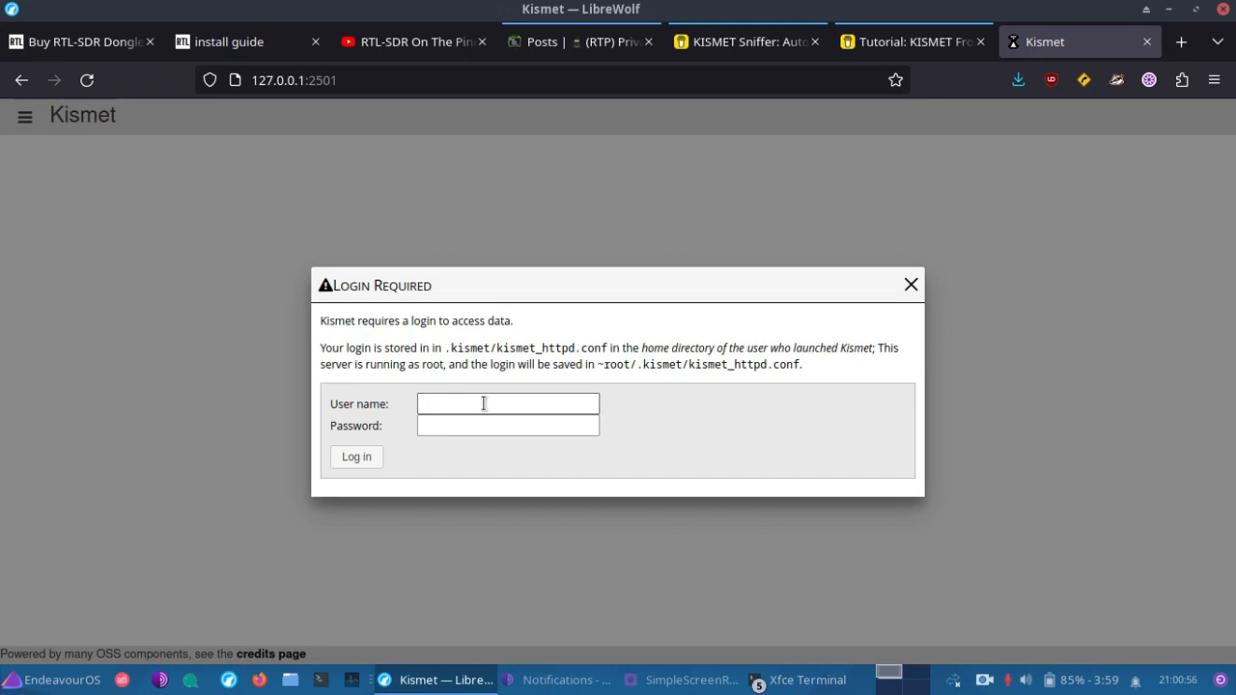
left_click(507, 403)
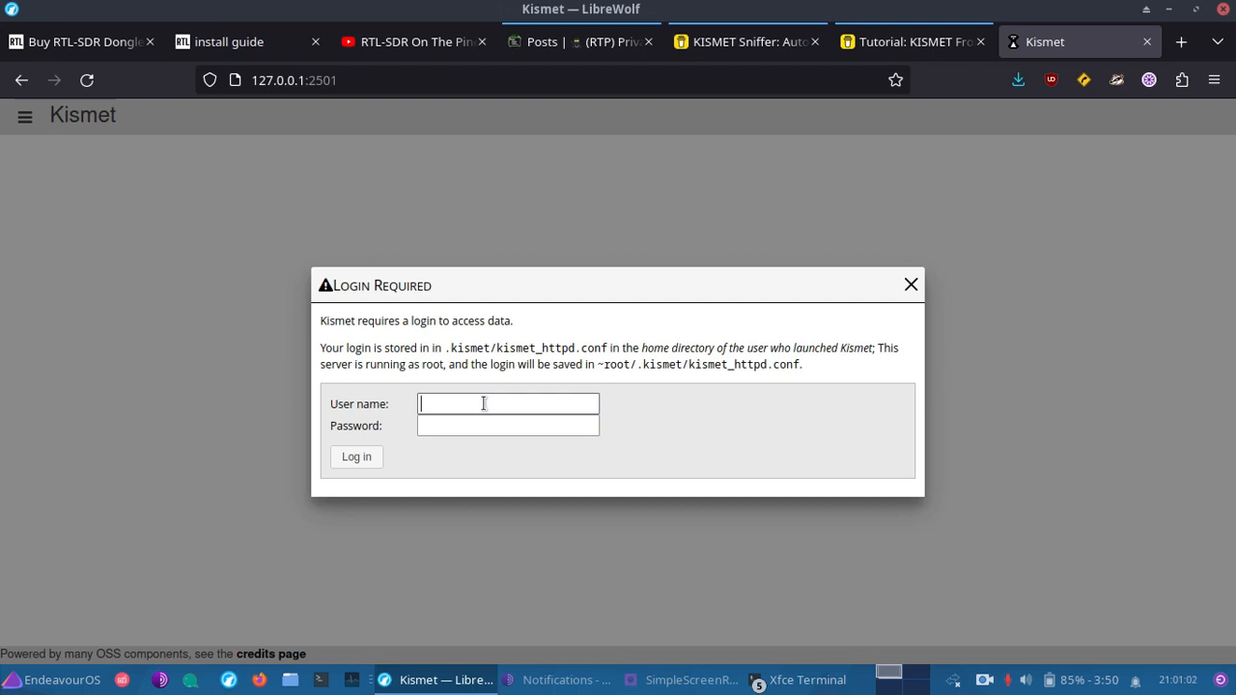
type("kismet")
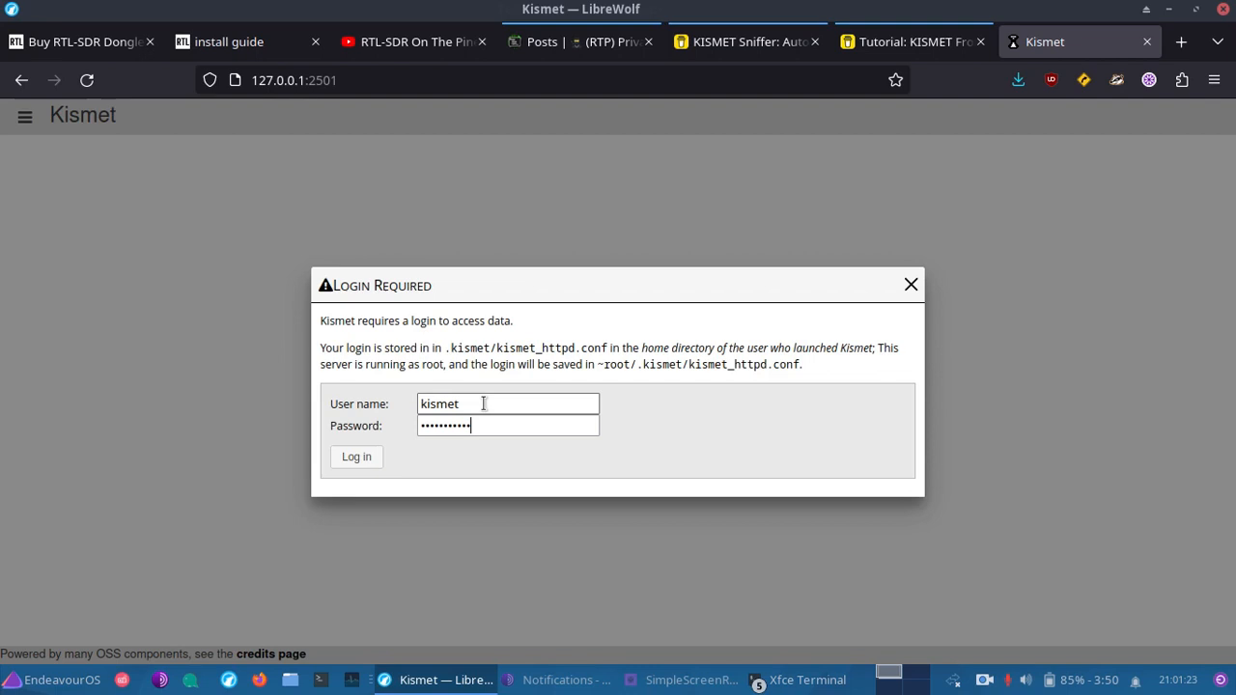
left_click(356, 457)
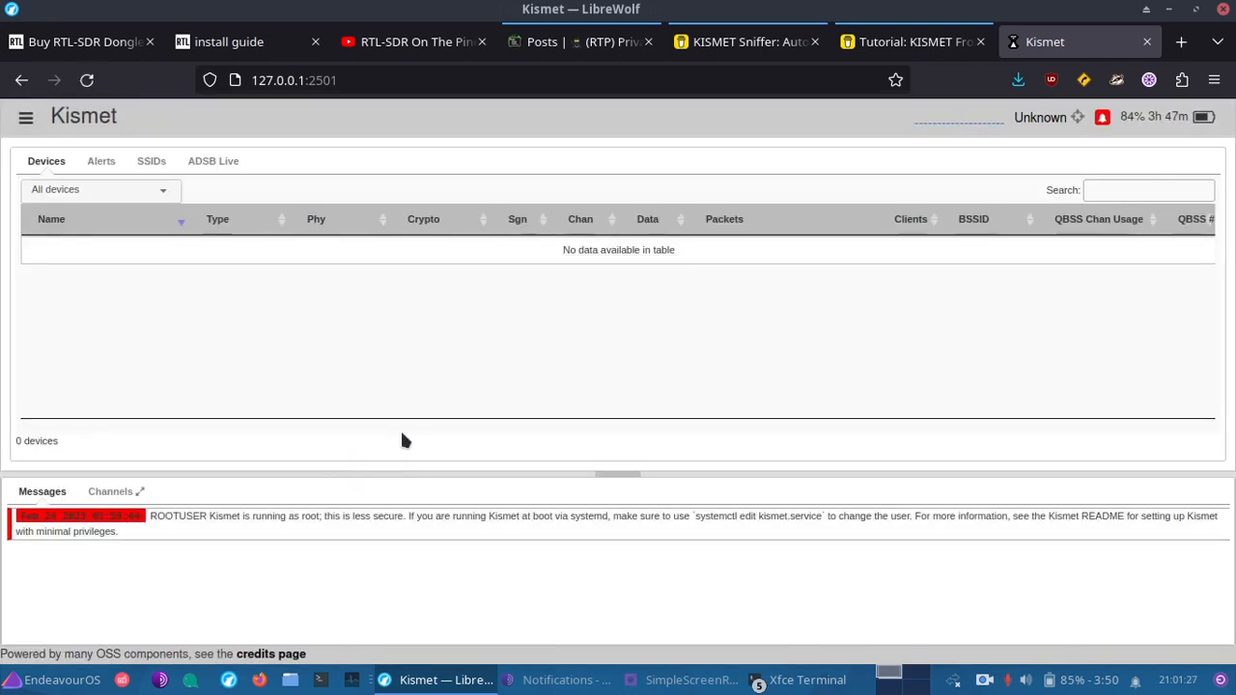
mouse_move(274, 342)
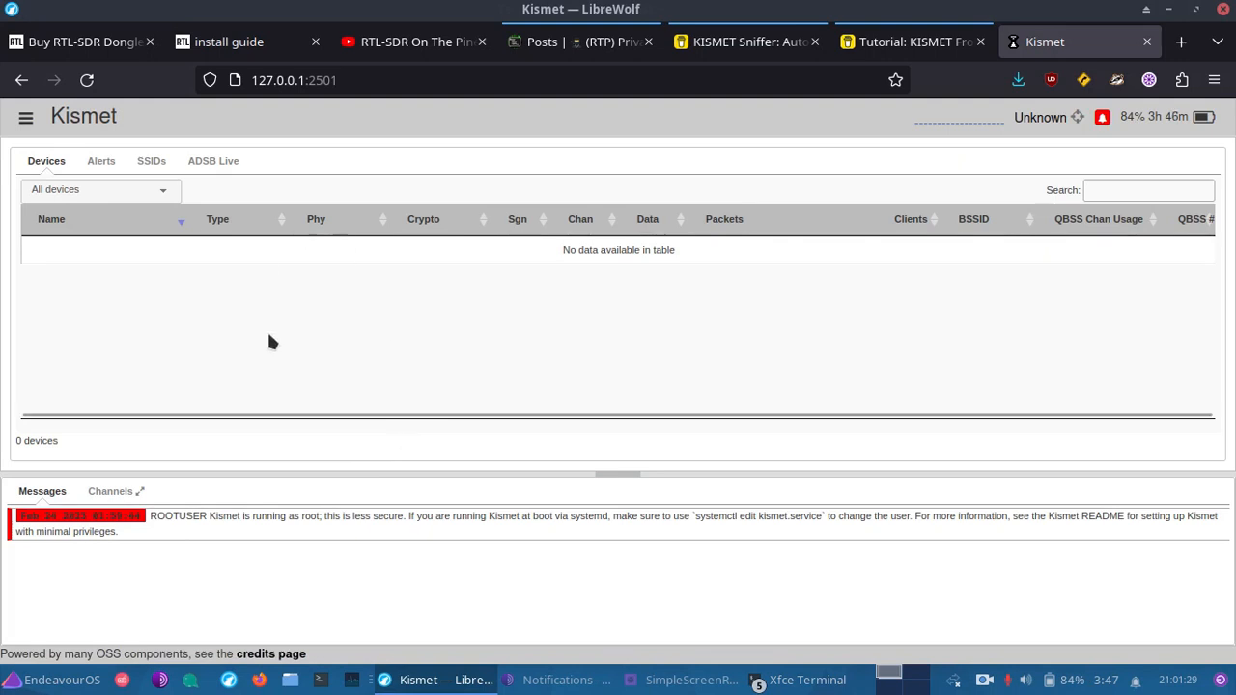
mouse_move(259, 252)
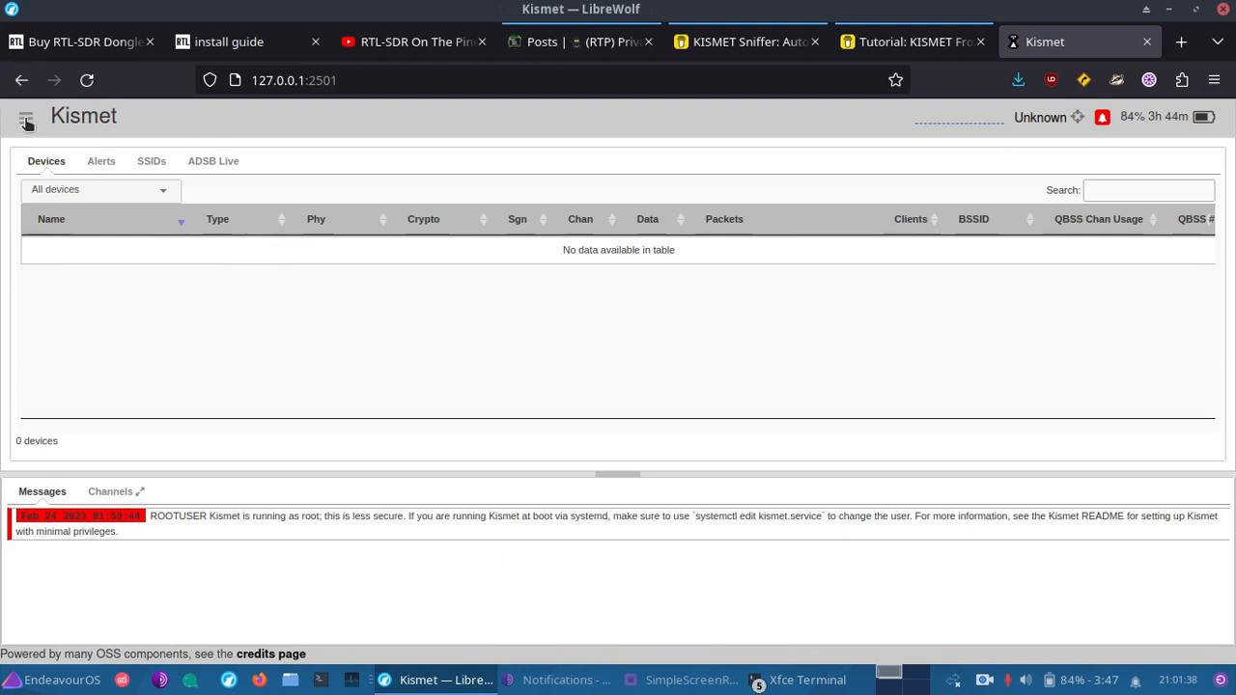
Open Data Sources from the Kismet main menu to view the rtladsb-00000001 details.
left_click(27, 116)
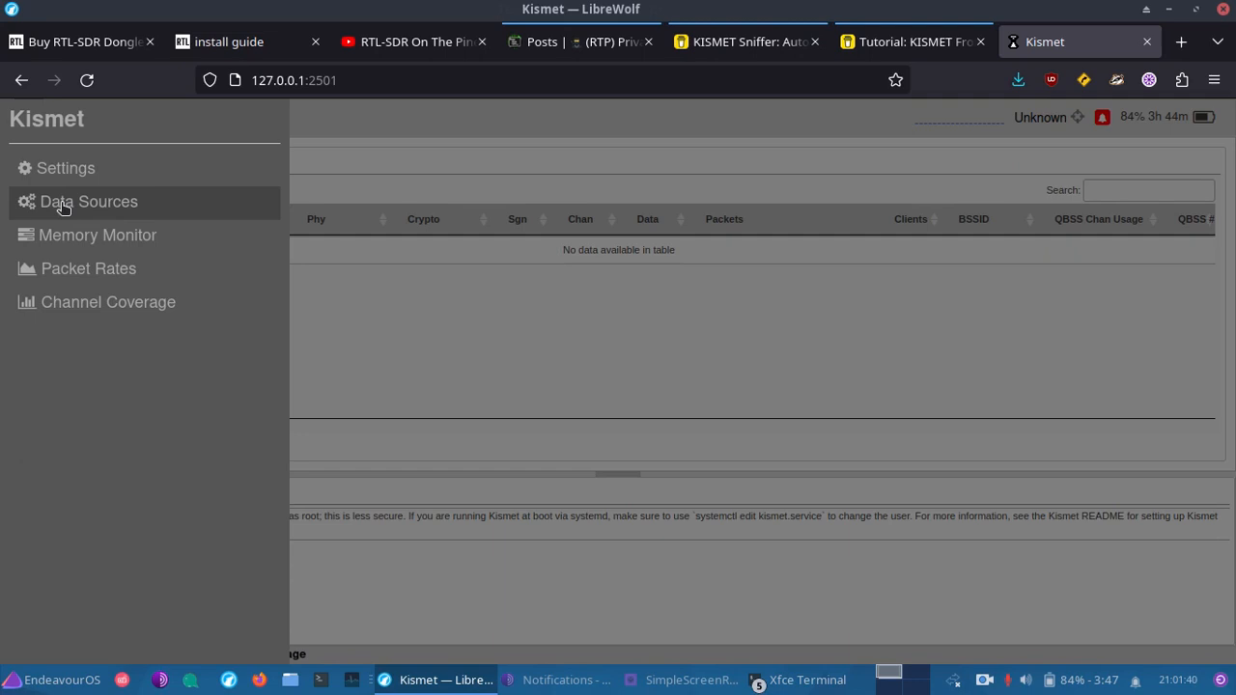
left_click(88, 201)
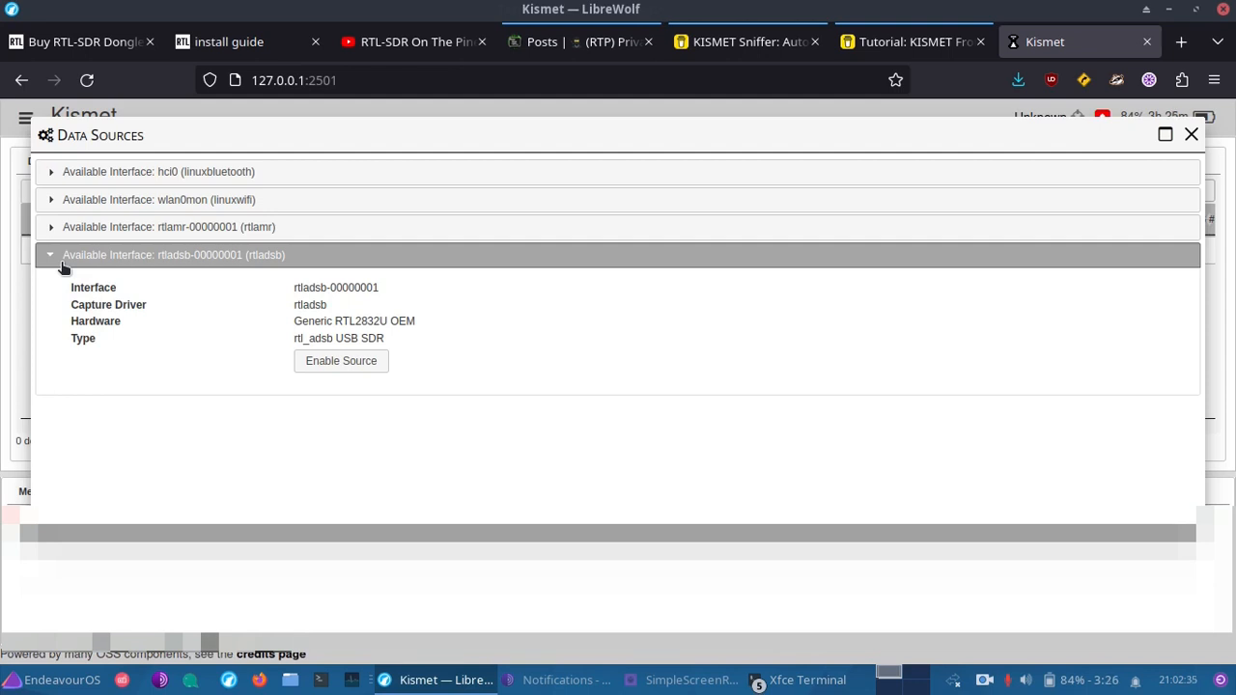
Enable the rtladsb and wlan0mon capture sources, then close the Data Sources window.
left_click(341, 361)
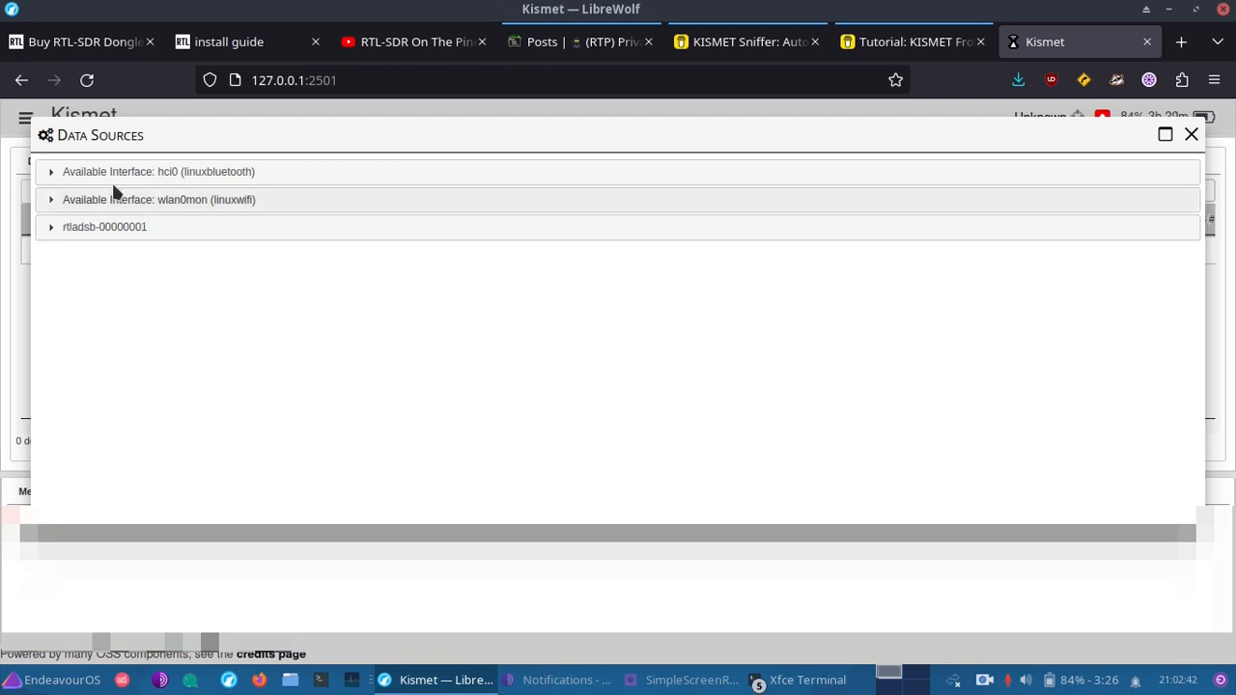
left_click(154, 200)
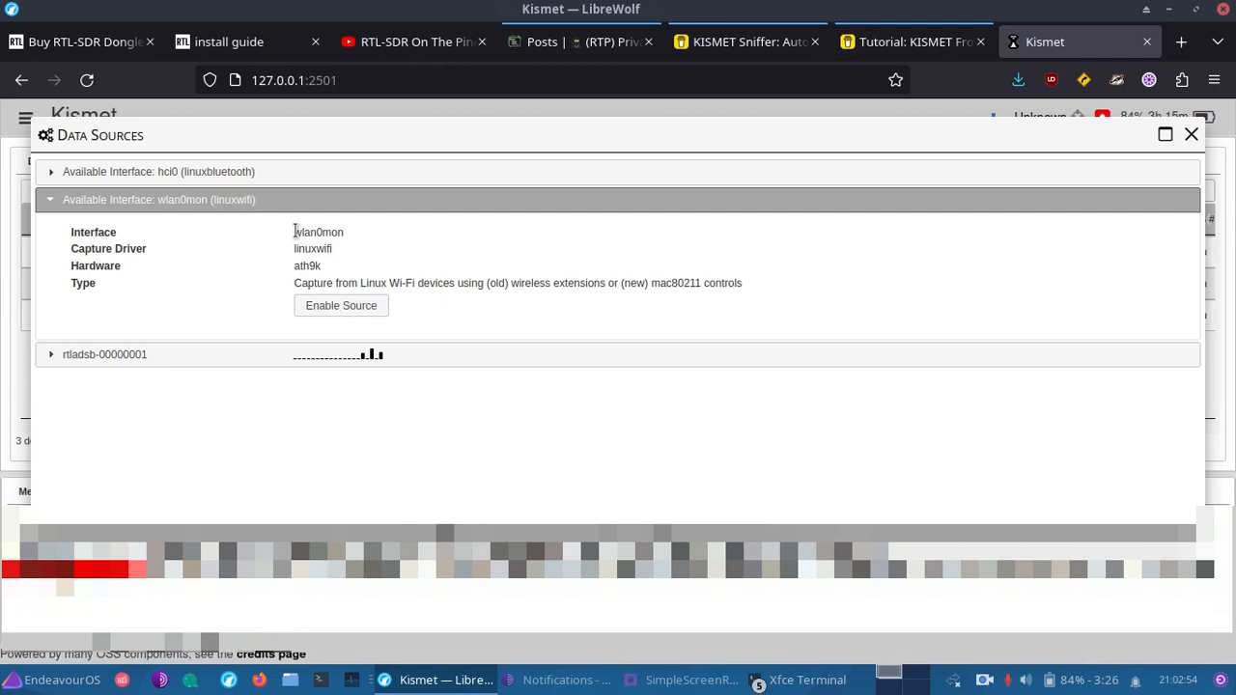
mouse_move(338, 309)
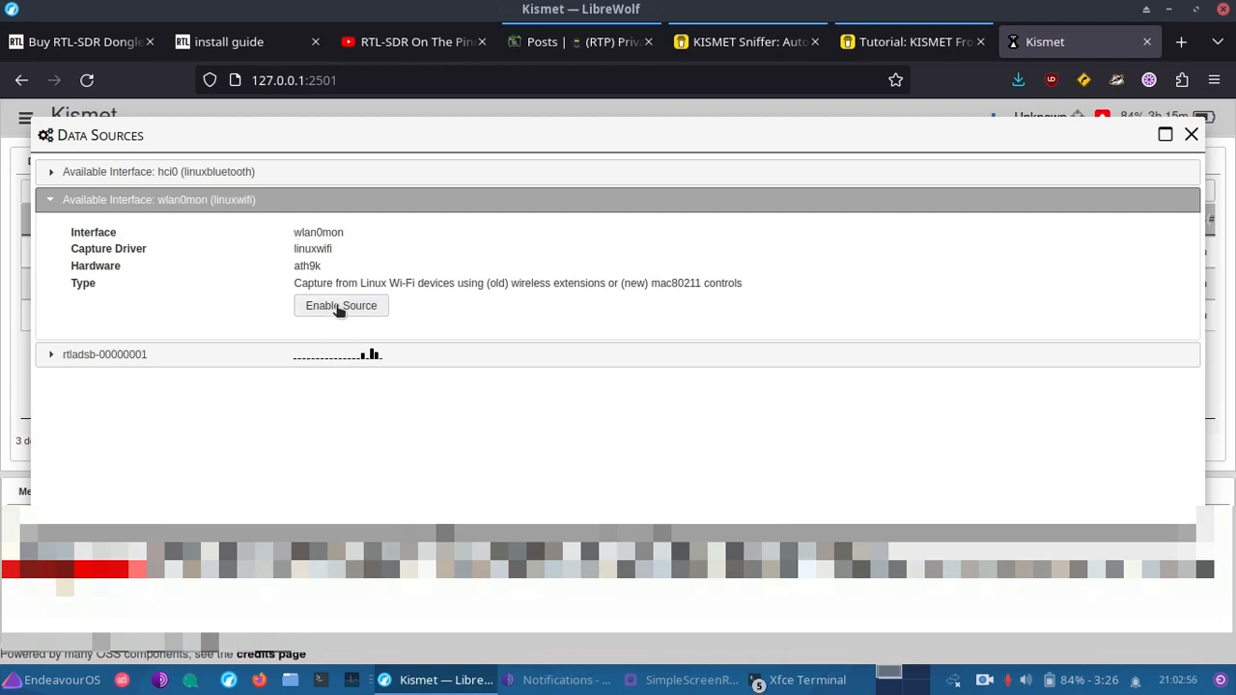
left_click(341, 305)
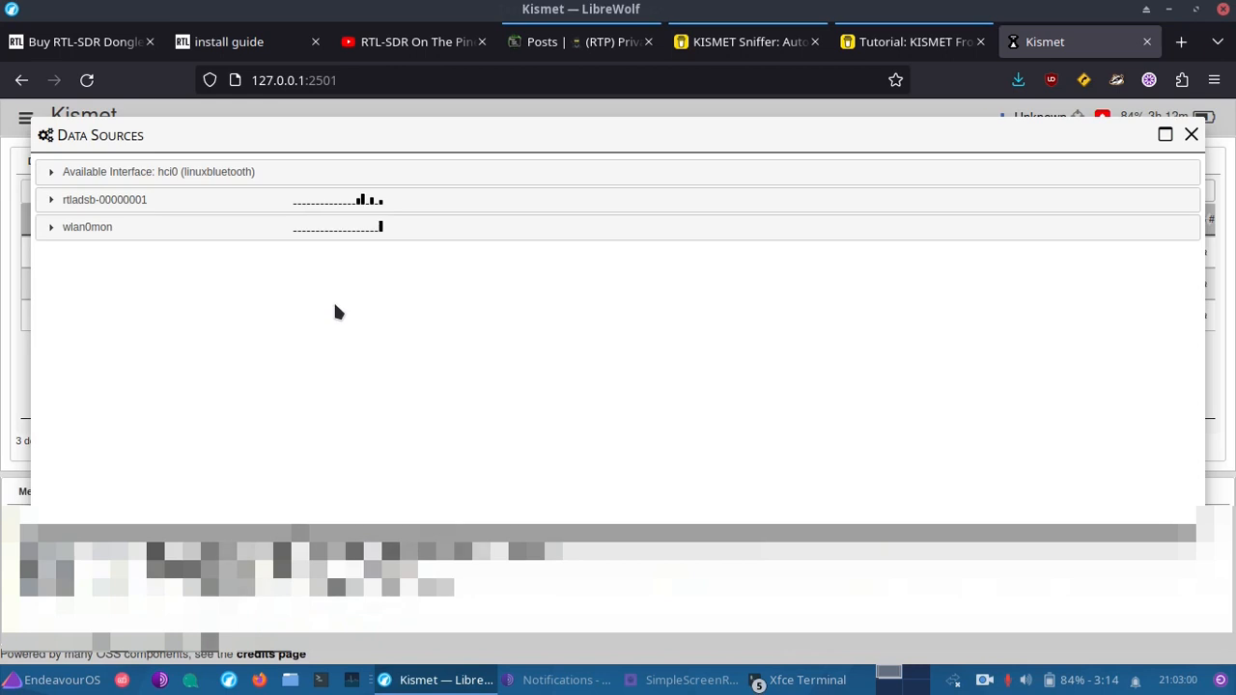
left_click(1191, 134)
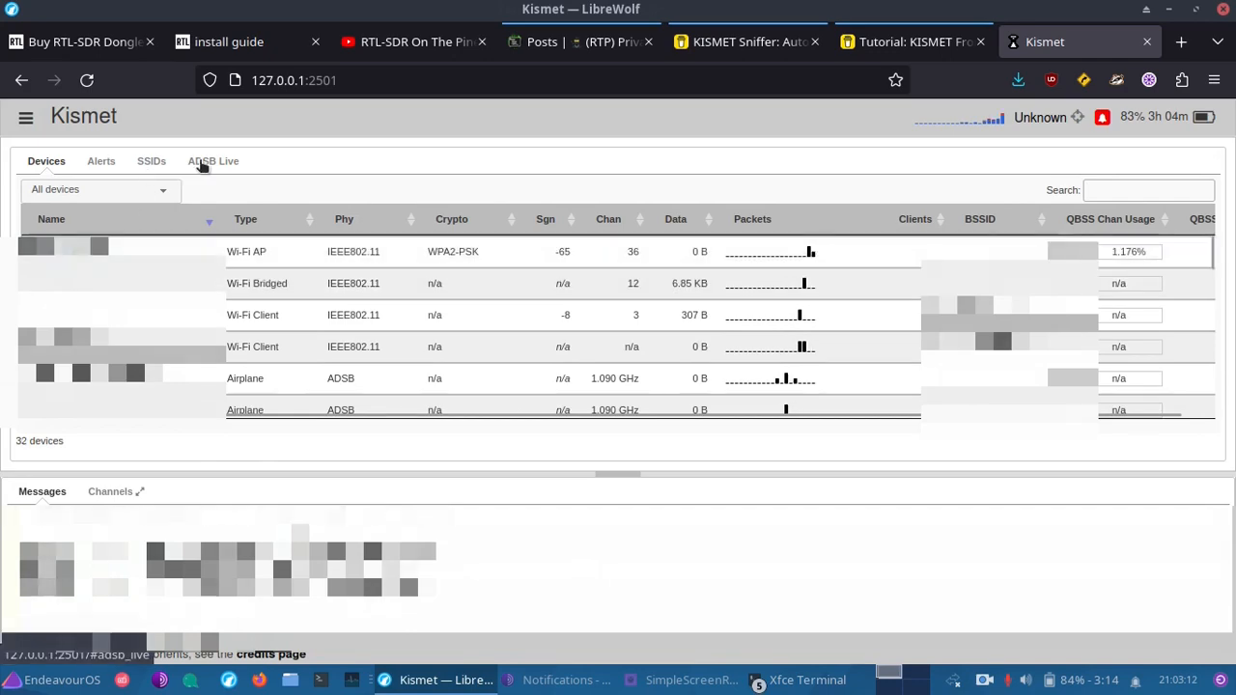
Show the ADS-B Live aircraft map, reporting 6 planes over the past 10 minutes.
left_click(212, 161)
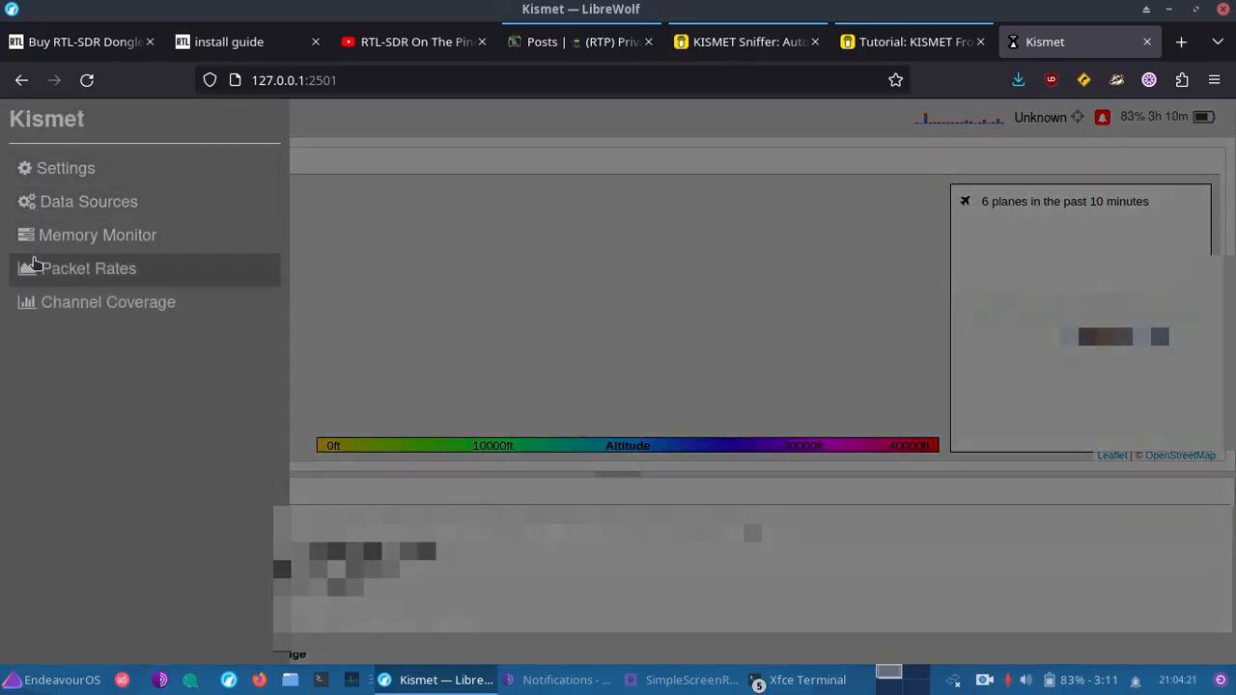
Open Kismet settings and review the Device Row Highlighting options.
left_click(64, 167)
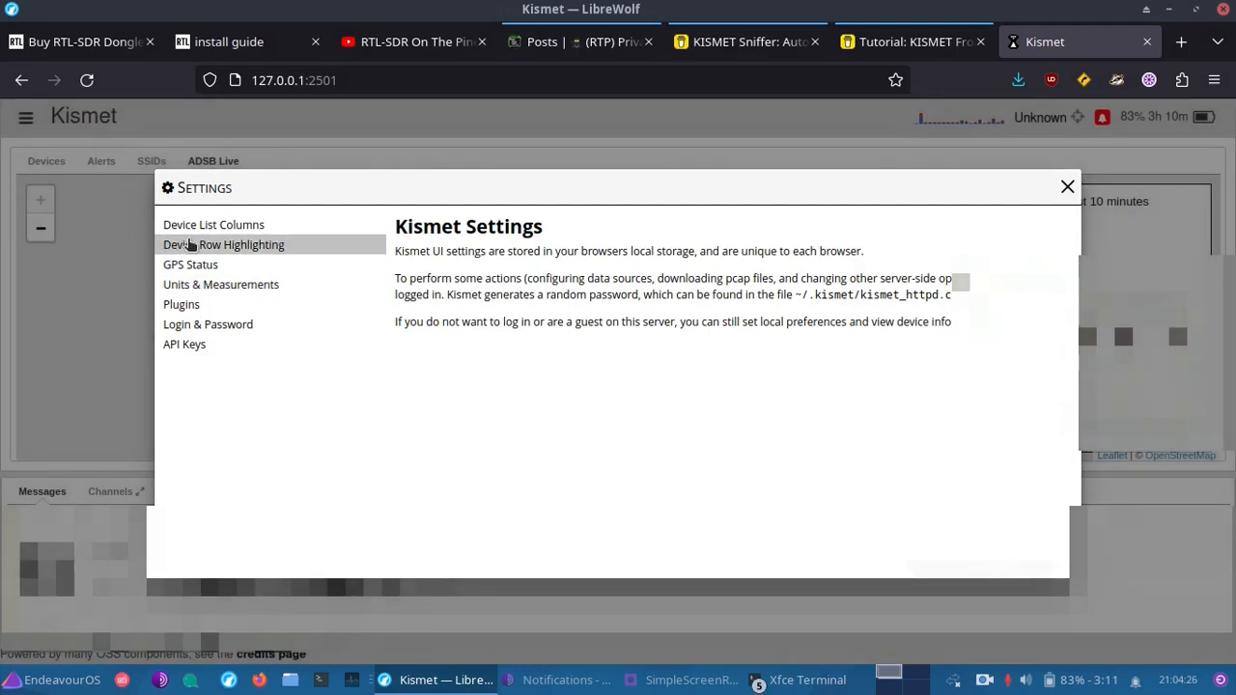
left_click(223, 244)
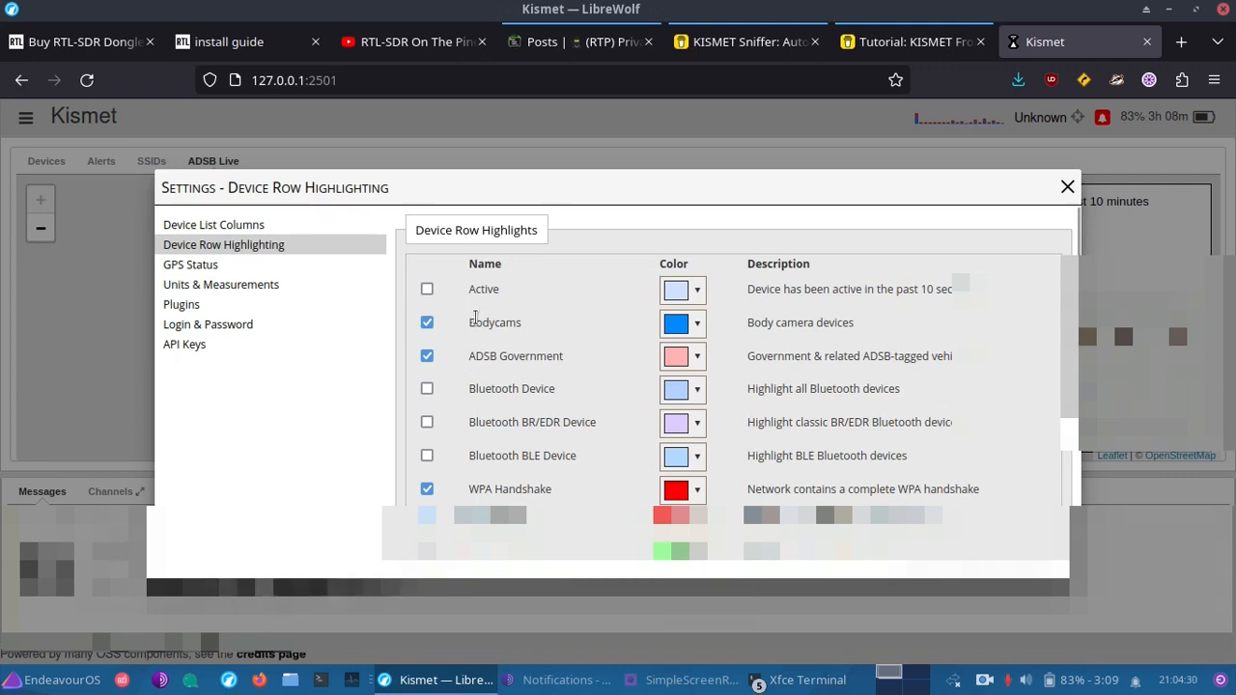
mouse_move(465, 331)
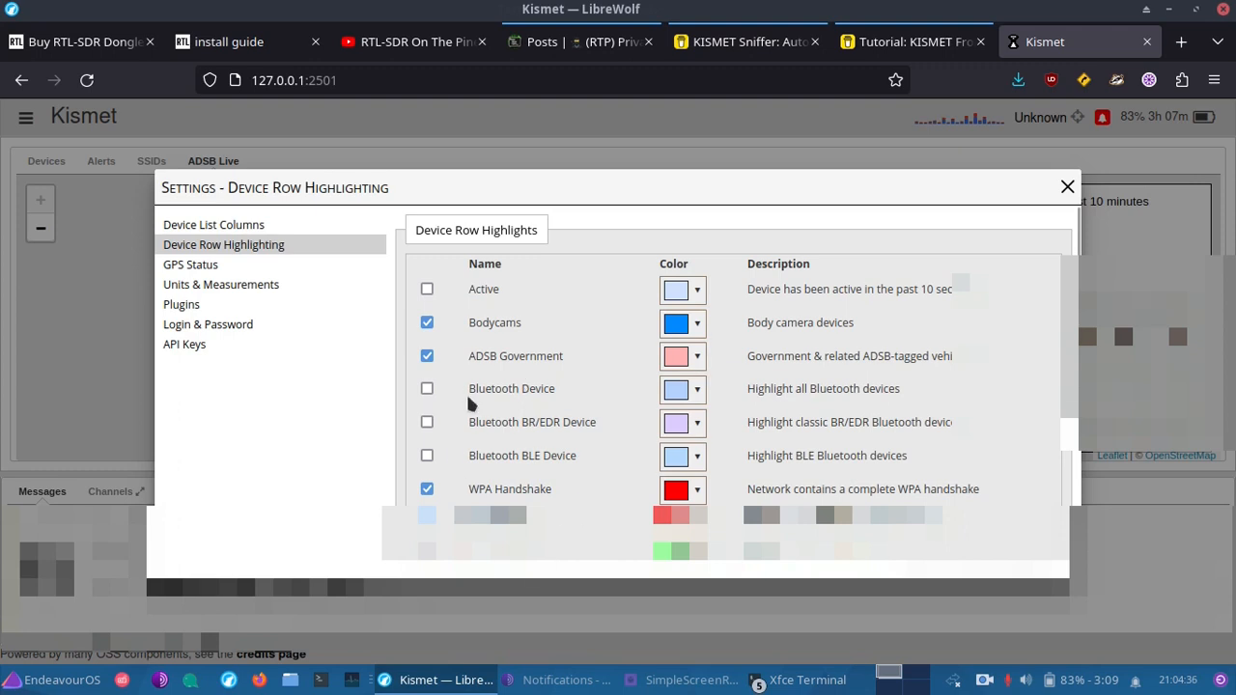
scroll("down", 3)
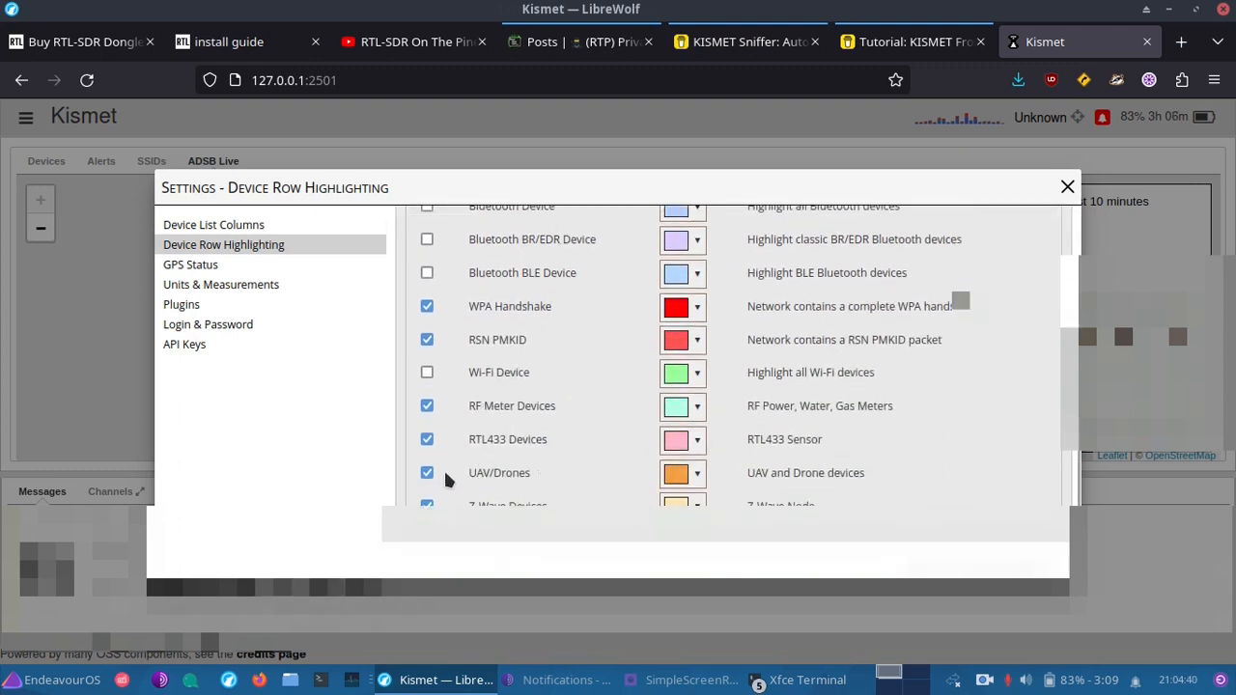
mouse_move(554, 475)
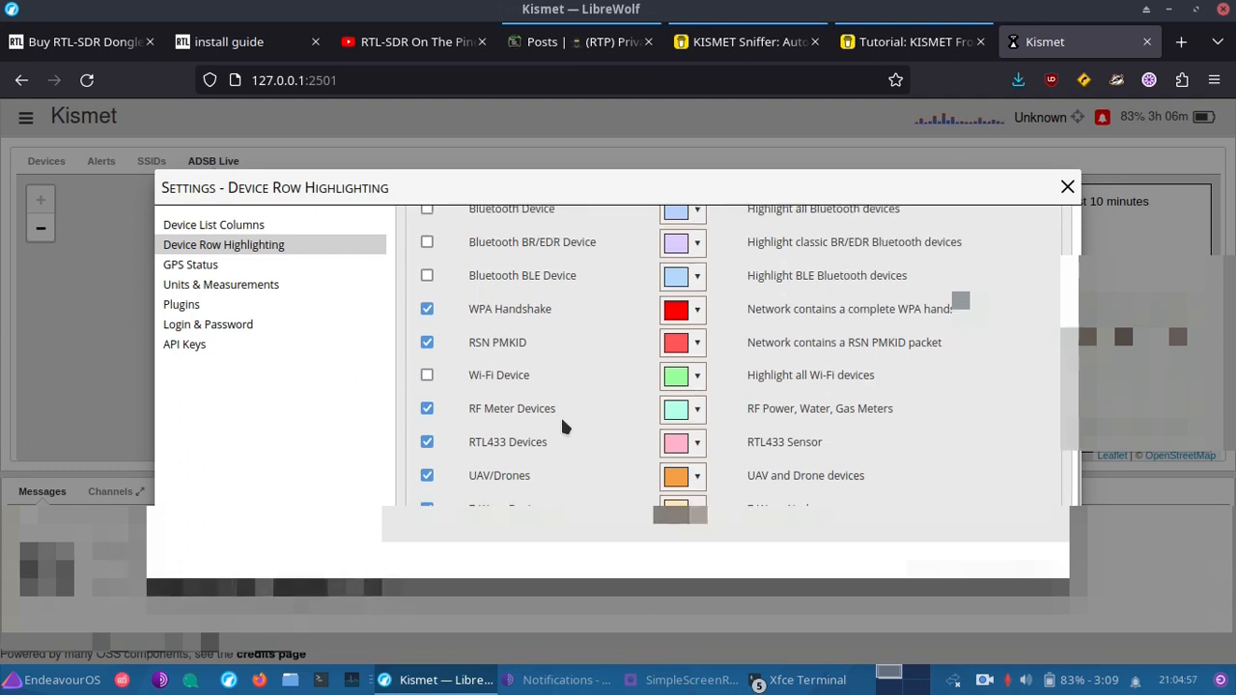
scroll("up", 3)
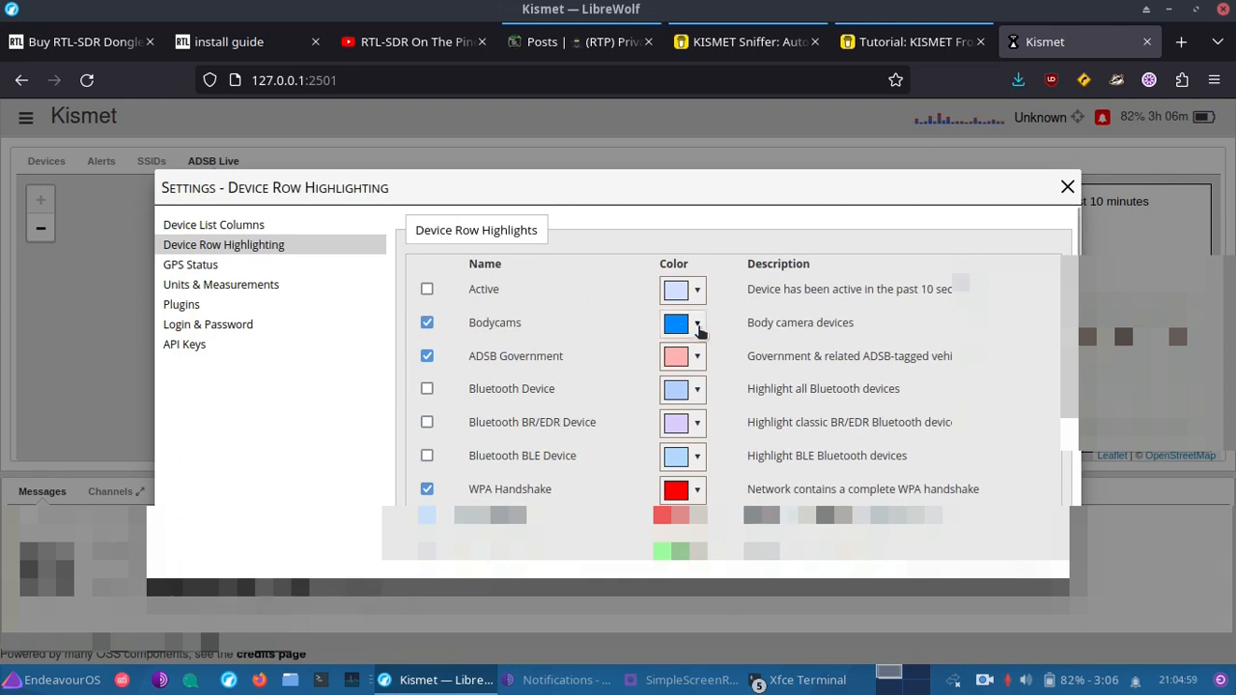
Keep Bodycams highlighted blue, leave Bluetooth Device highlighting off, and close settings.
left_click(698, 323)
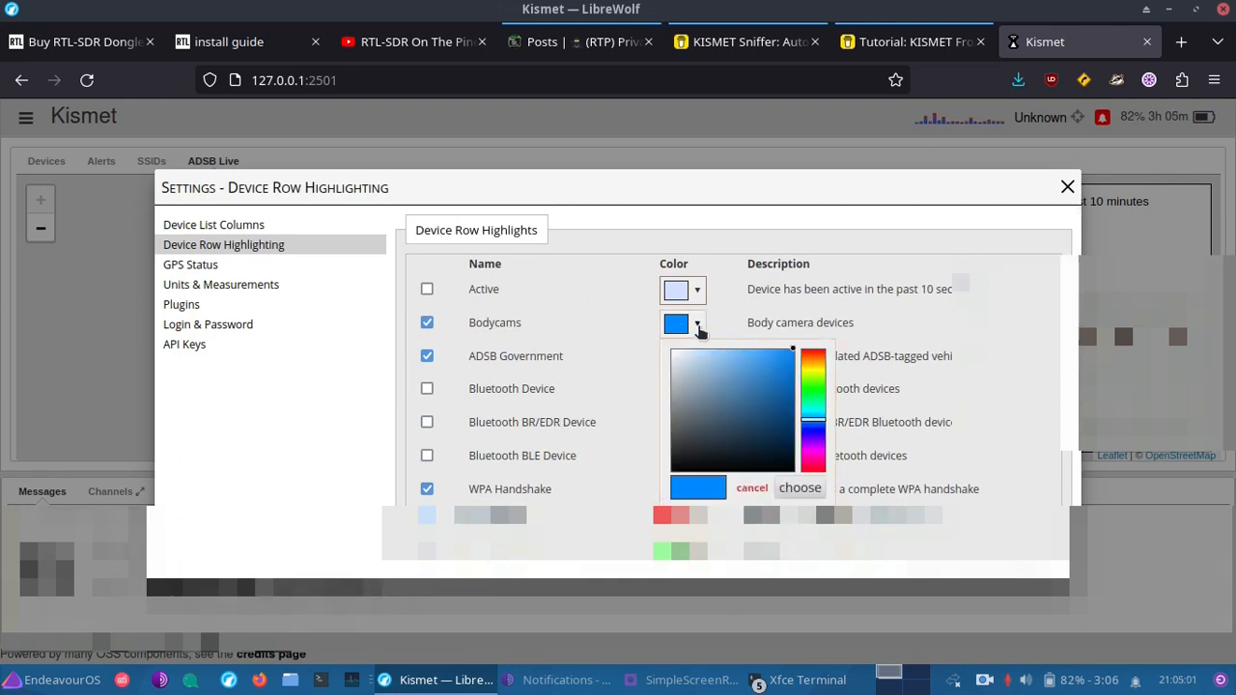
left_click(800, 487)
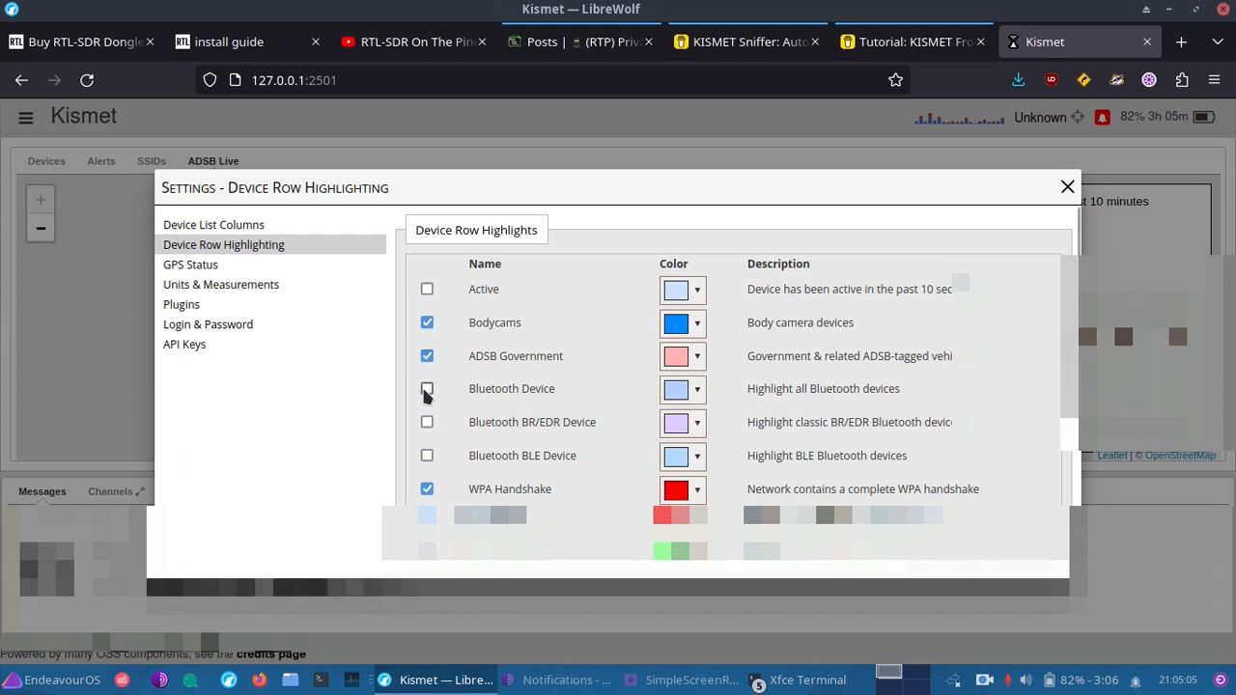
left_click(427, 388)
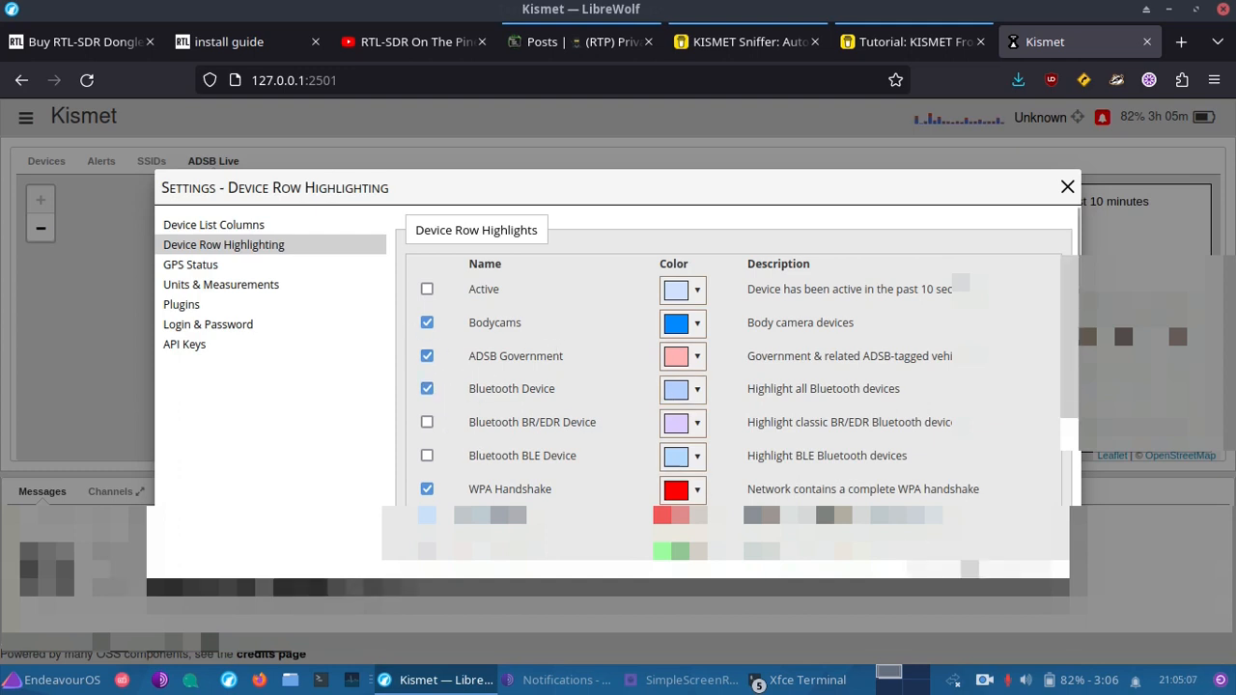
left_click(427, 389)
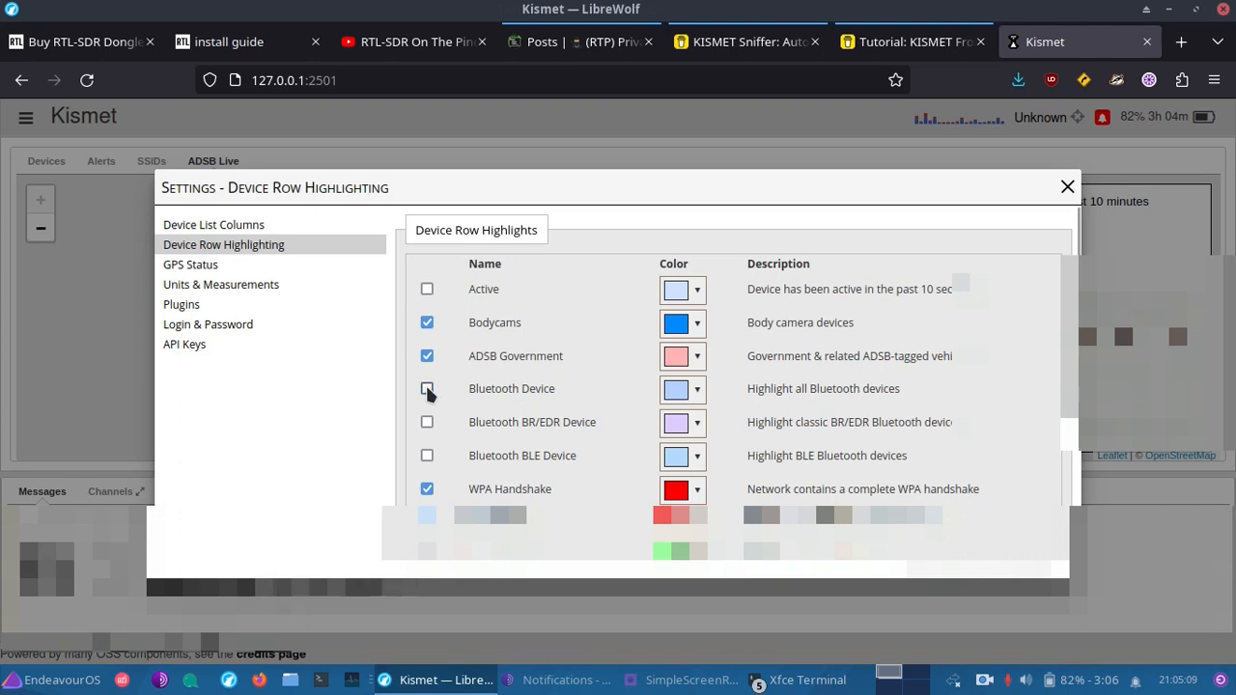
scroll("down", 3)
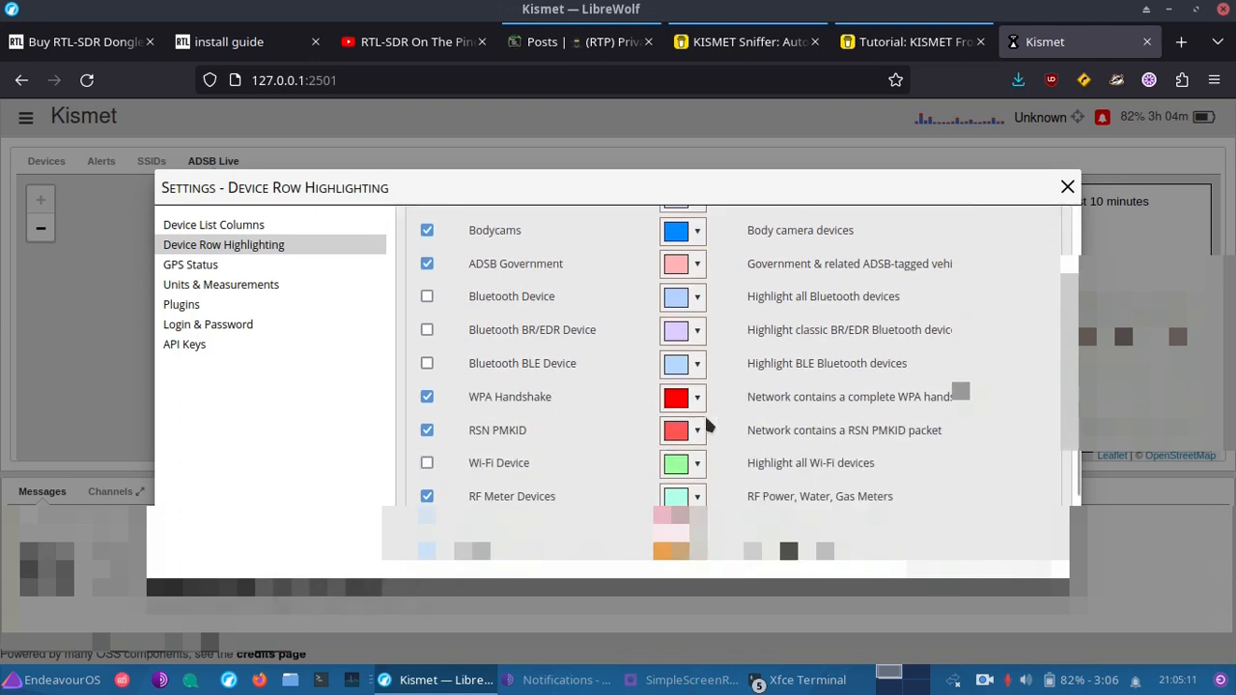
left_click(697, 397)
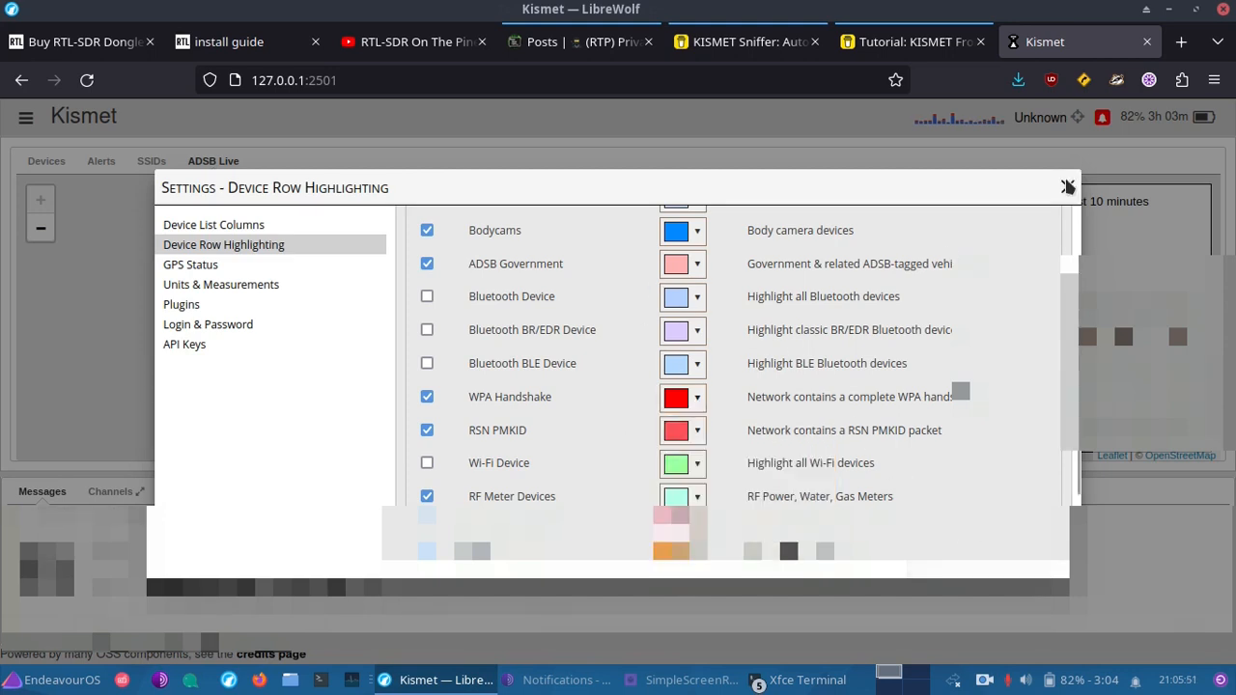
left_click(1067, 184)
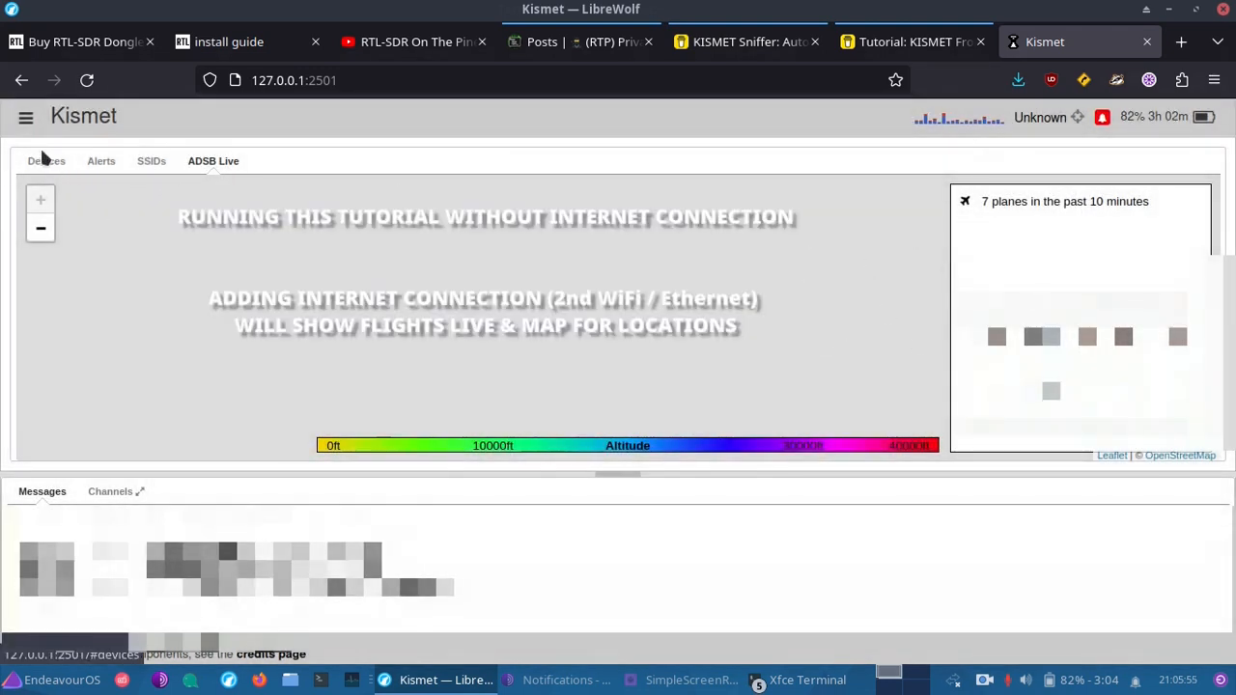
Show the 138-device list, then switch to the Kismet tutorial post.
left_click(45, 160)
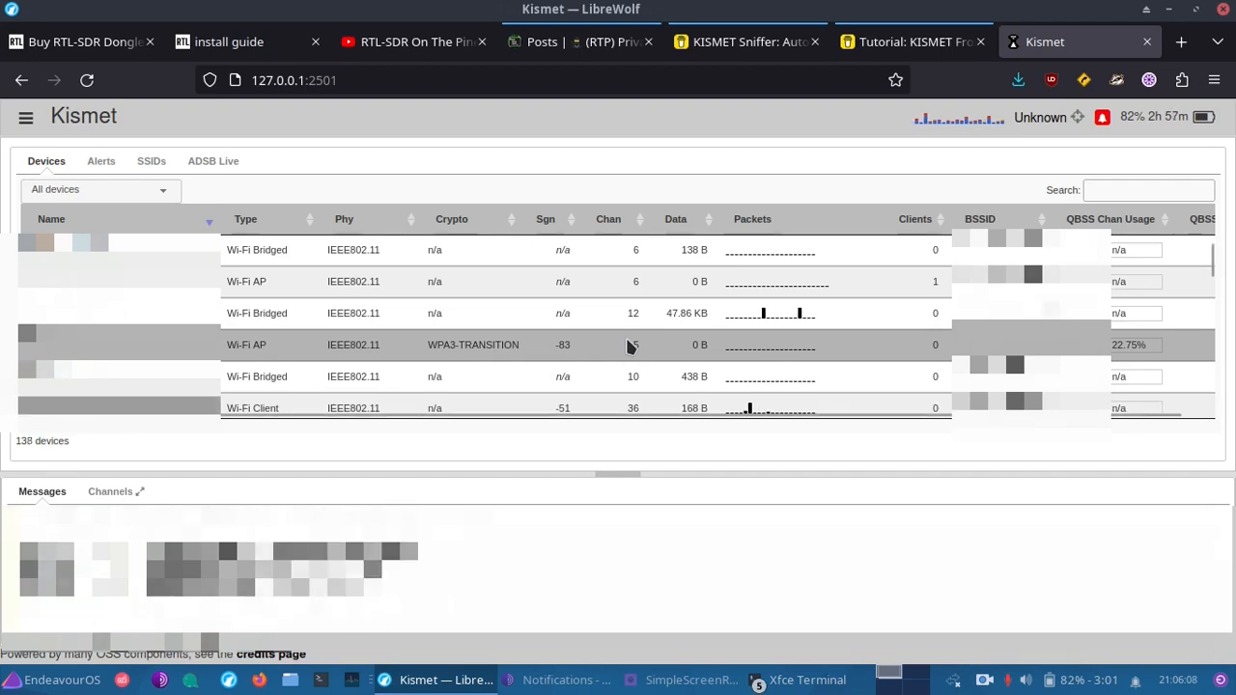
left_click(744, 42)
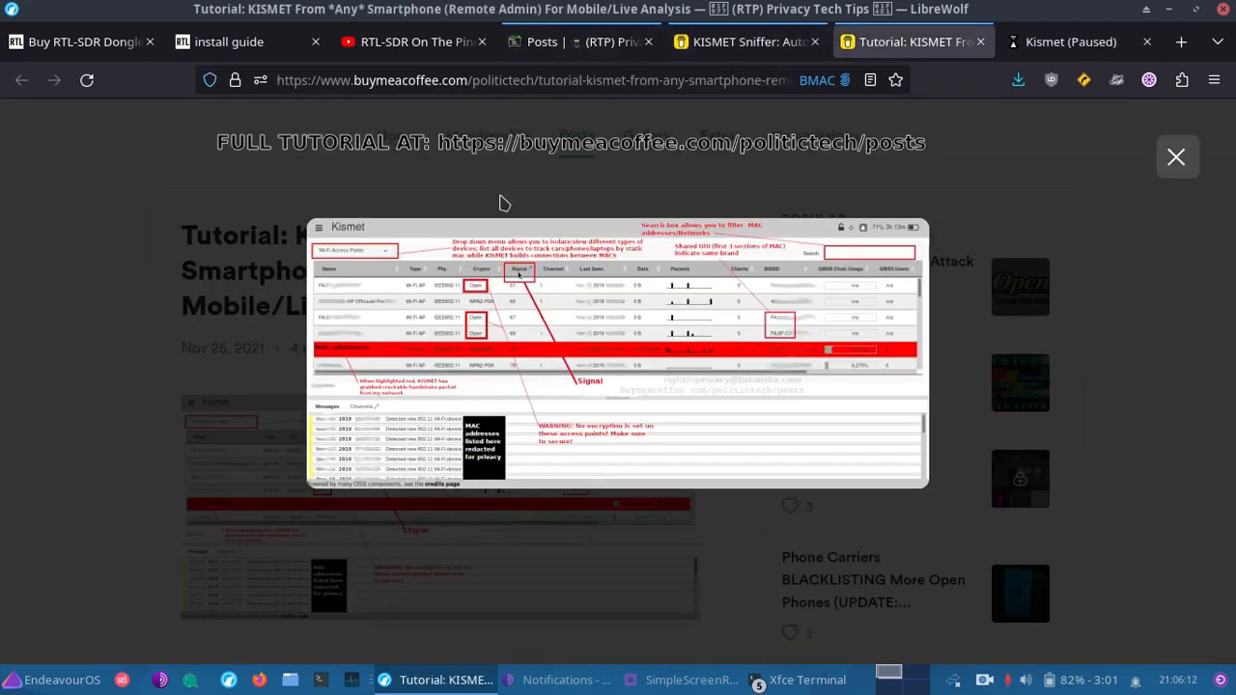
Close the enlarged annotated screenshot in the Kismet tutorial post.
left_click(1176, 156)
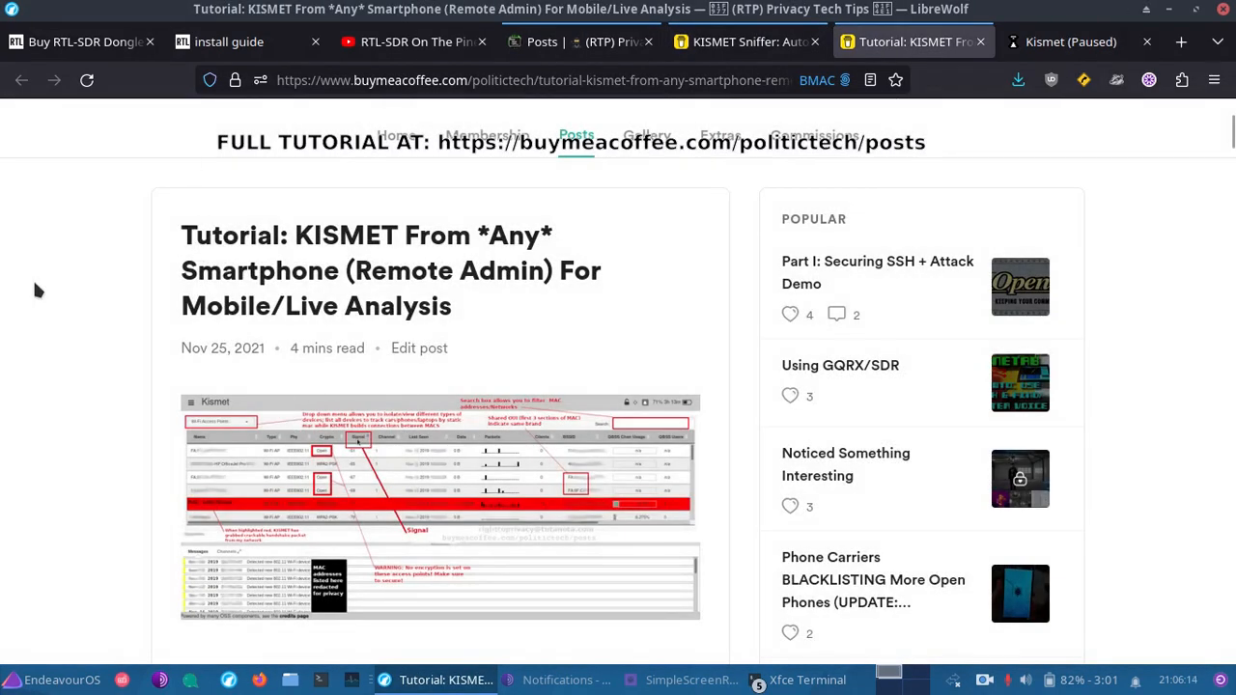
mouse_move(123, 247)
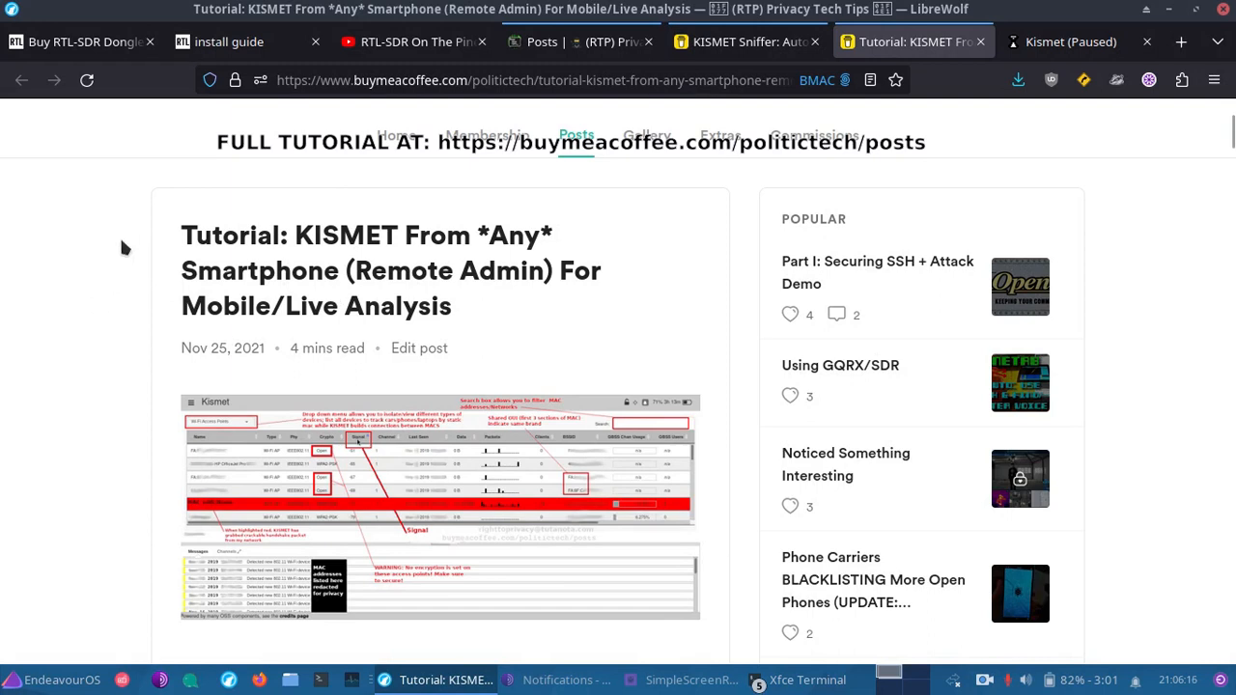
mouse_move(140, 346)
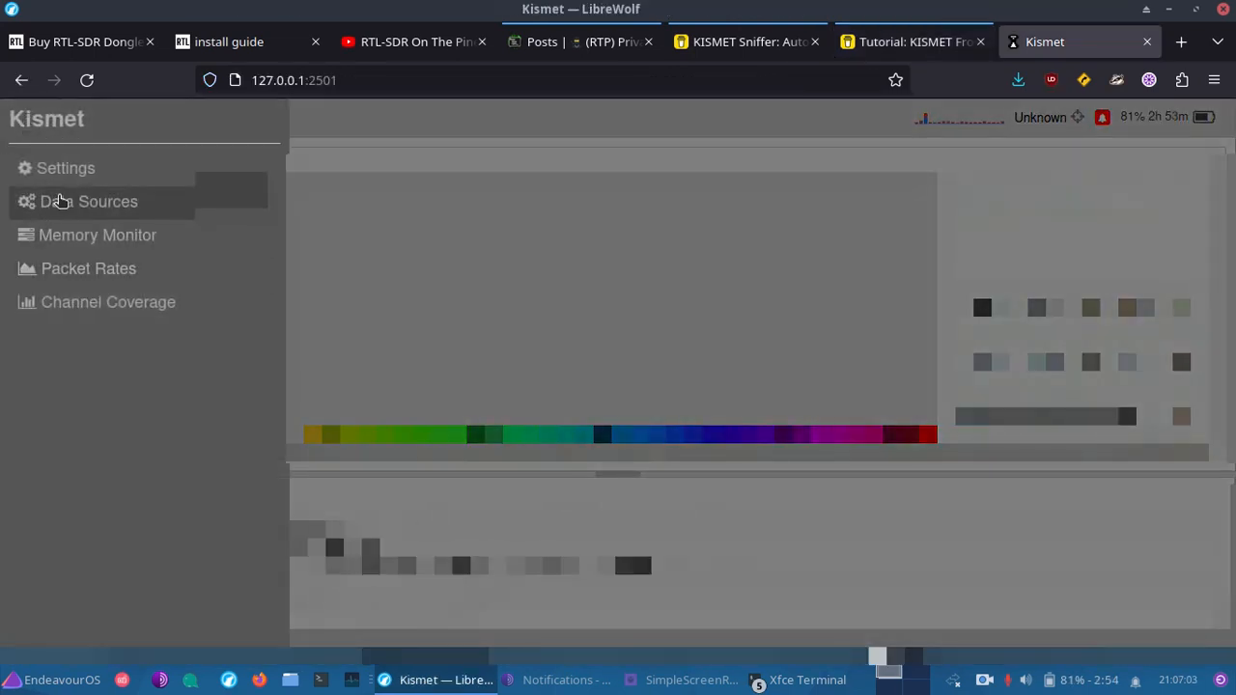
Inspect the rtladsb-00000001 and rtlamr data sources, then close the Data Sources window.
left_click(88, 201)
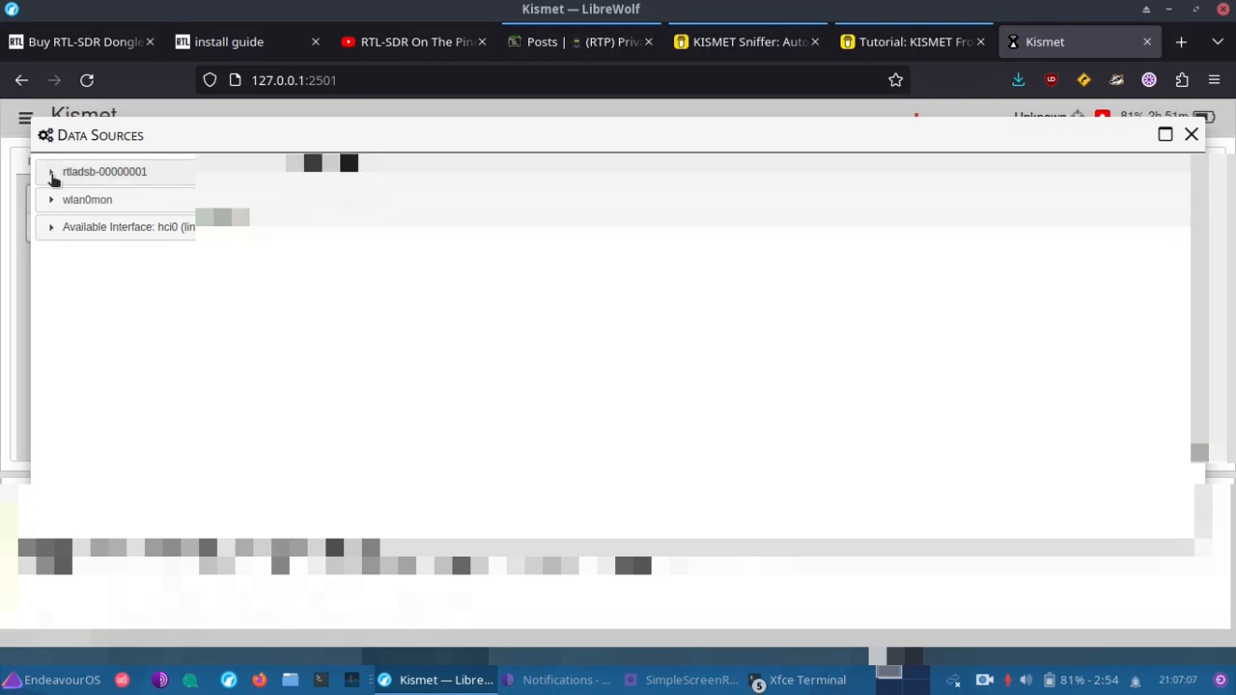
left_click(51, 172)
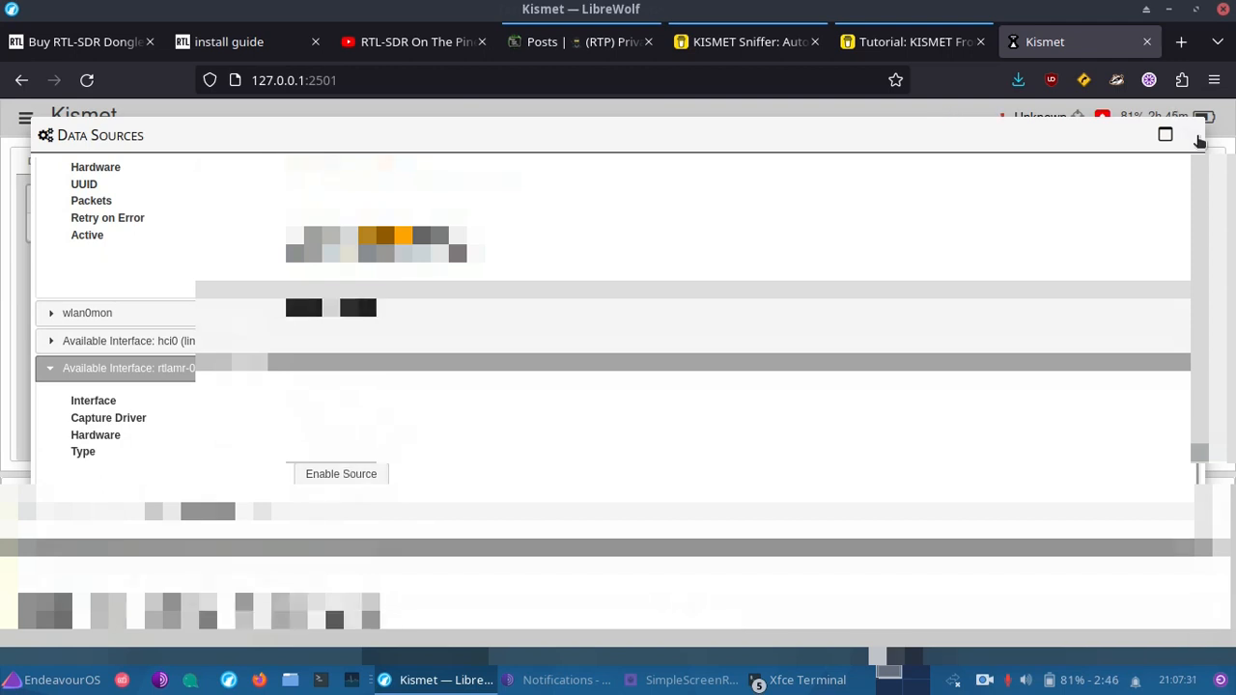
left_click(1198, 141)
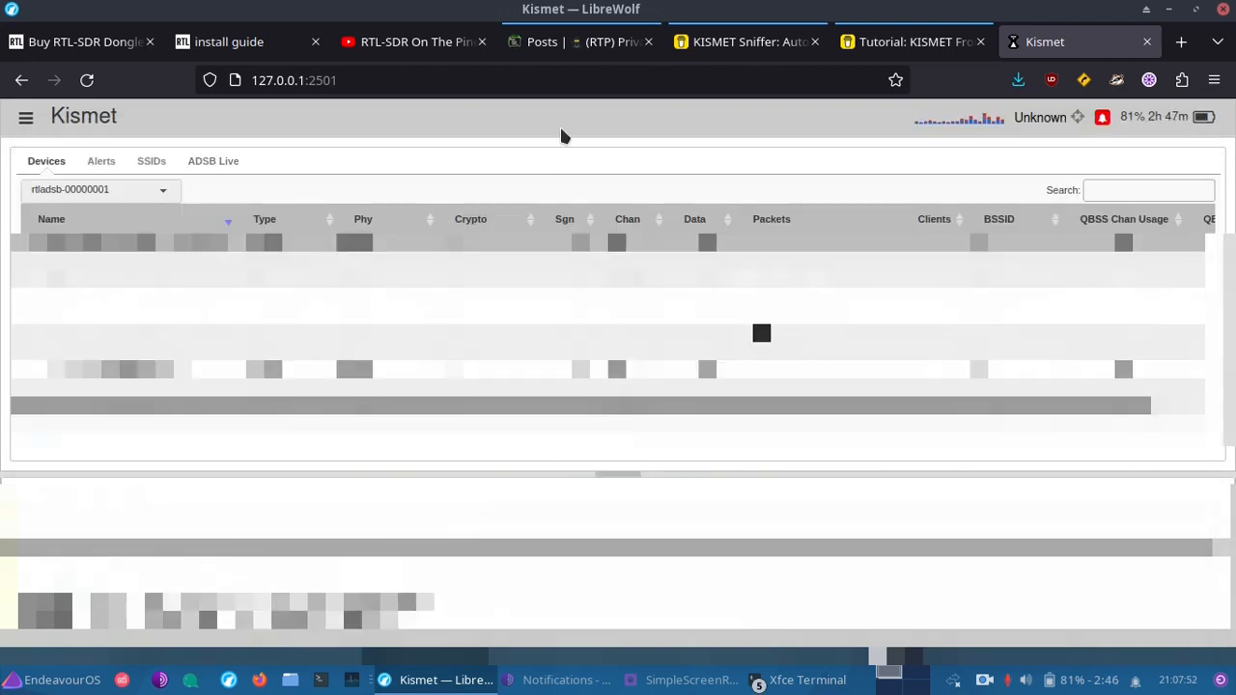
mouse_move(519, 226)
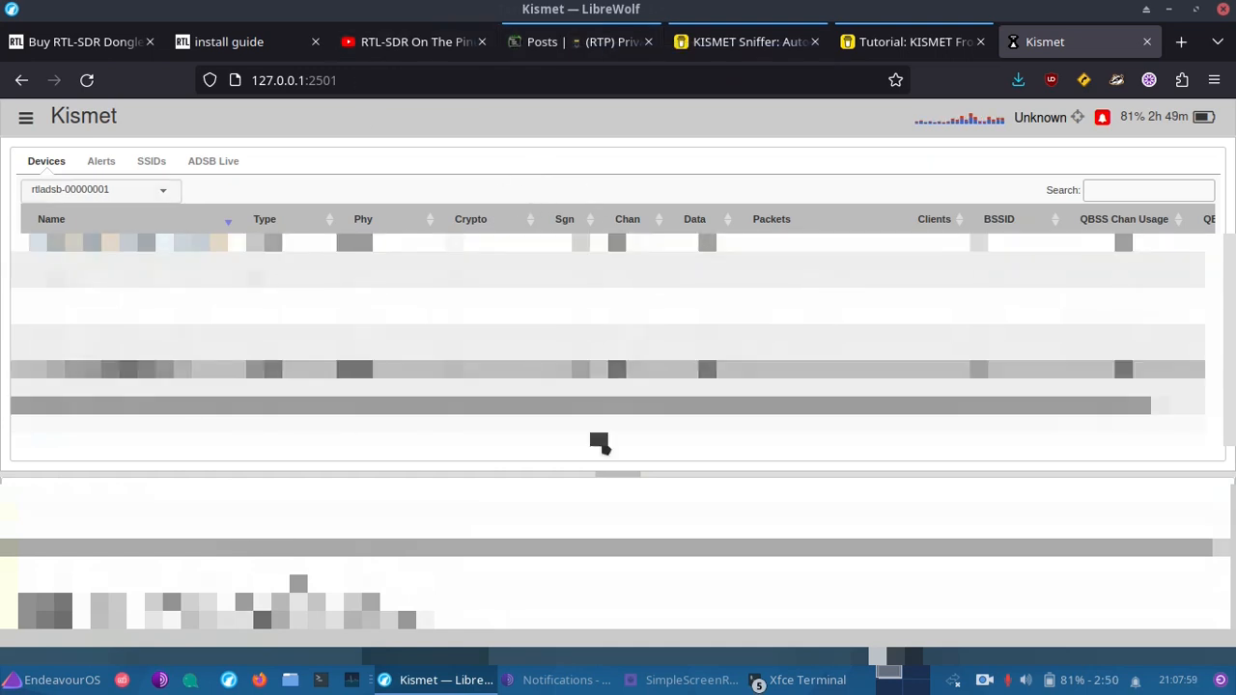
Filter the device list to rtlamr-00000001, showing two water meters on 912.600 MHz.
left_click(101, 160)
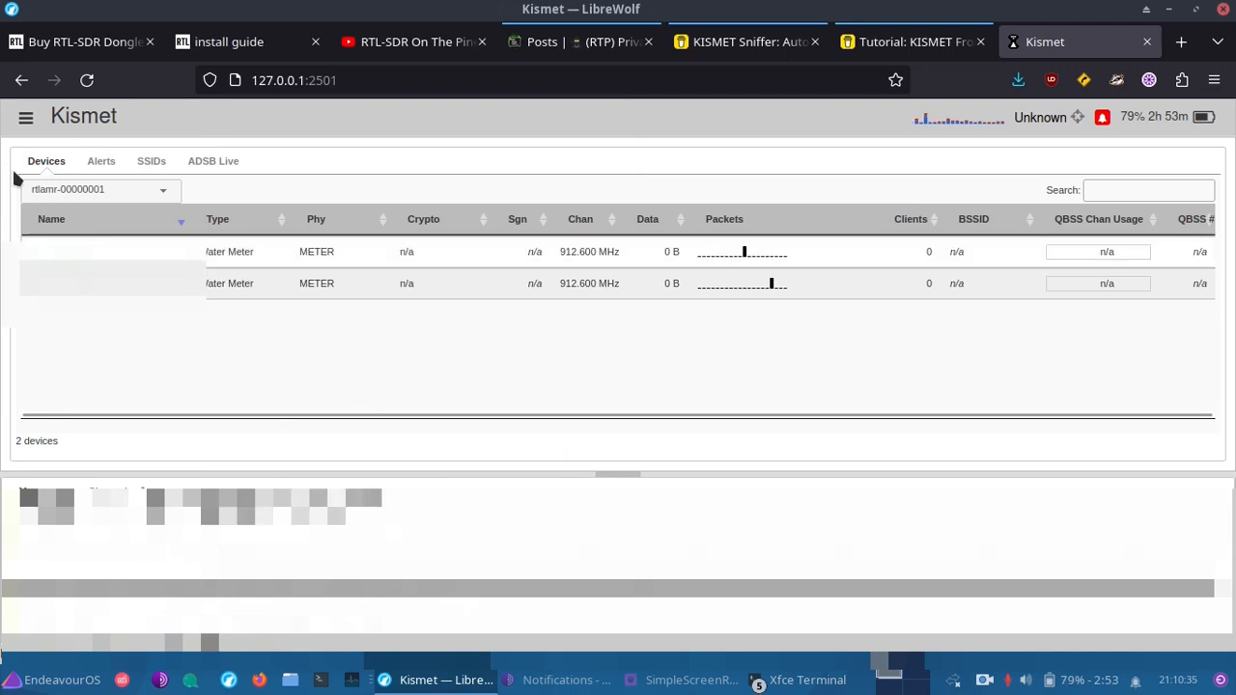
Set the rtladsb-00000001 data source to Closed, then return to the RTL-SDR dongle shop.
left_click(26, 117)
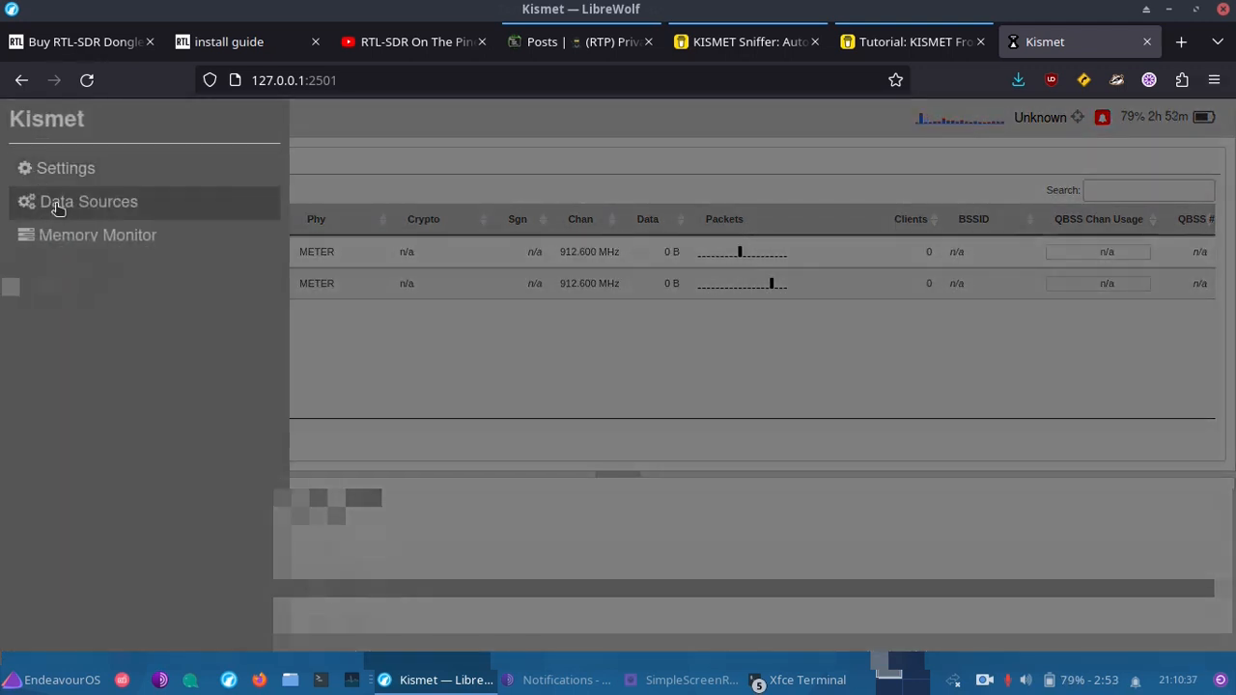
left_click(87, 201)
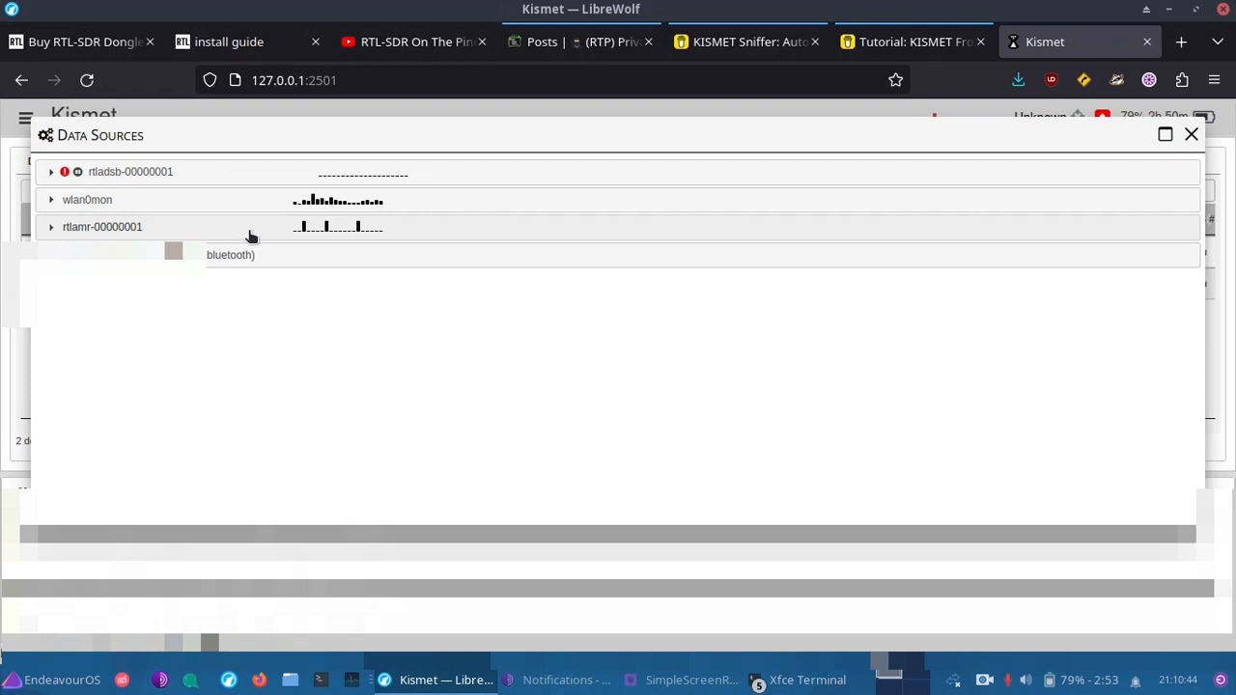
mouse_move(143, 214)
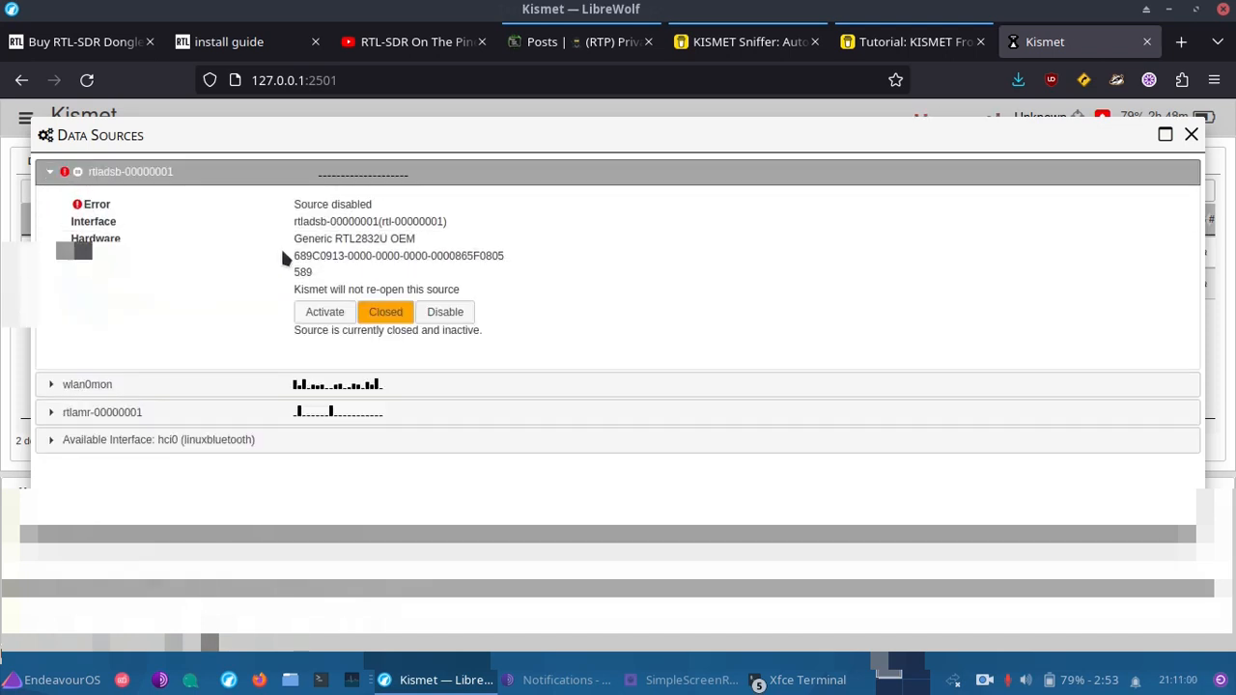
mouse_move(1203, 141)
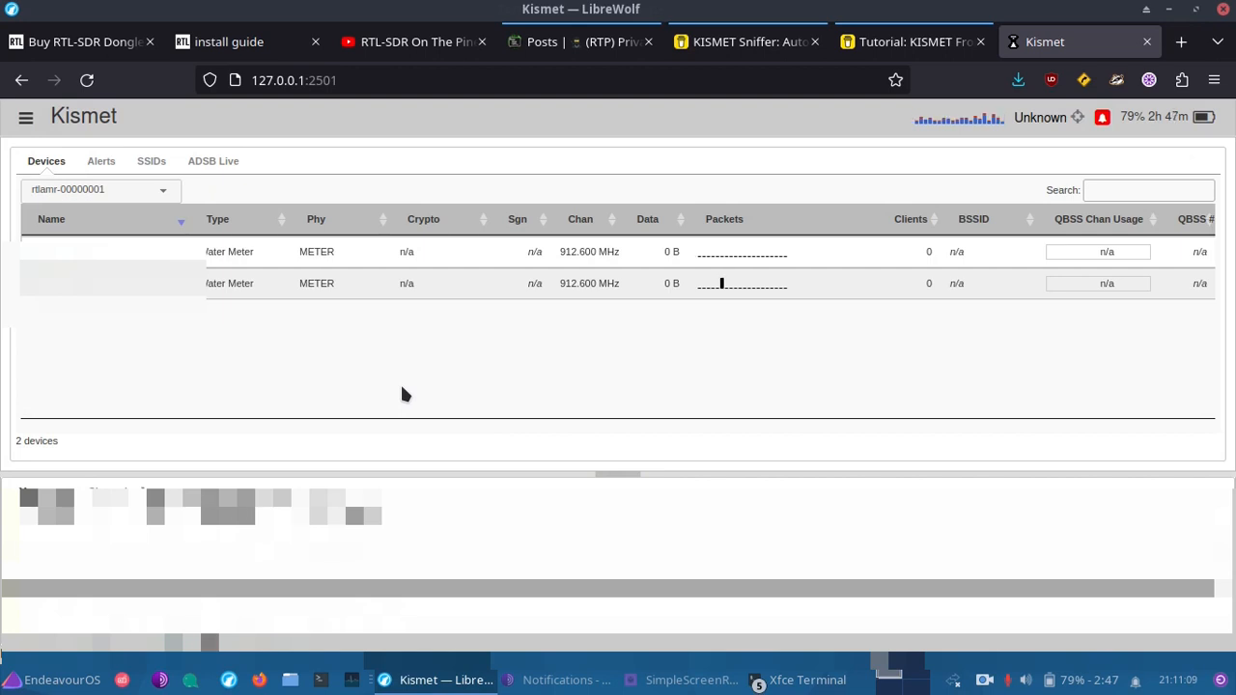
mouse_move(200, 41)
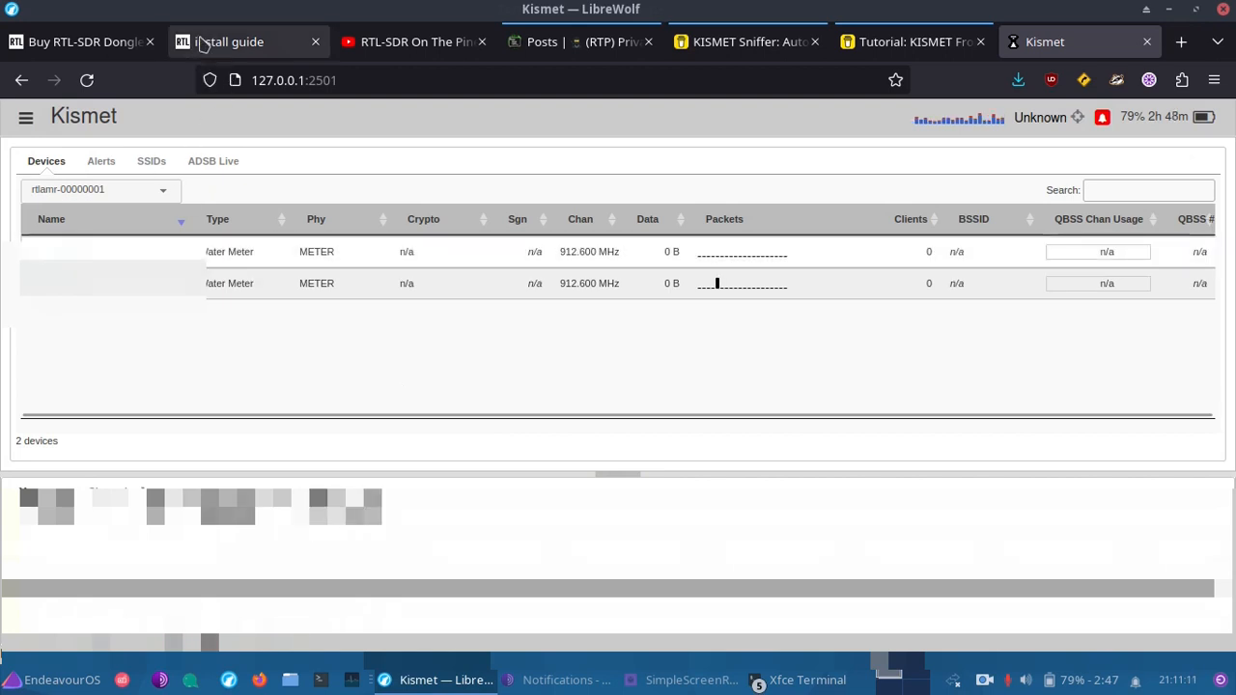
mouse_move(229, 53)
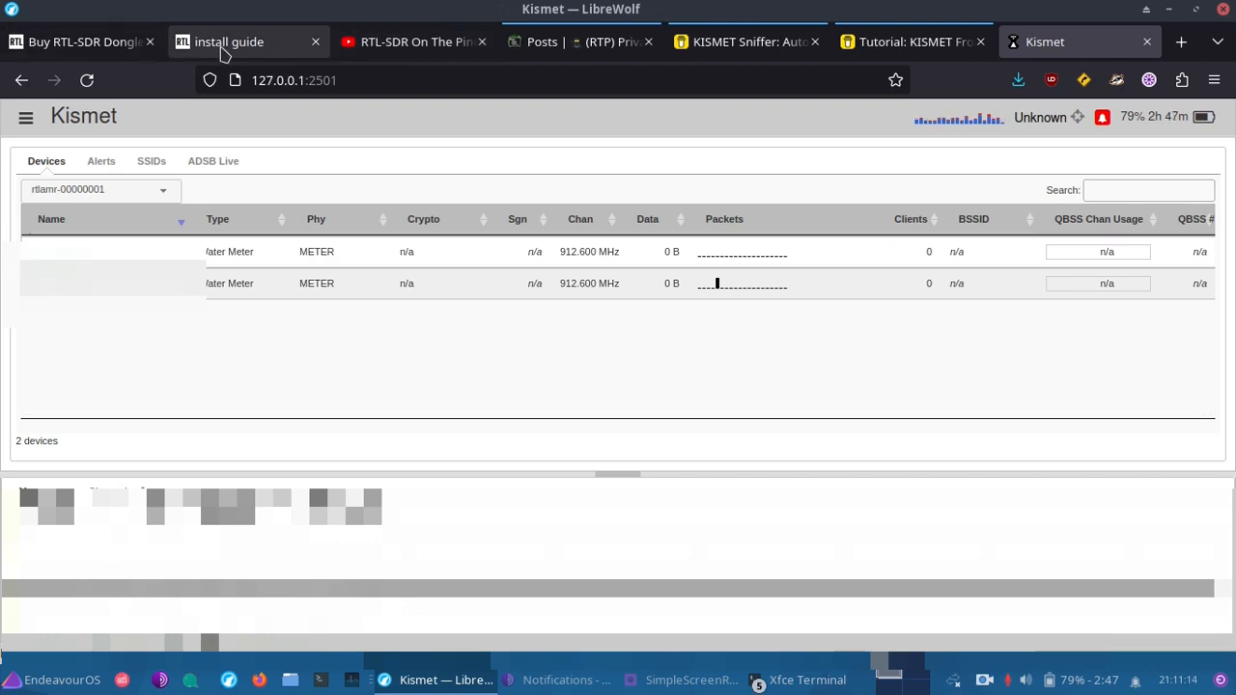
left_click(82, 41)
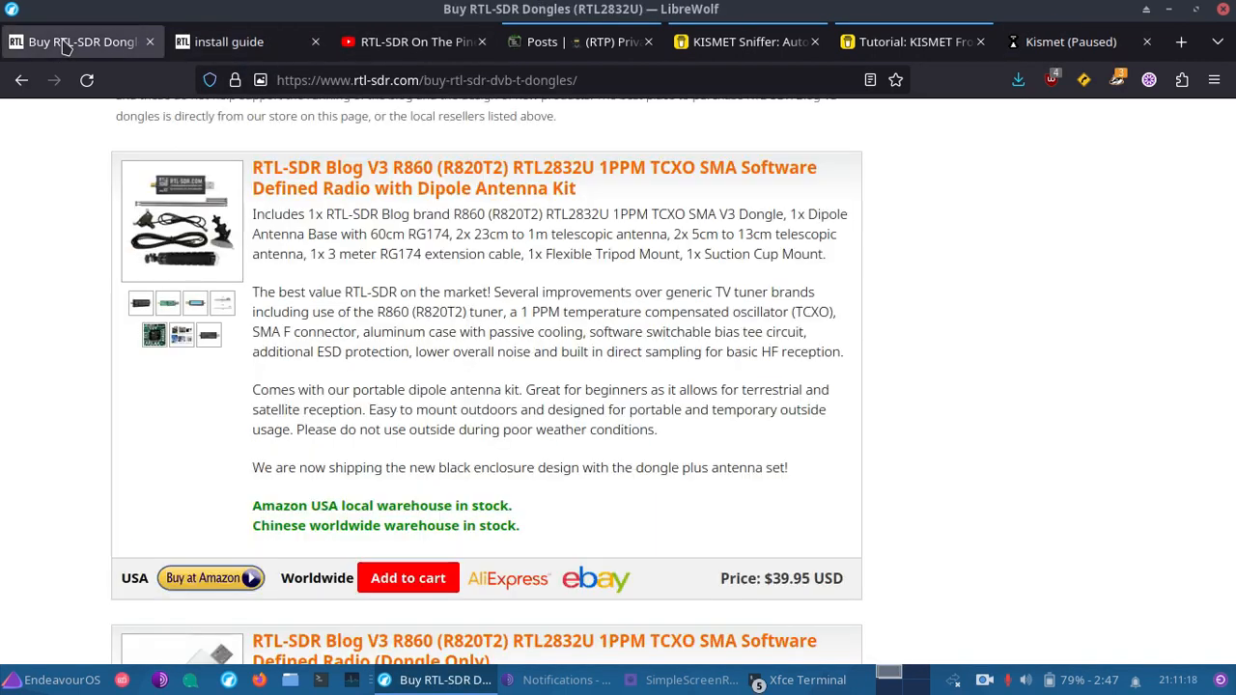
Return to Kismet, listing 211 devices from the wlan0mon source.
left_click(1077, 42)
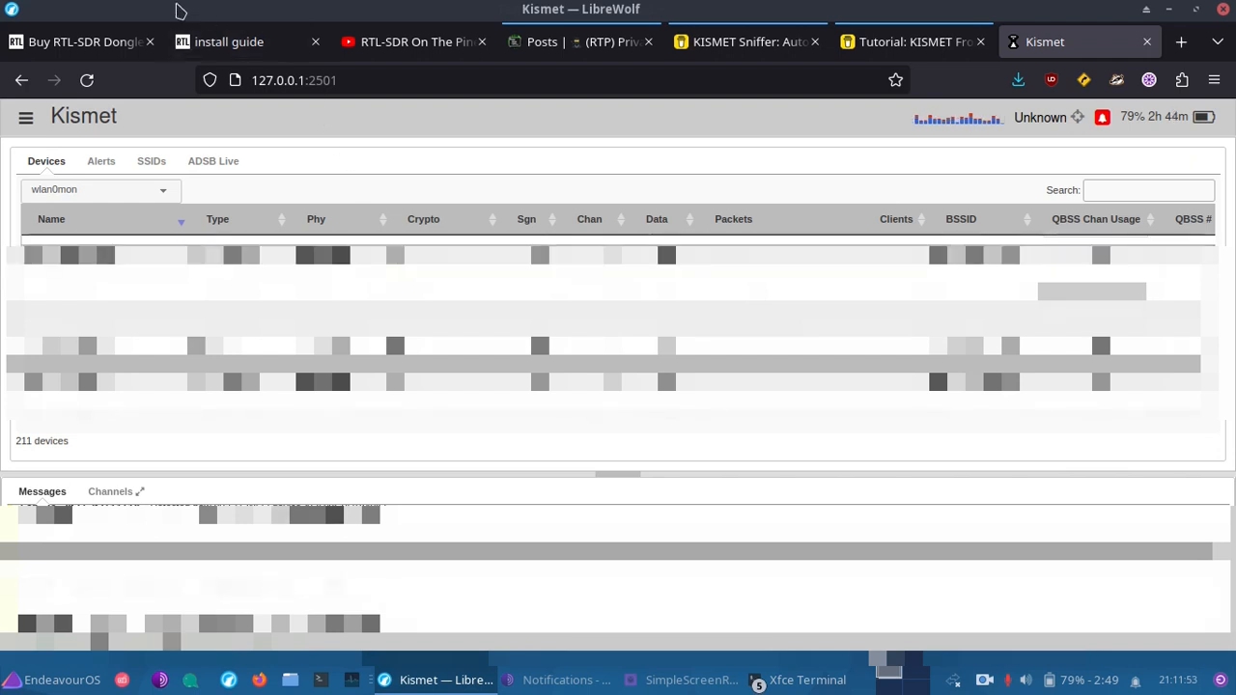
View the install guide's Linux section, then return to the RTL-SDR dongle shop.
left_click(229, 42)
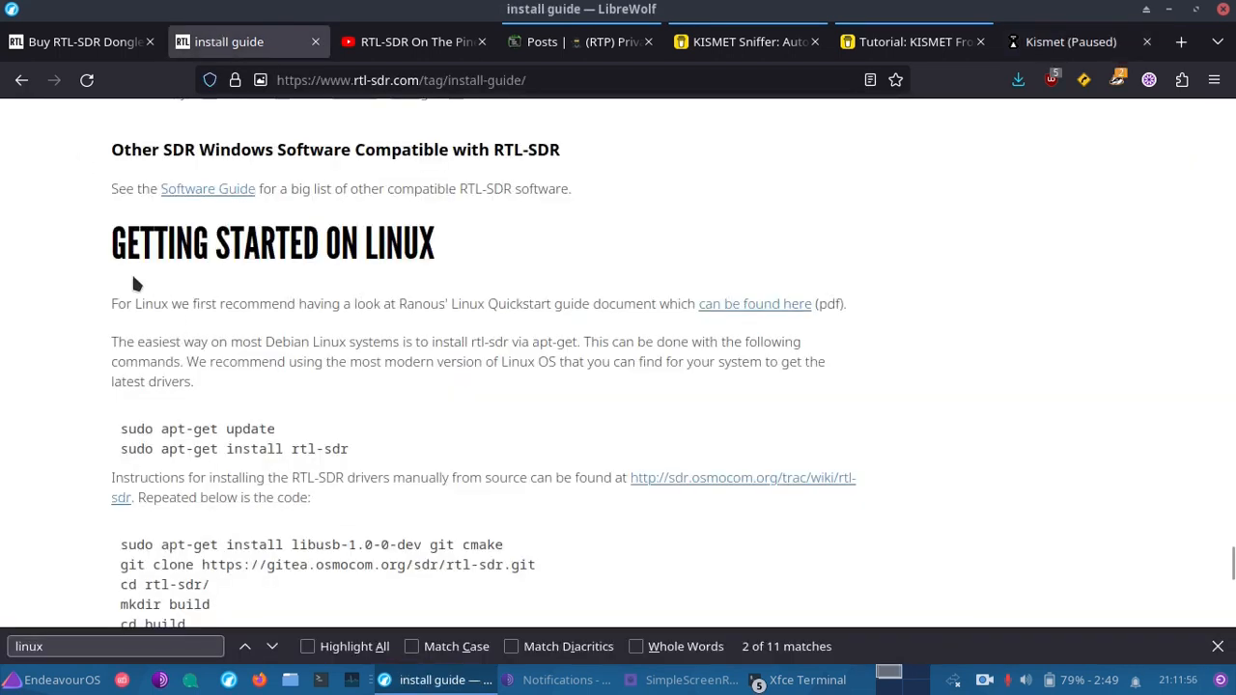
left_click(77, 41)
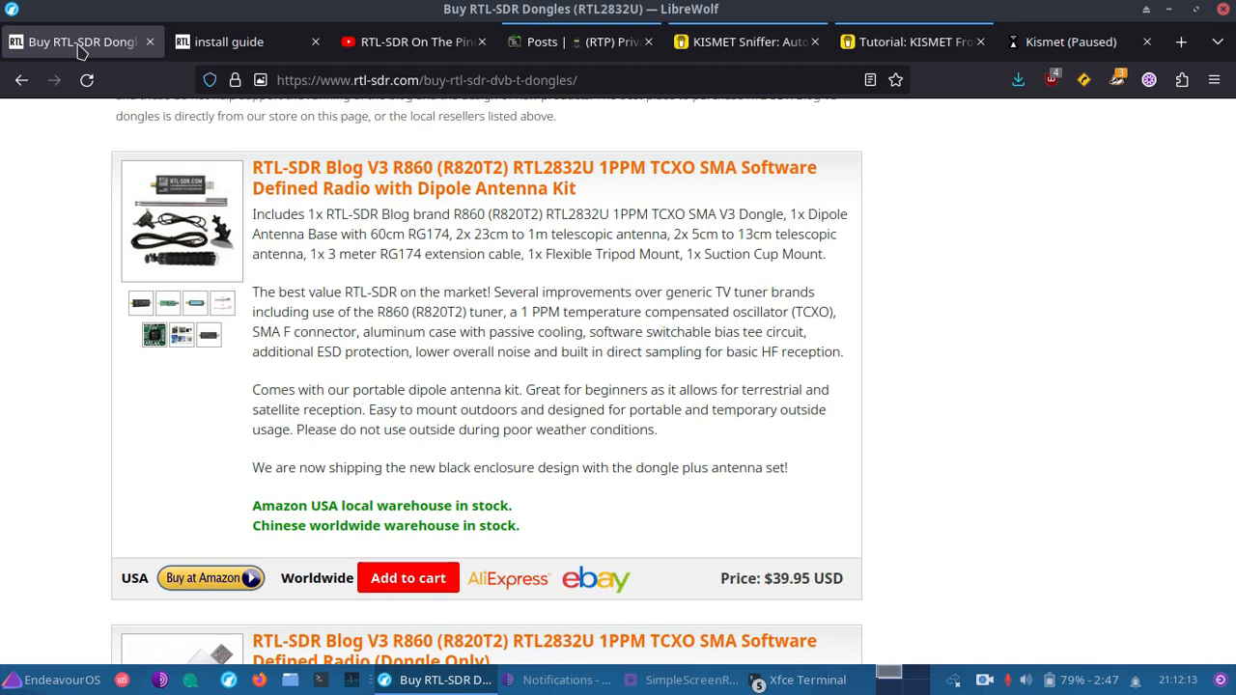
mouse_move(768, 60)
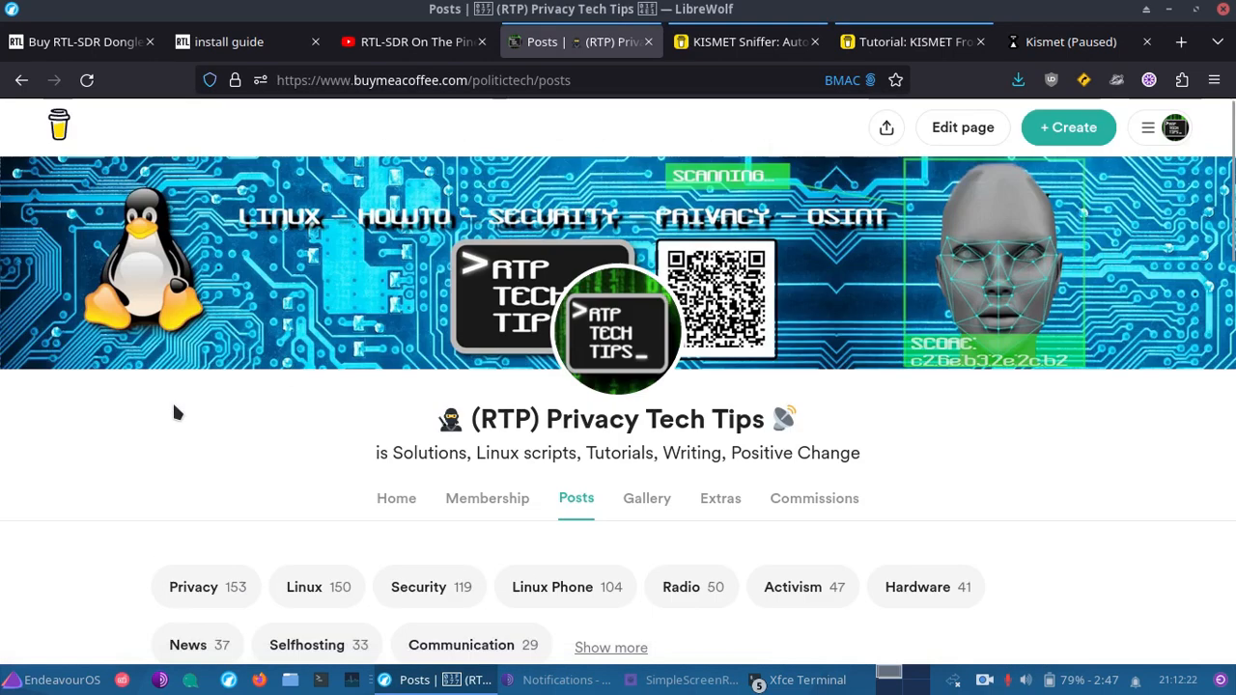
mouse_move(823, 349)
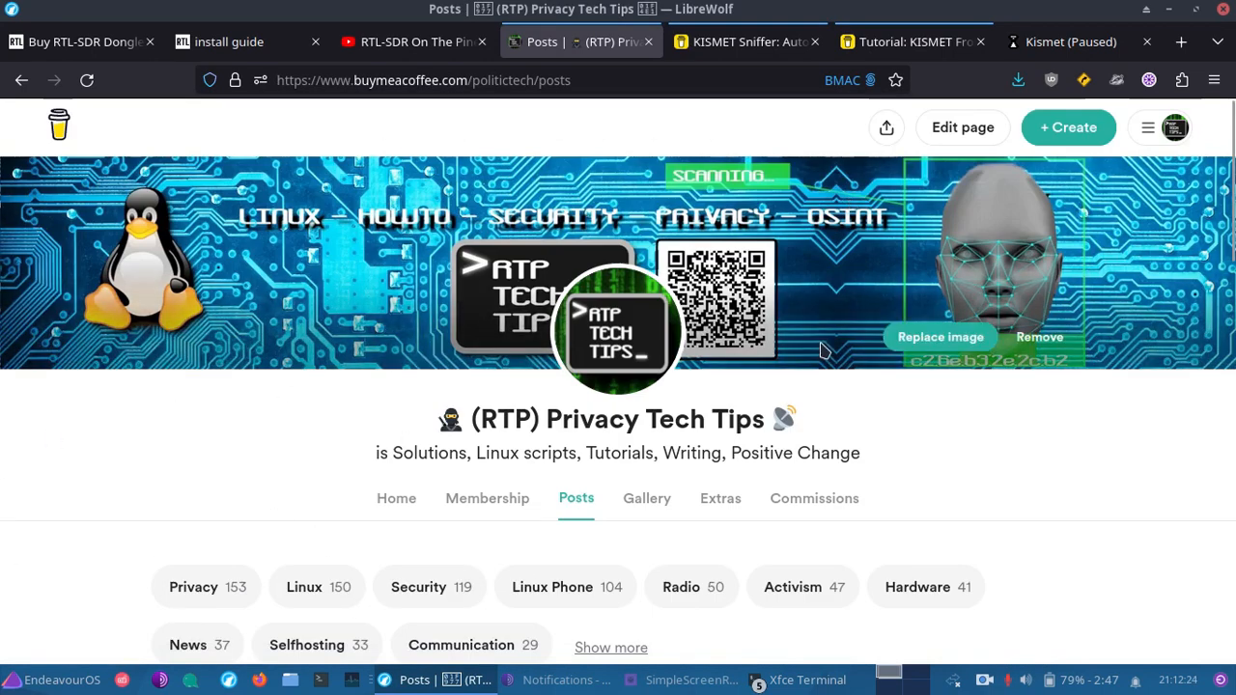